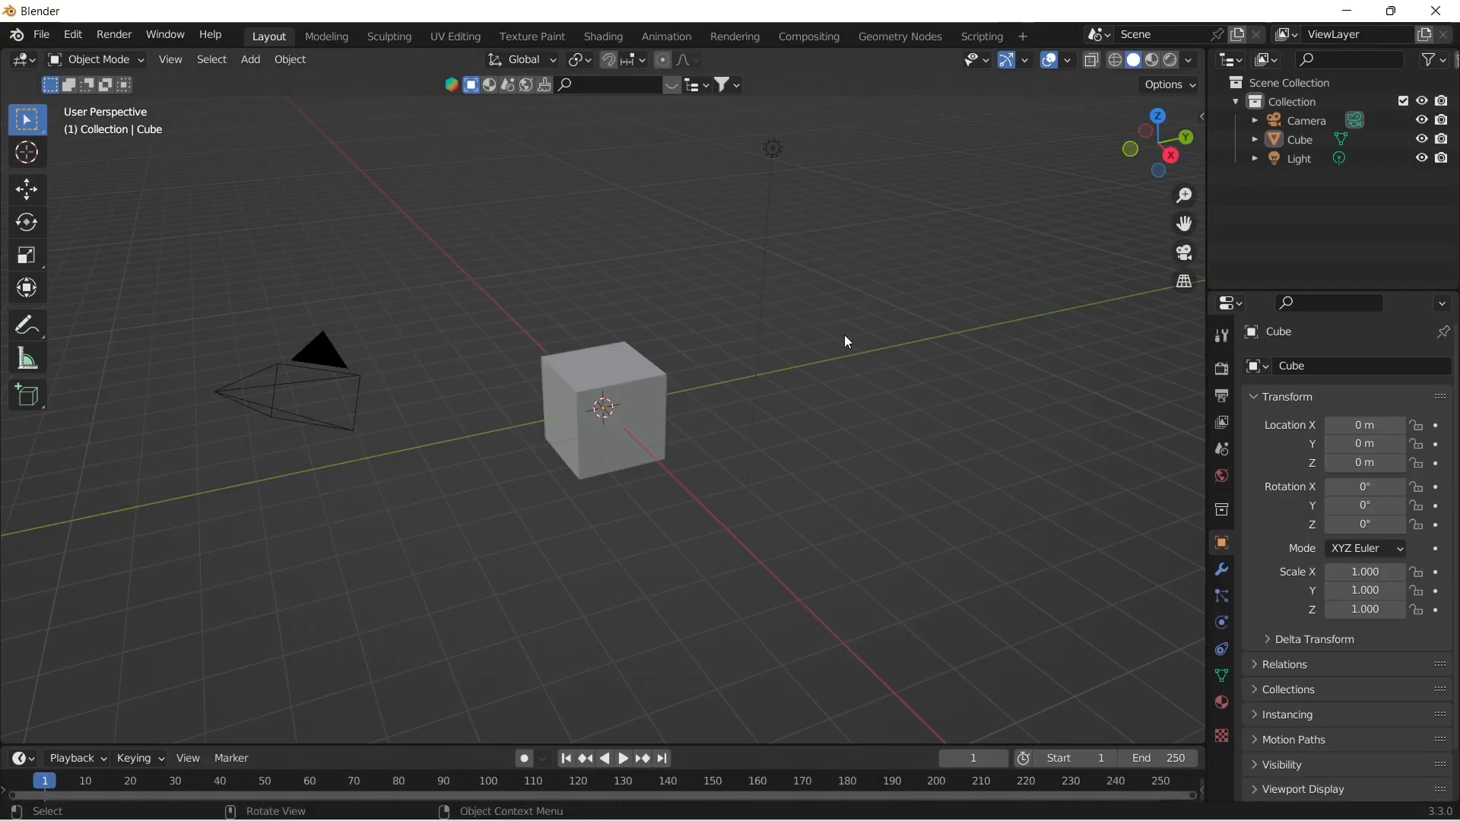
Step: Clear the scene and add a 6-vertex cylinder rotated 90° on Y, scaled 0.416 along X
{"action": "key", "text": "x"}
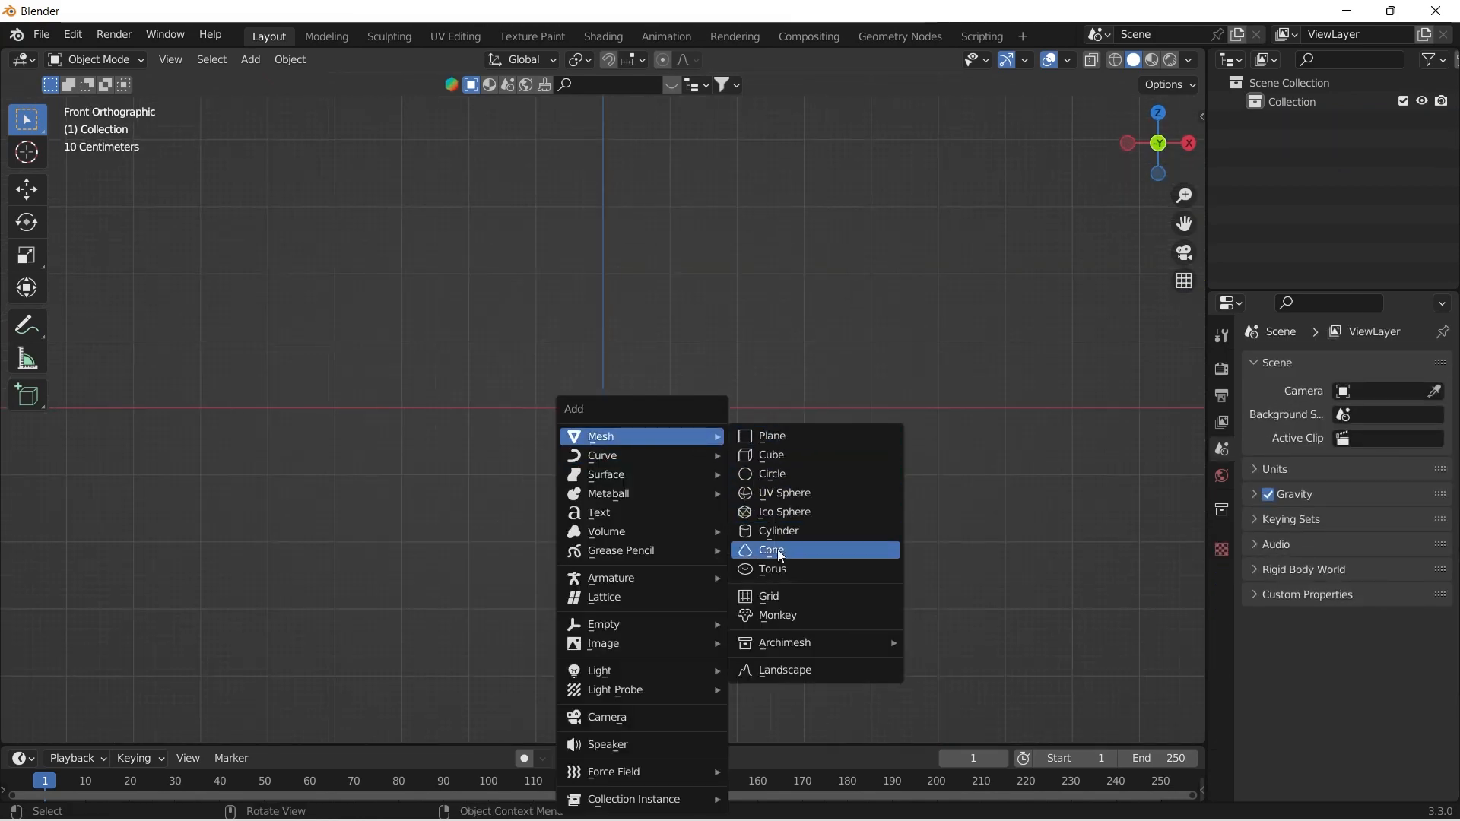
{"action": "left_click", "coordinate": [779, 531]}
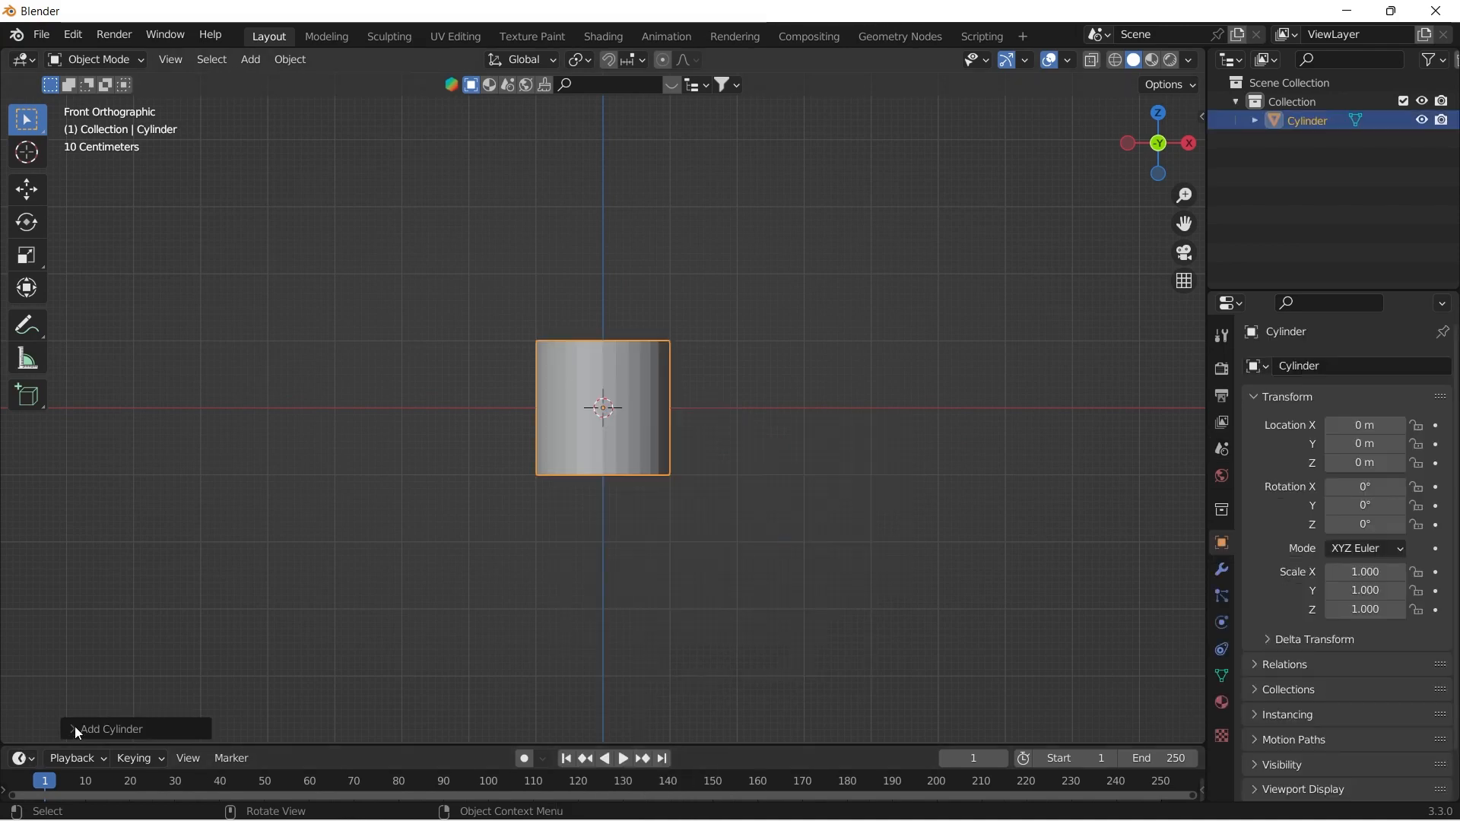
{"action": "left_click", "coordinate": [106, 729]}
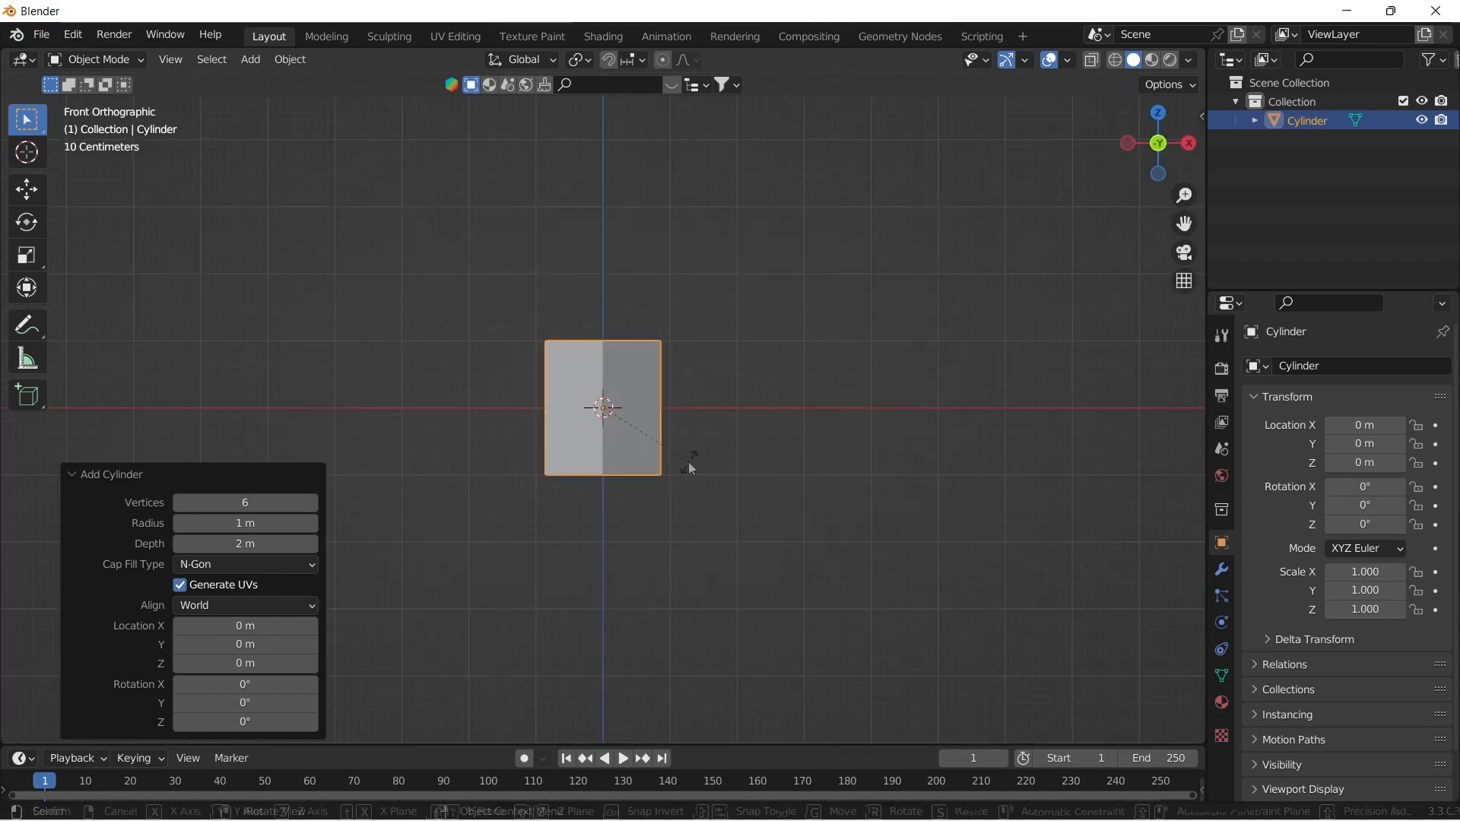
{"action": "key", "text": "r"}
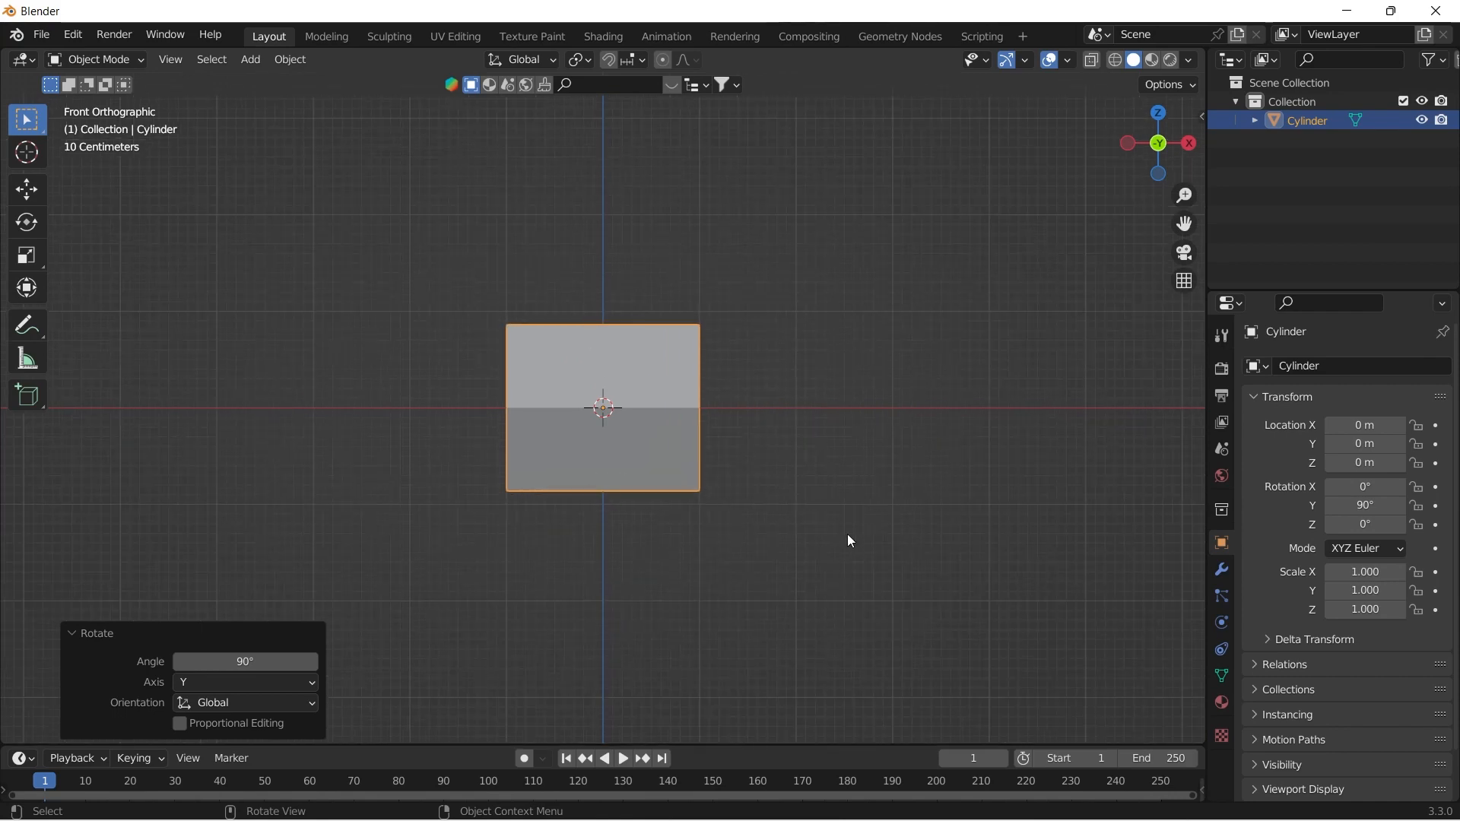
{"action": "key", "text": "s"}
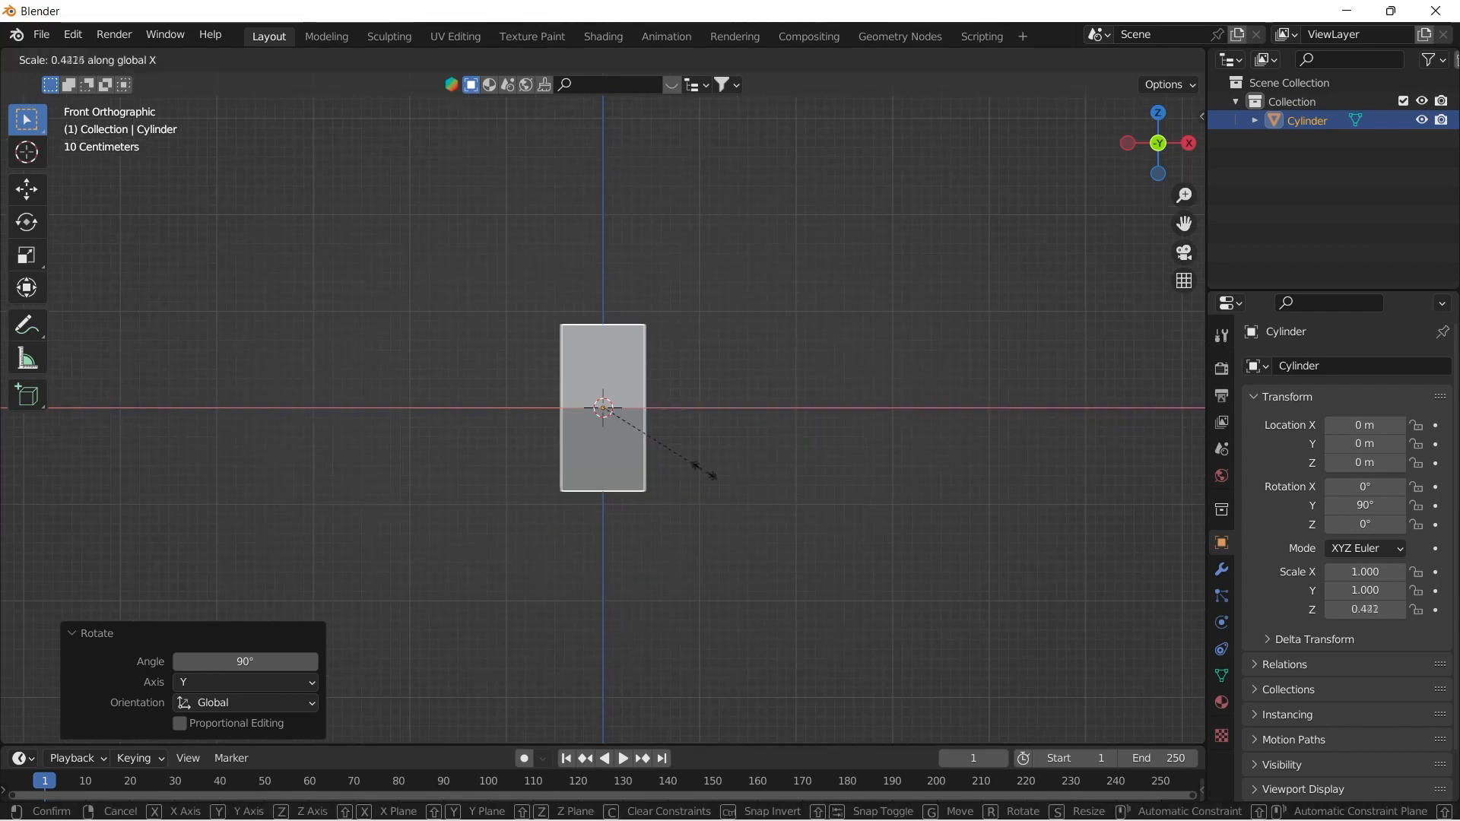
{"action": "mouse_move", "coordinate": [710, 475]}
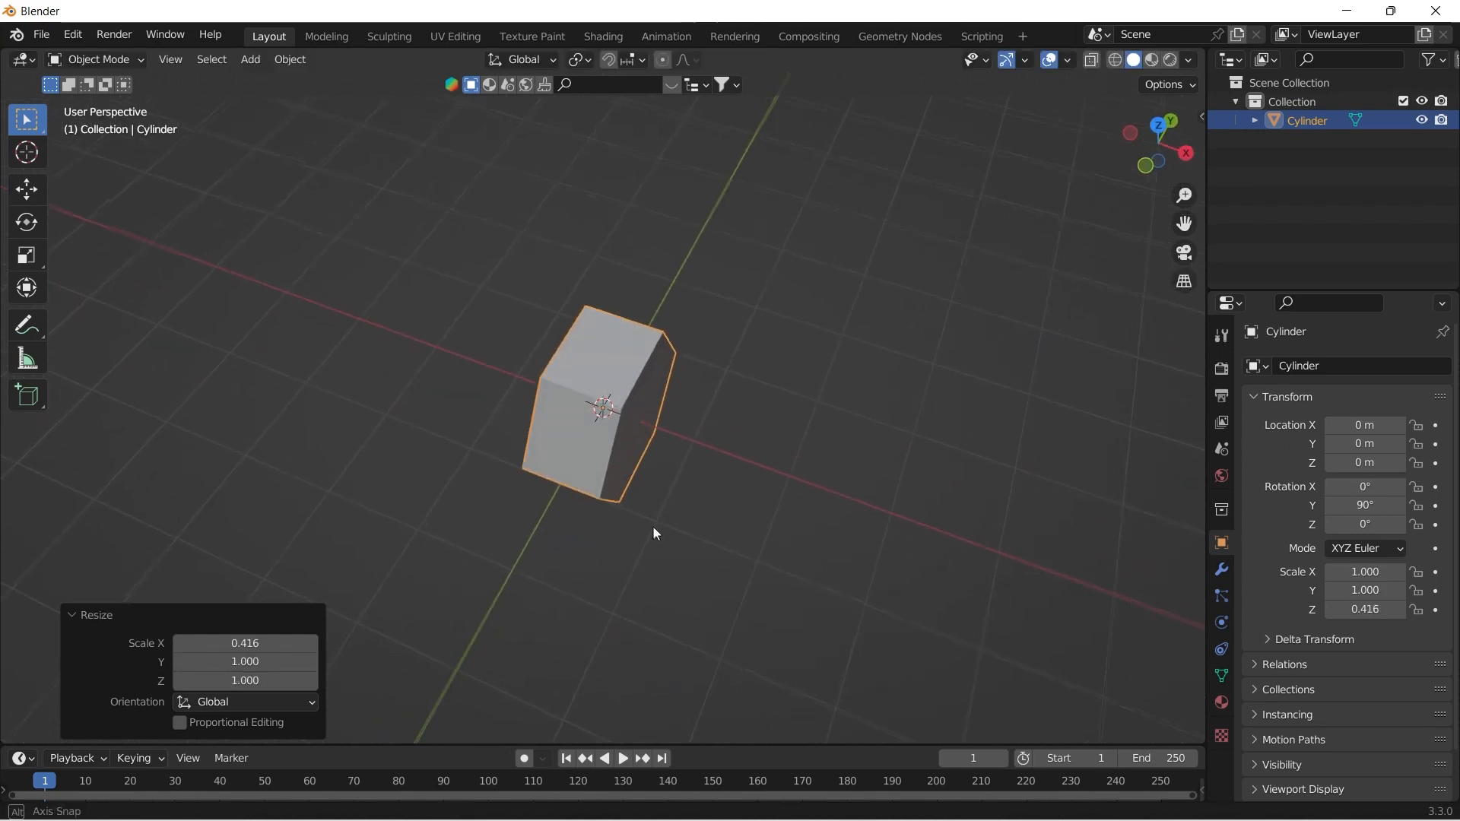
Step: Inset both end faces of the hex head and push them outward along X to taper the ends
{"action": "key", "text": "Tab"}
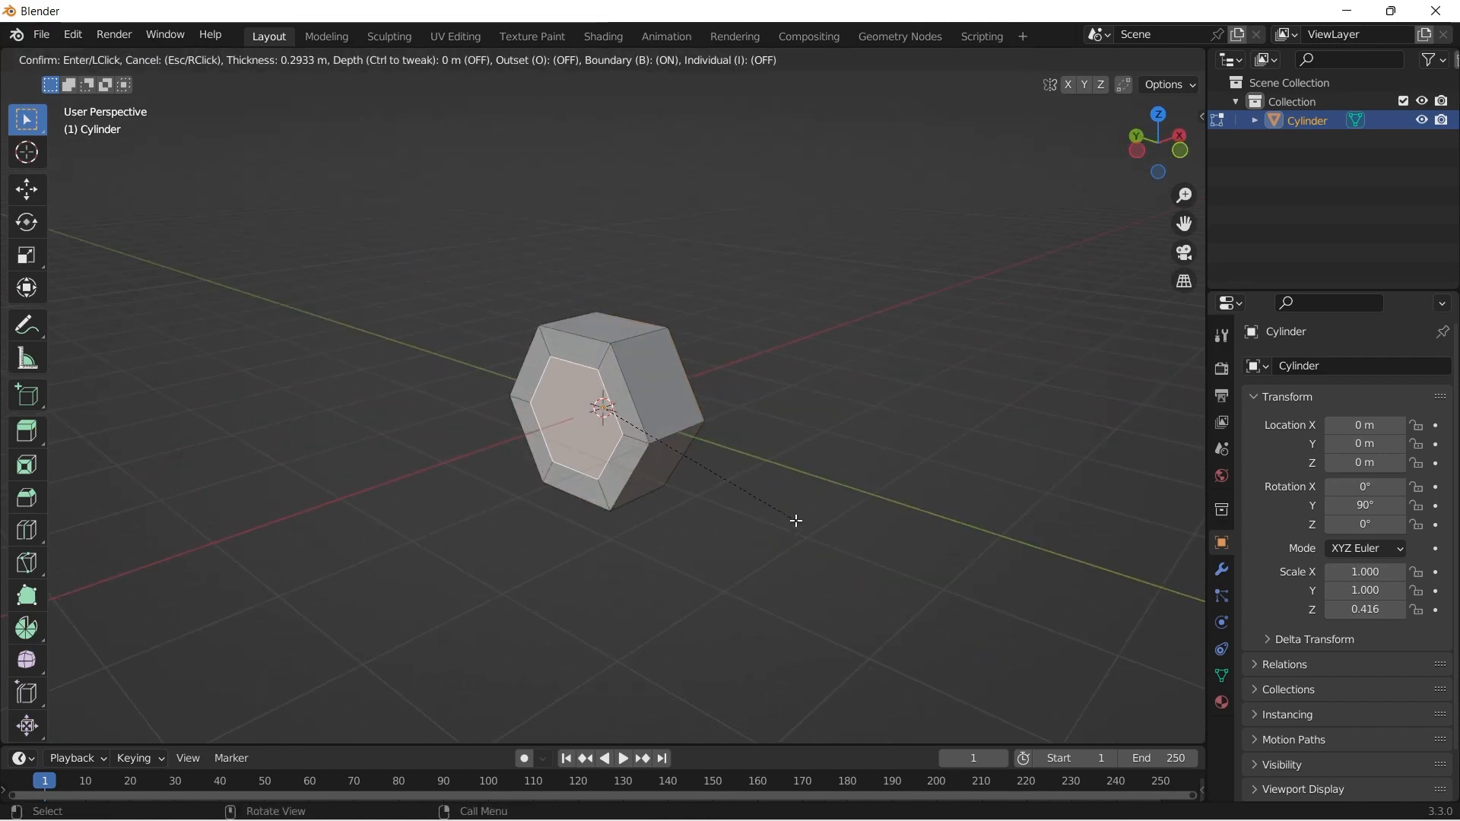
{"action": "left_click", "coordinate": [796, 521]}
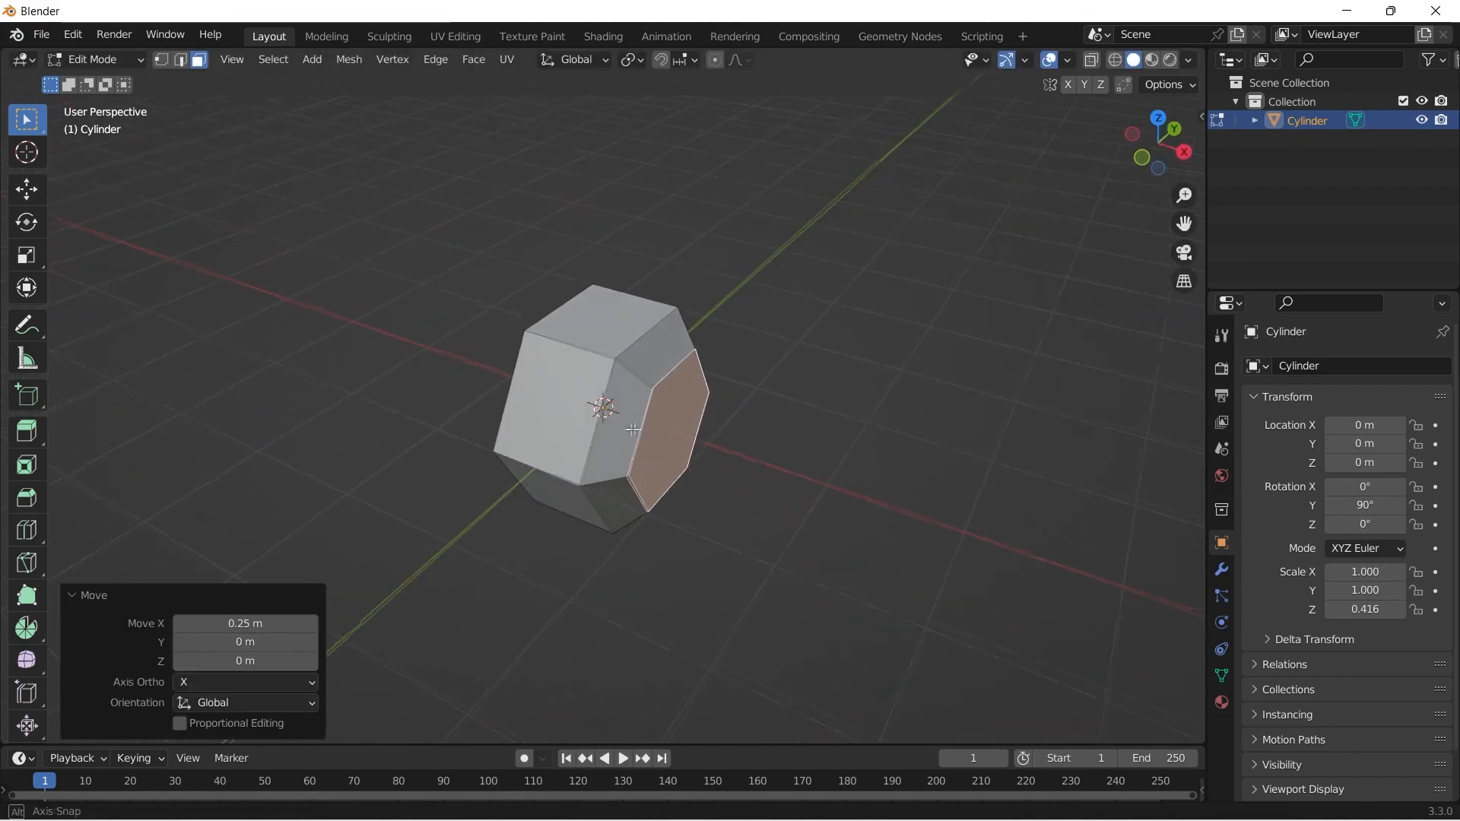
{"action": "key", "text": "g"}
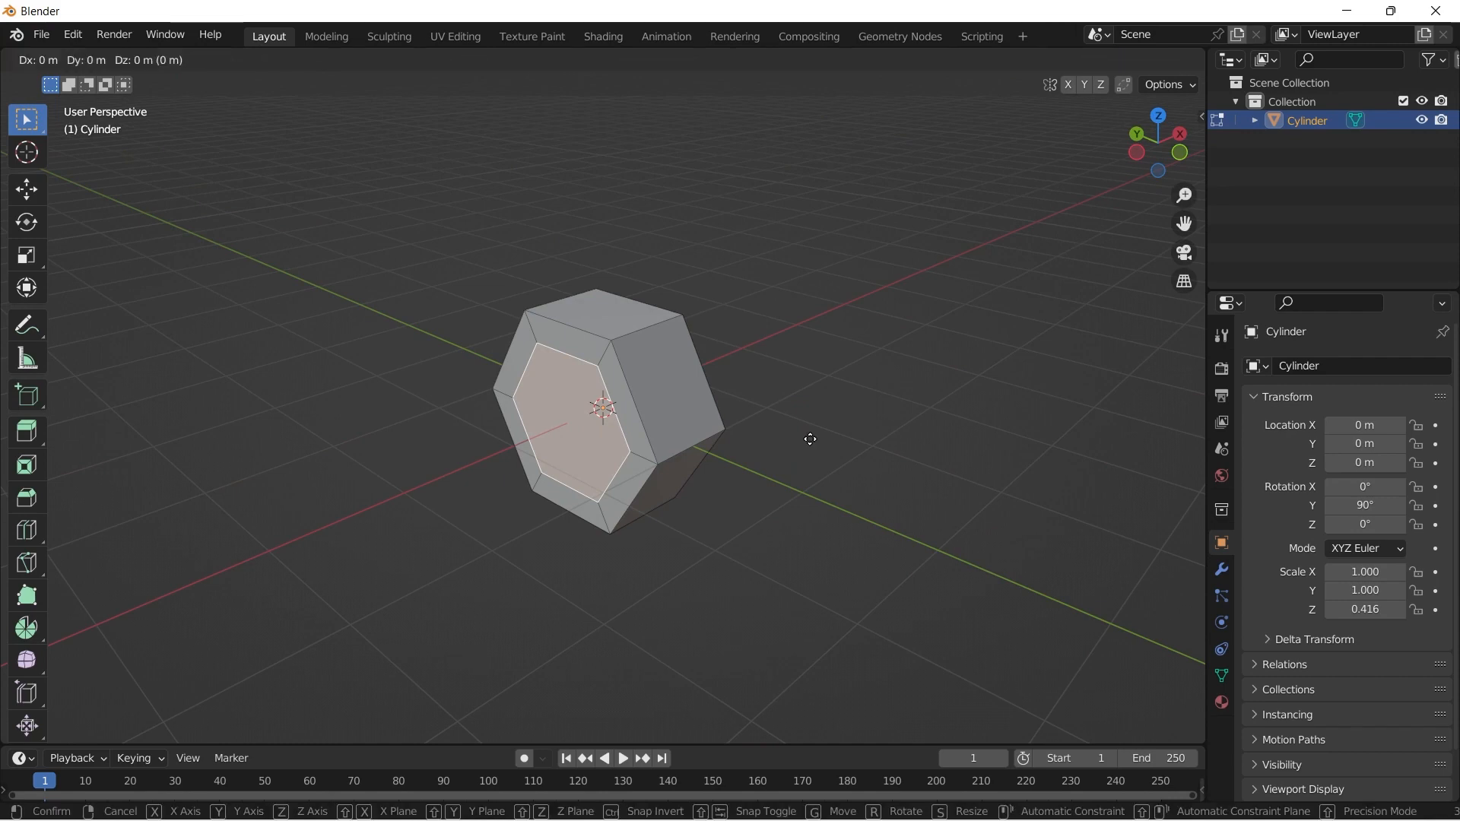
{"action": "key", "text": "x"}
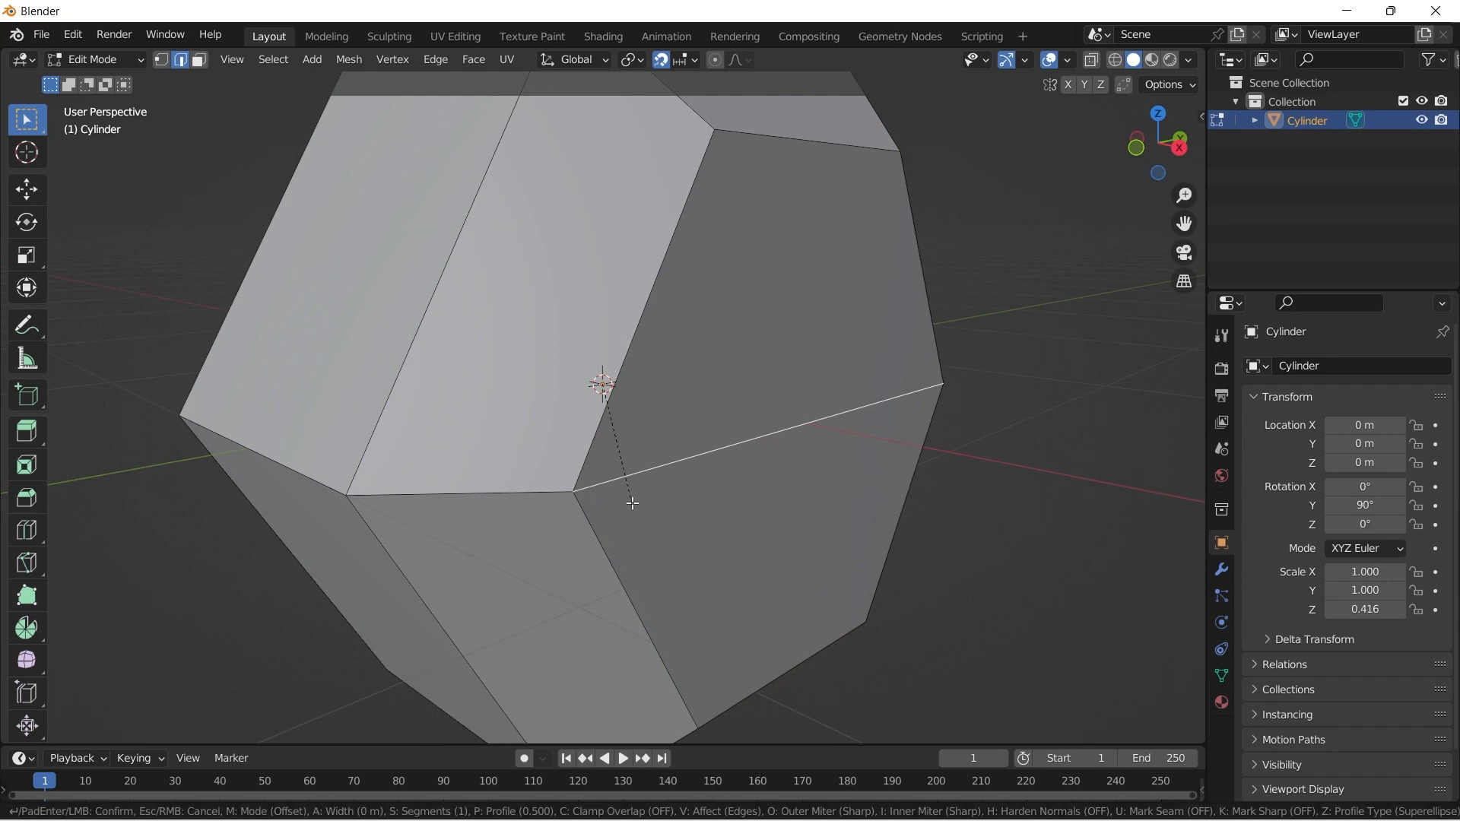
{"action": "mouse_move", "coordinate": [640, 508]}
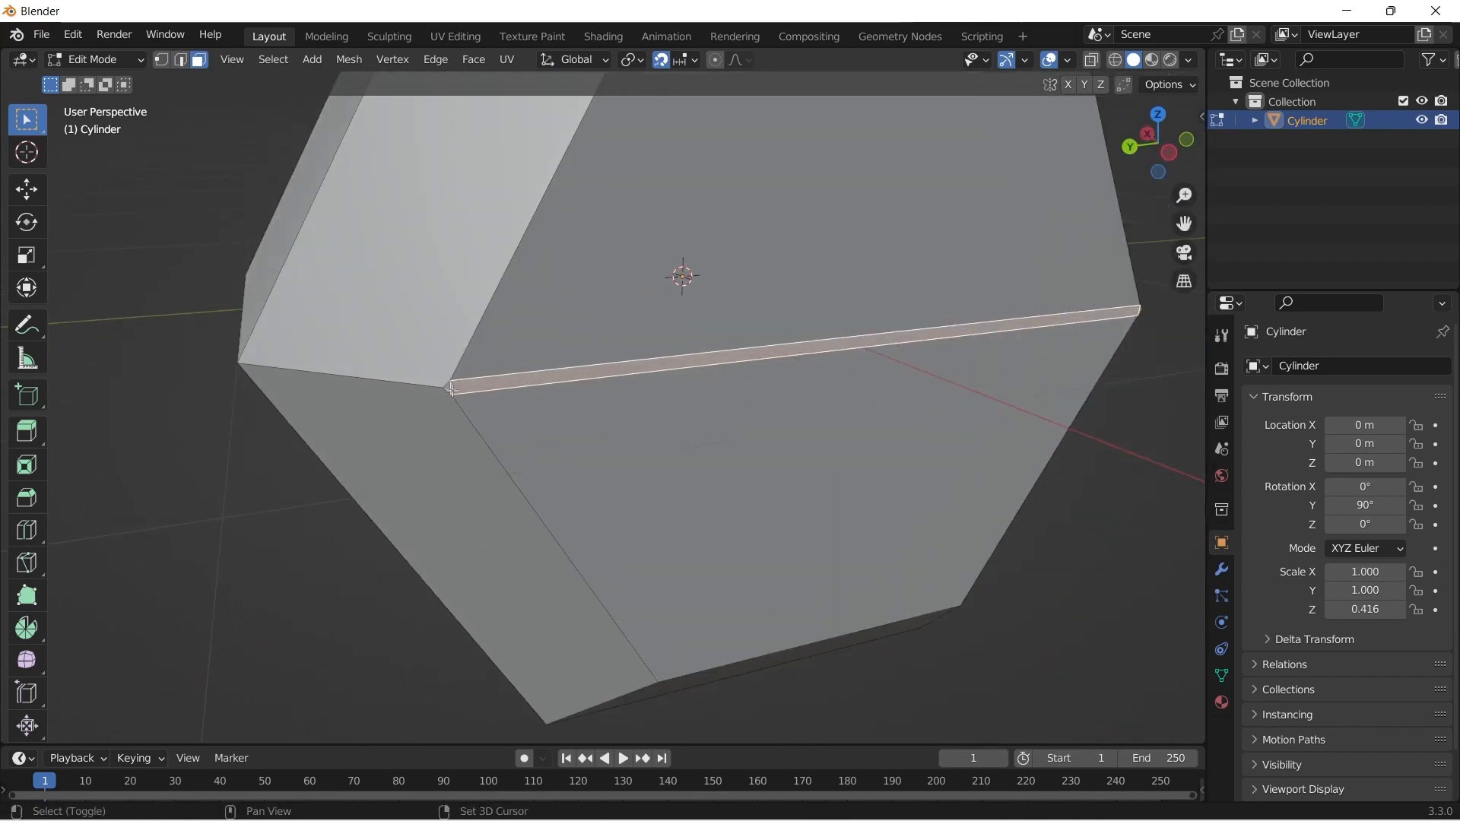
Step: Extrude the bevel strip inward along X and taper it to a point along Z
{"action": "key", "text": "g"}
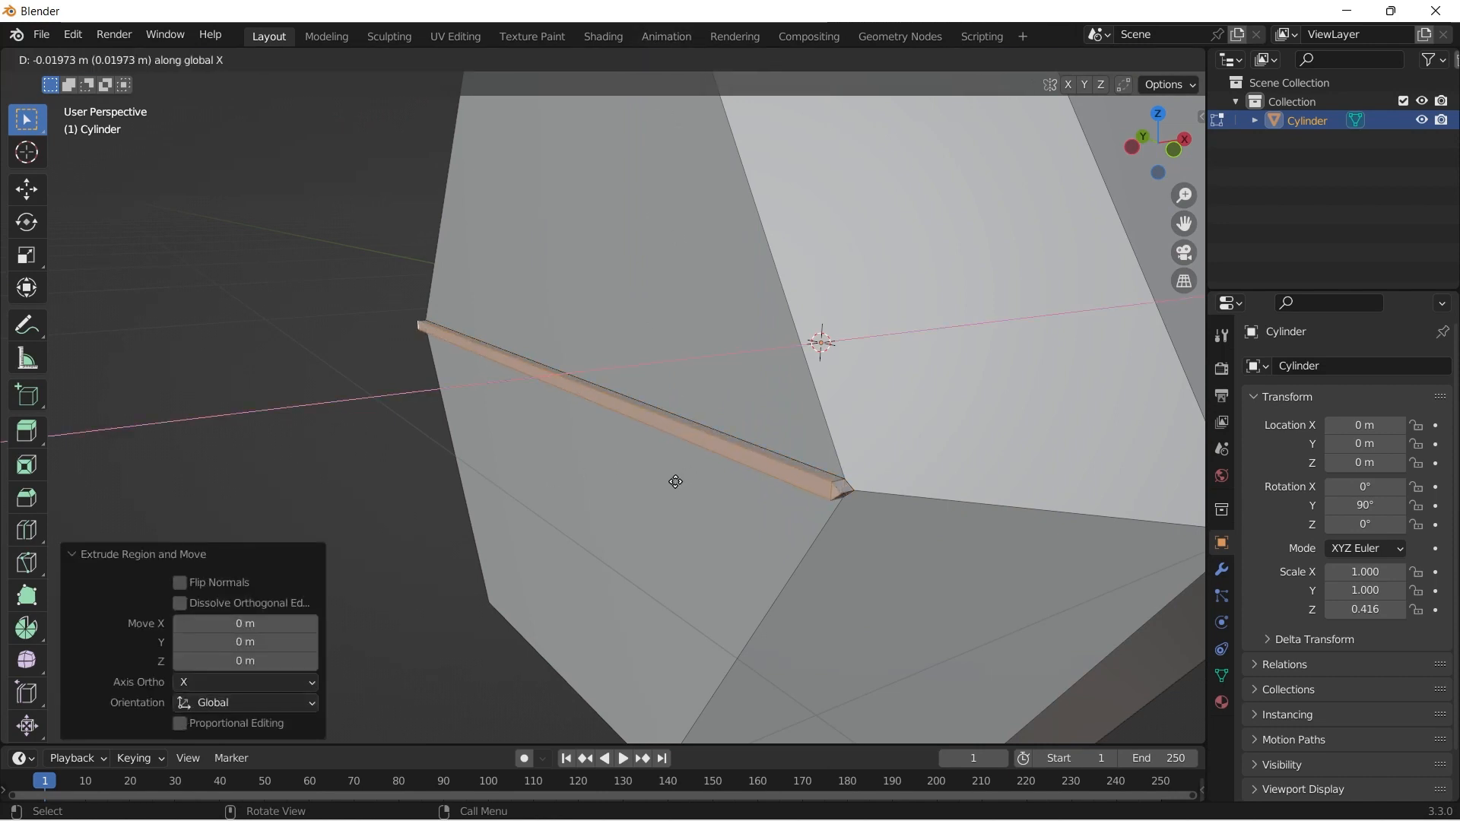
{"action": "mouse_move", "coordinate": [674, 488]}
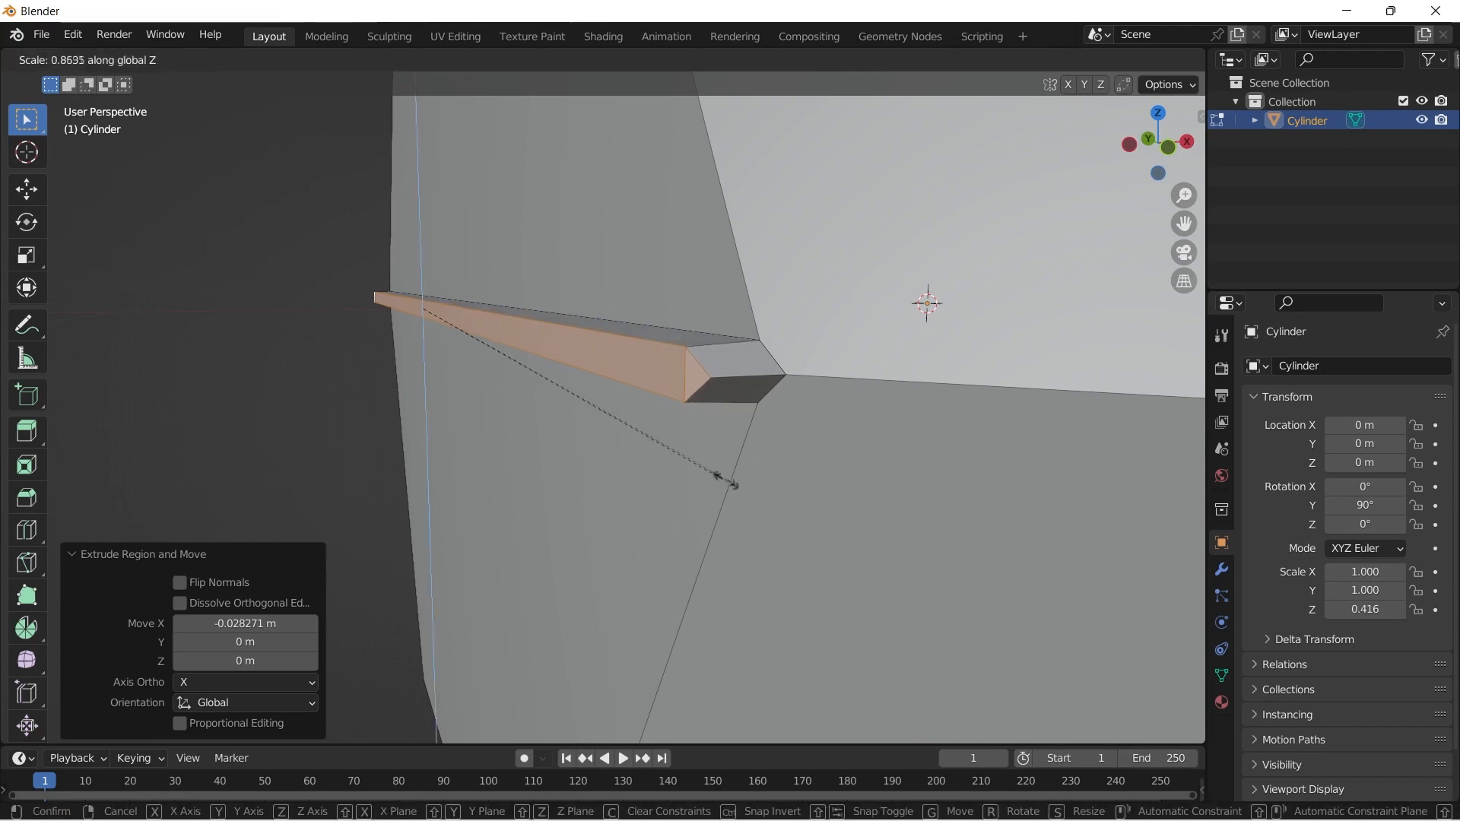
{"action": "mouse_move", "coordinate": [443, 346]}
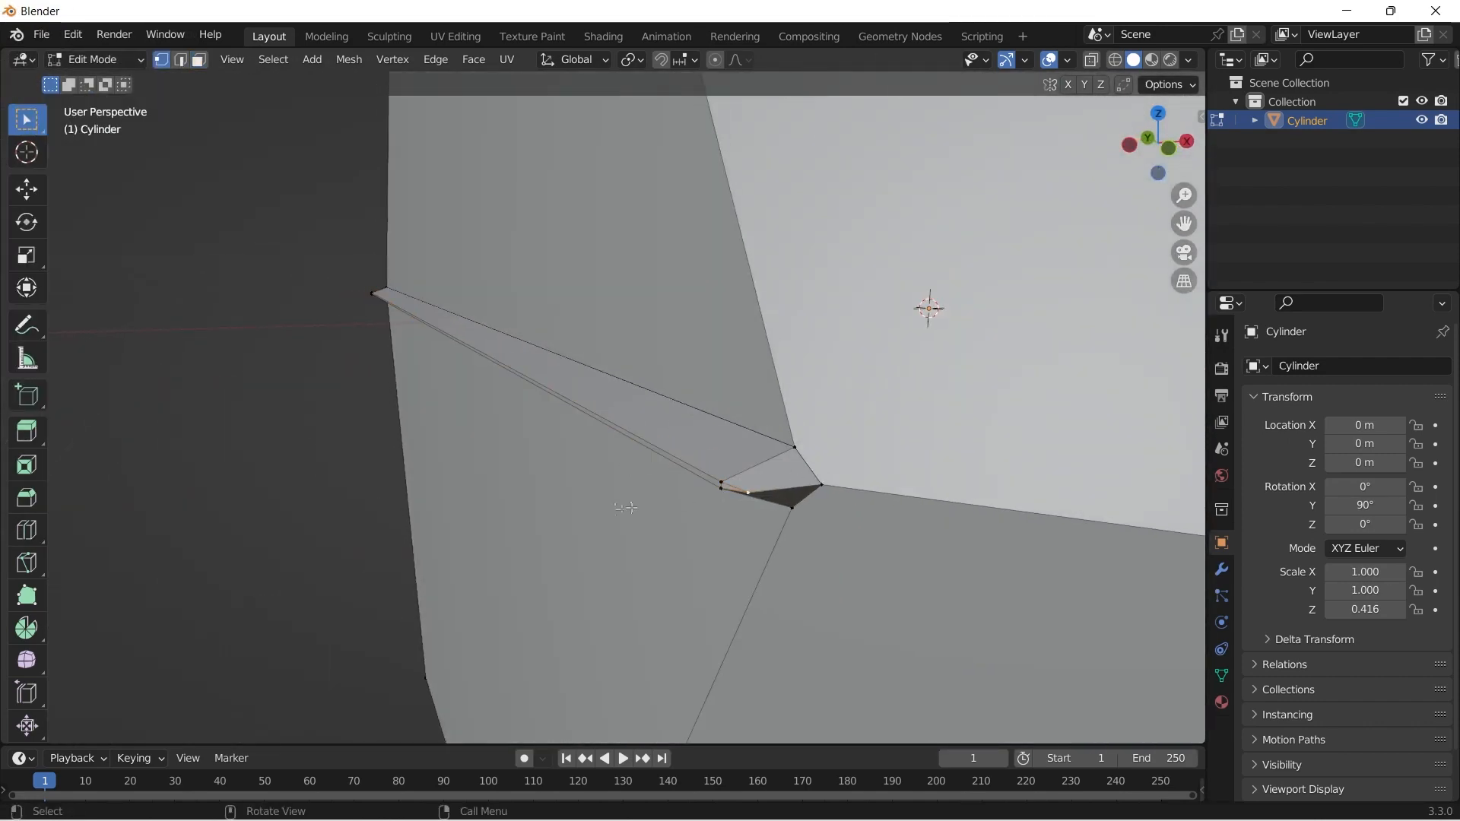
{"action": "left_click_drag", "start_coordinate": [652, 420], "coordinate": [653, 280]}
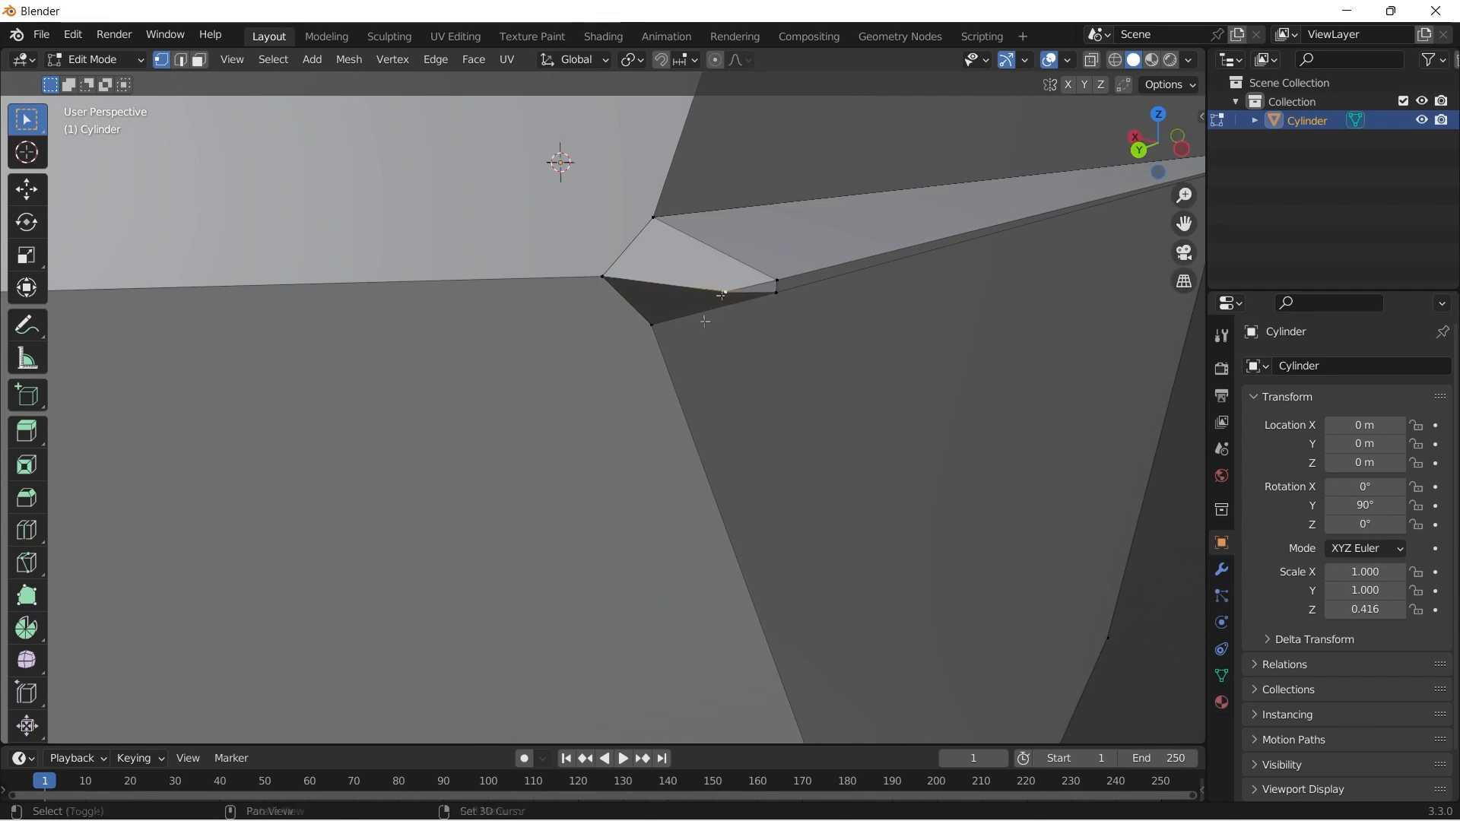
{"action": "key", "text": "s"}
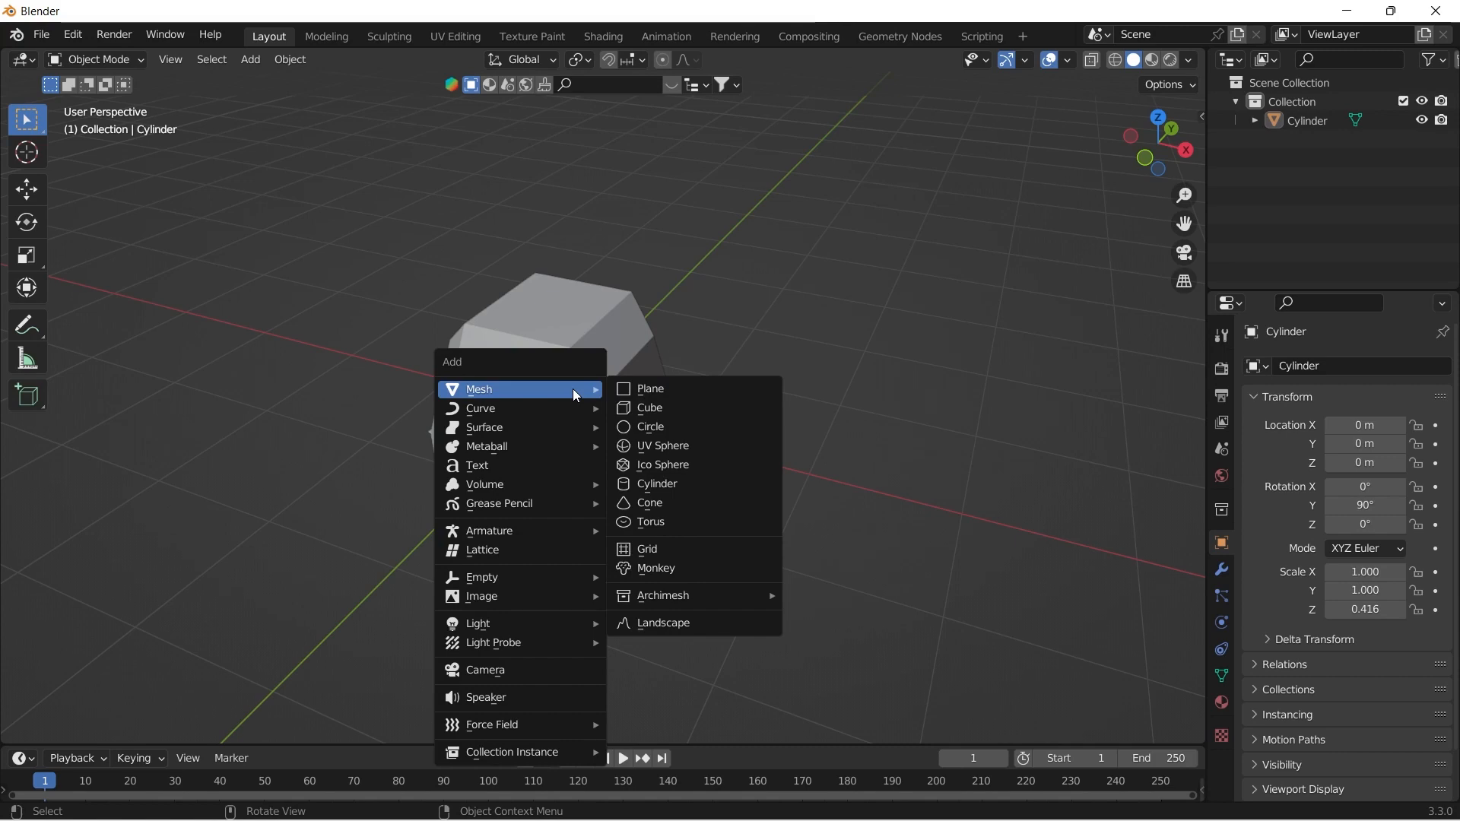
Step: Add a cube narrowed on X and Y to fit the head and lift it up through the top
{"action": "left_click", "coordinate": [649, 408]}
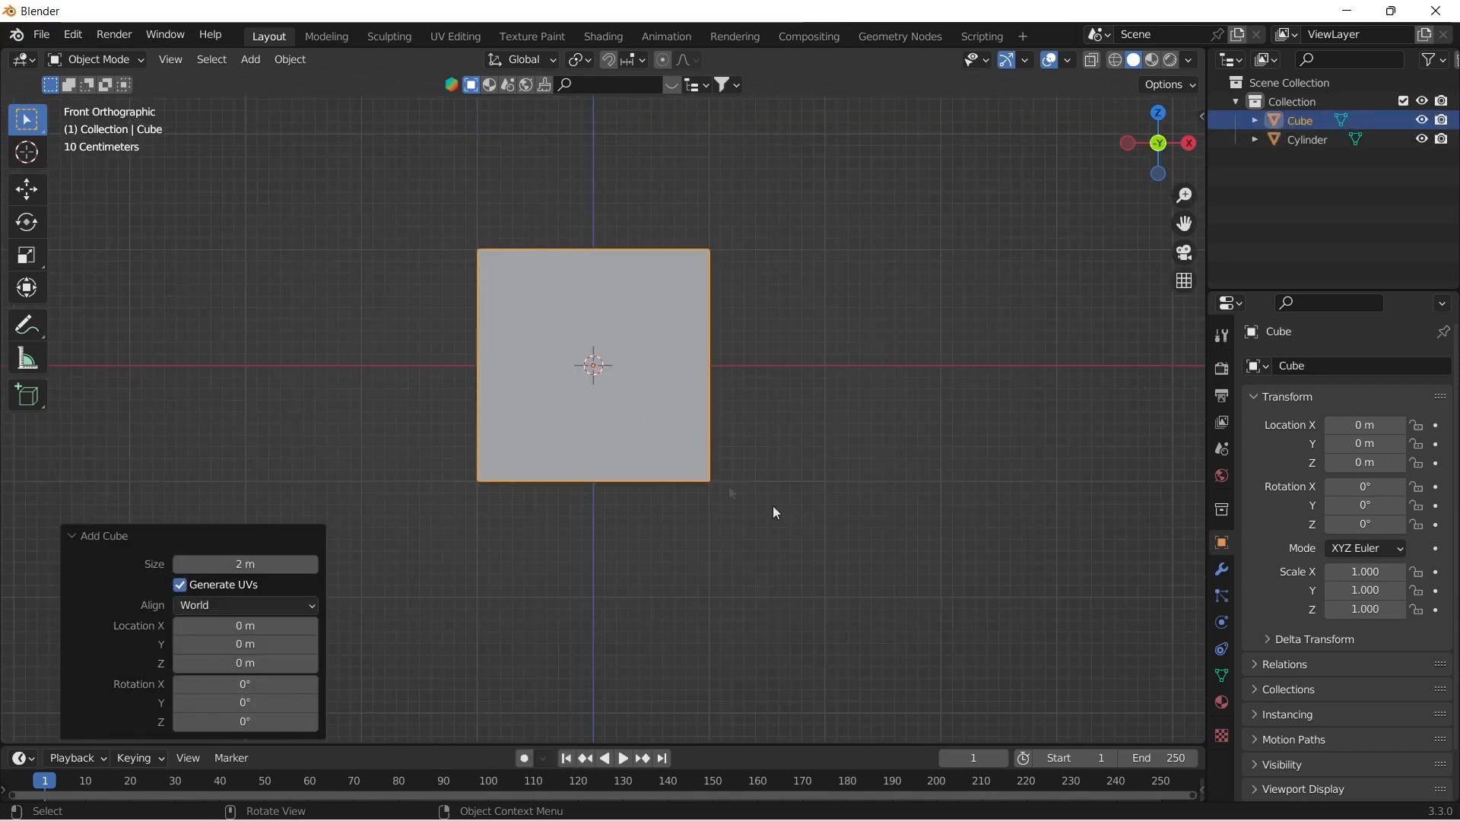
{"action": "key", "text": "s"}
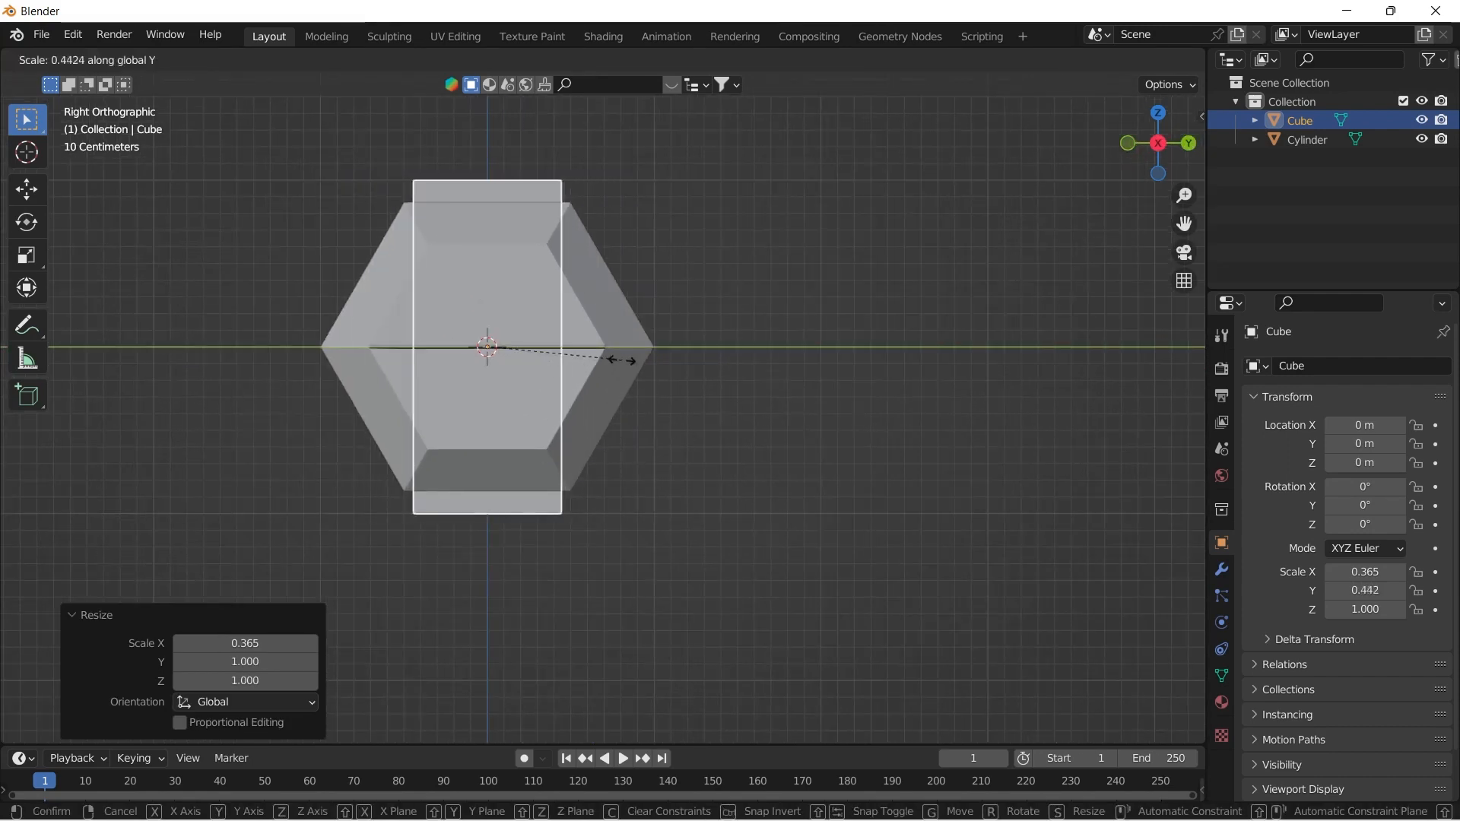
{"action": "left_click", "coordinate": [613, 354]}
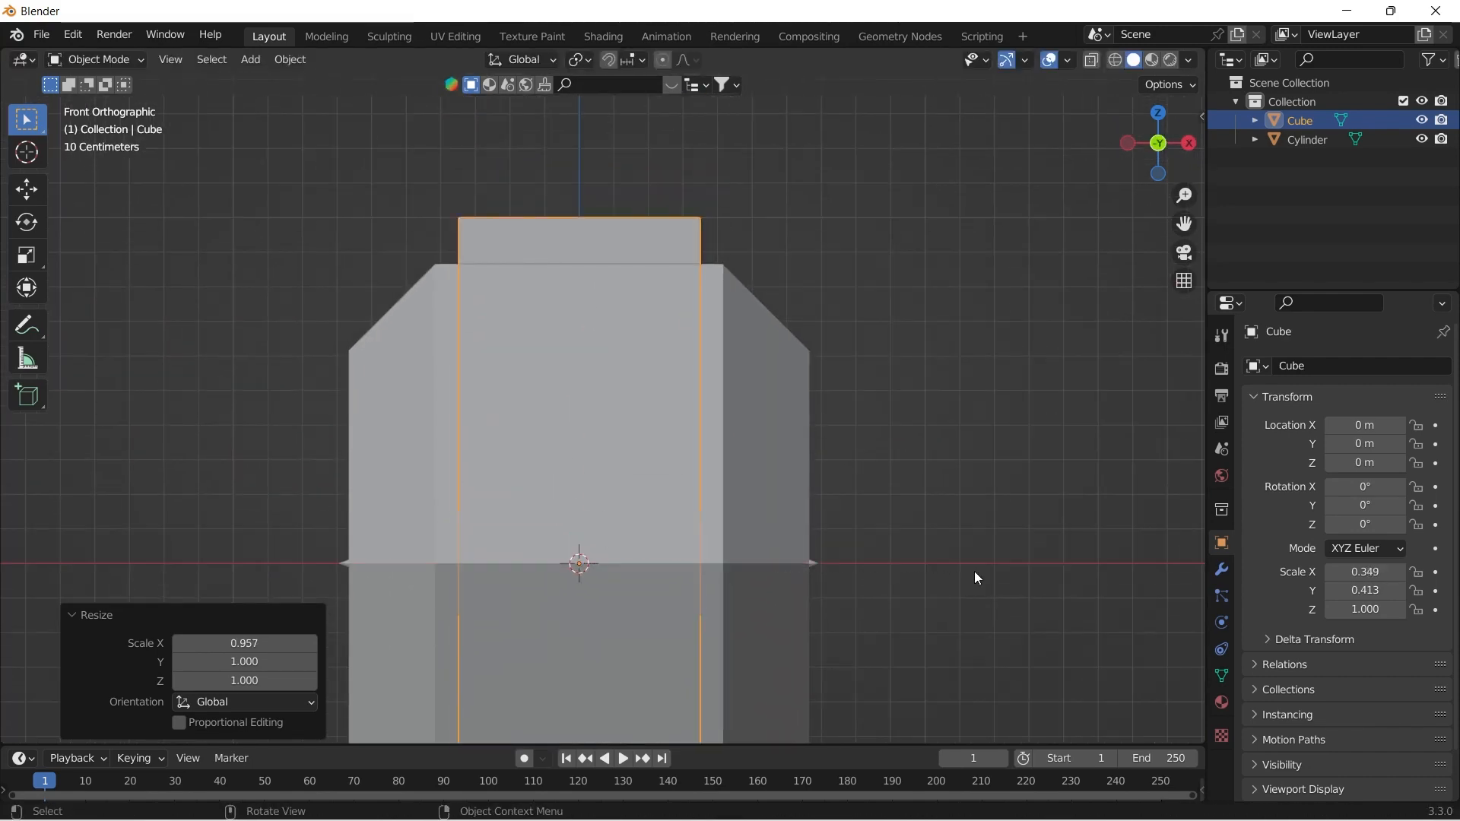
{"action": "key", "text": "g"}
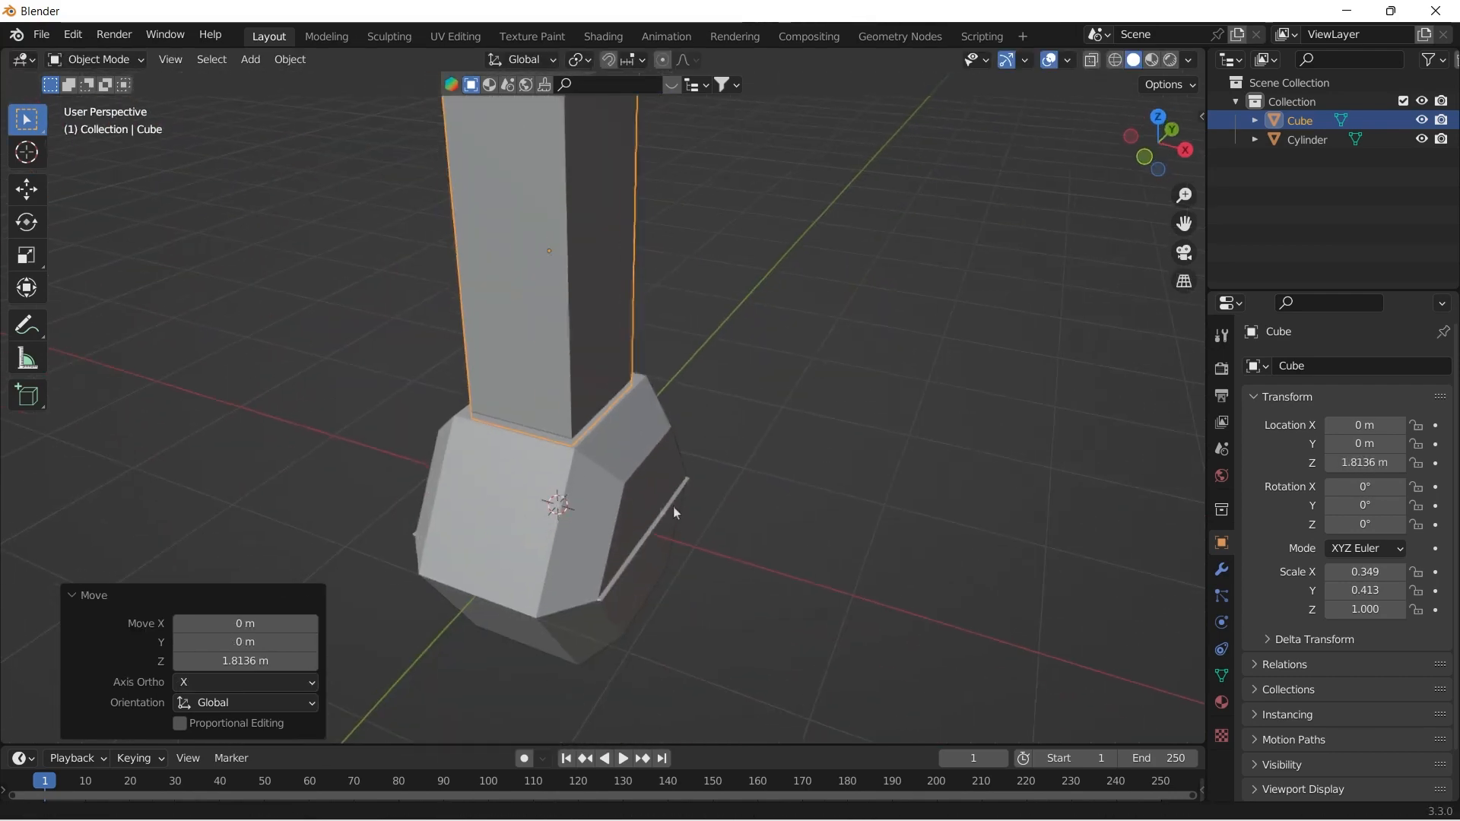
Step: Subtract the block from the hex head with a Bool Tool Difference, checking the add-on in Preferences
{"action": "left_click", "coordinate": [832, 309]}
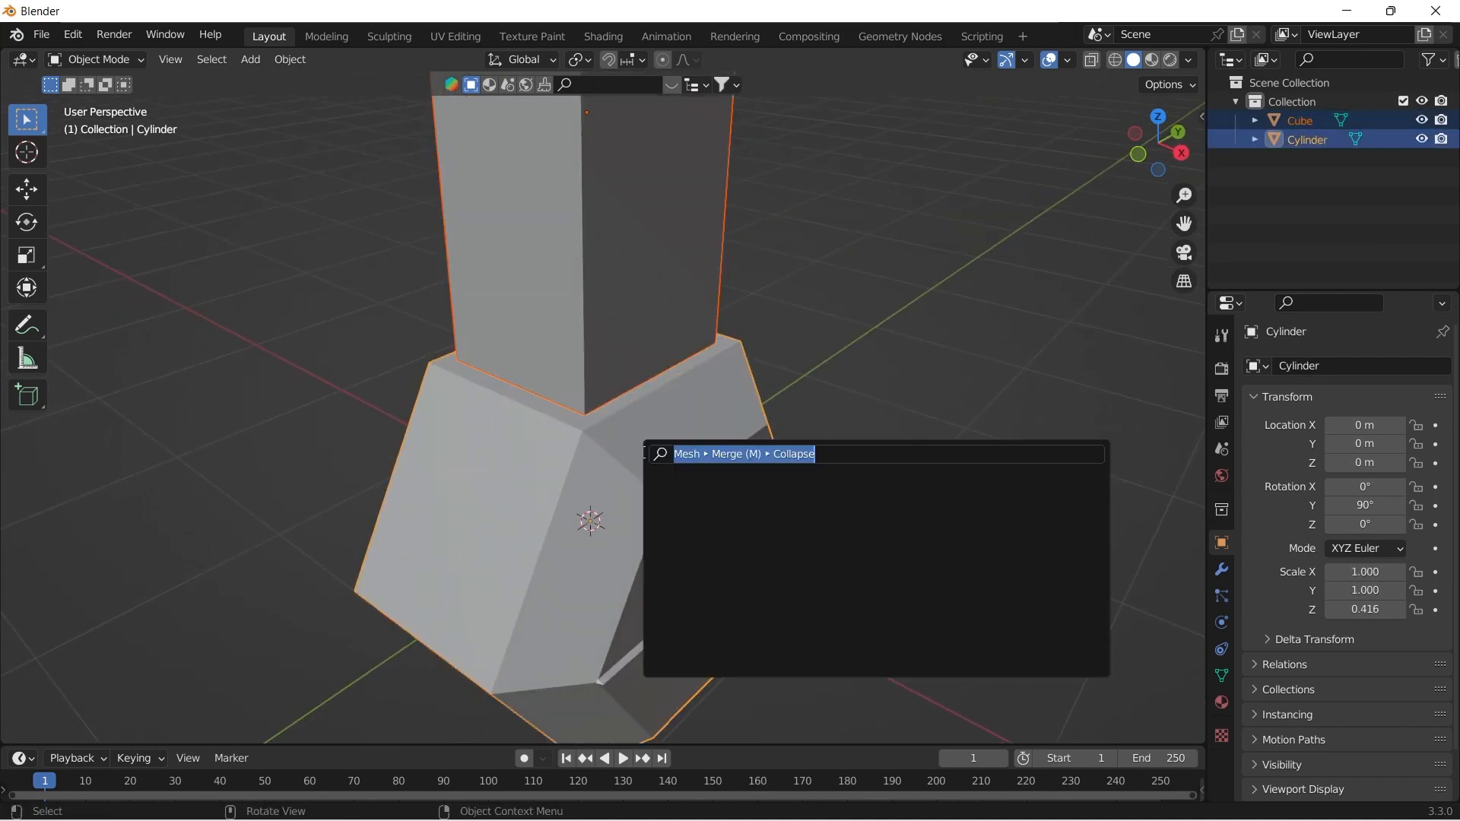
{"action": "type", "text": "boo"}
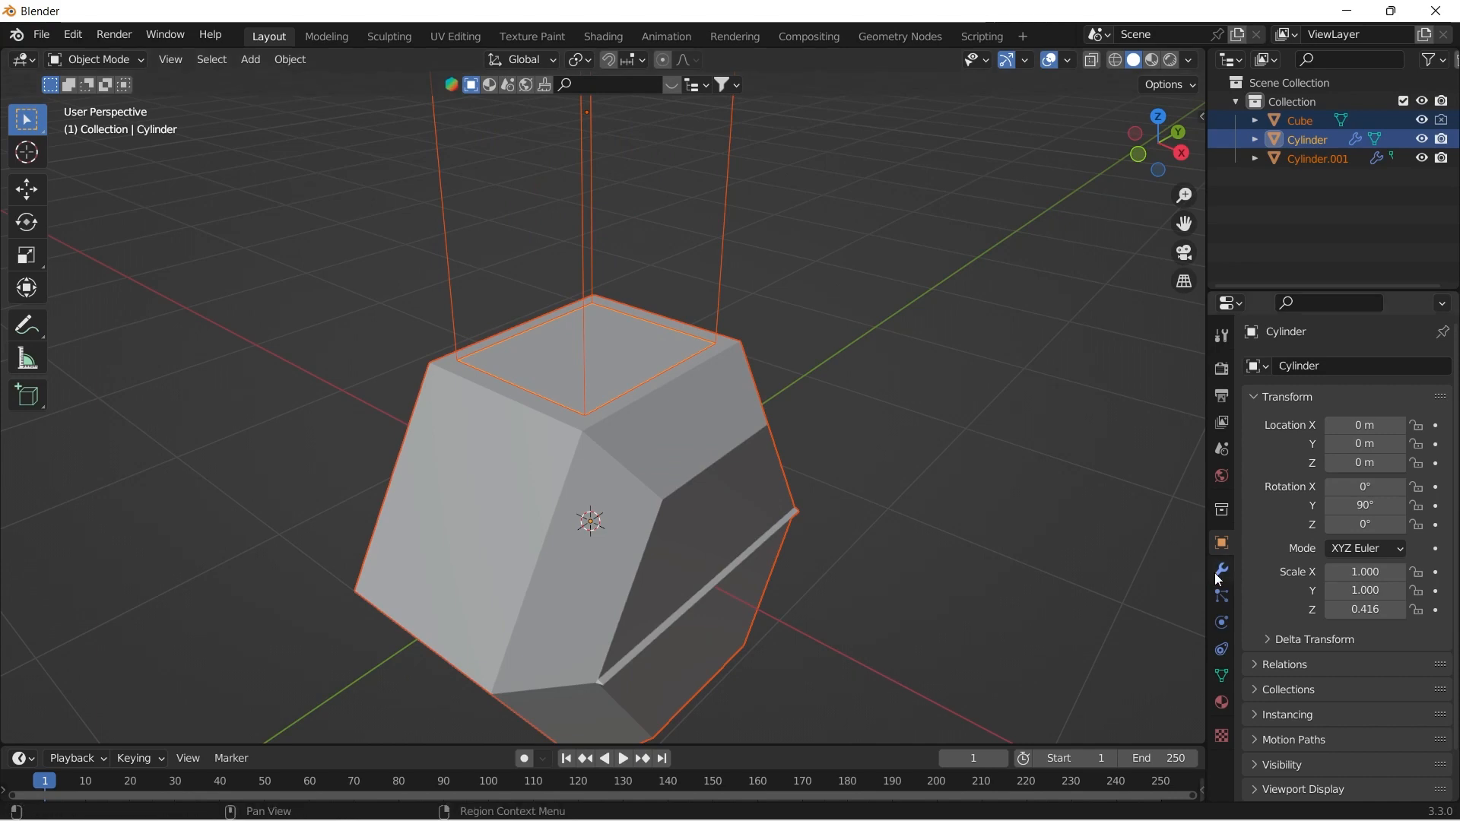
{"action": "left_click", "coordinate": [1222, 569]}
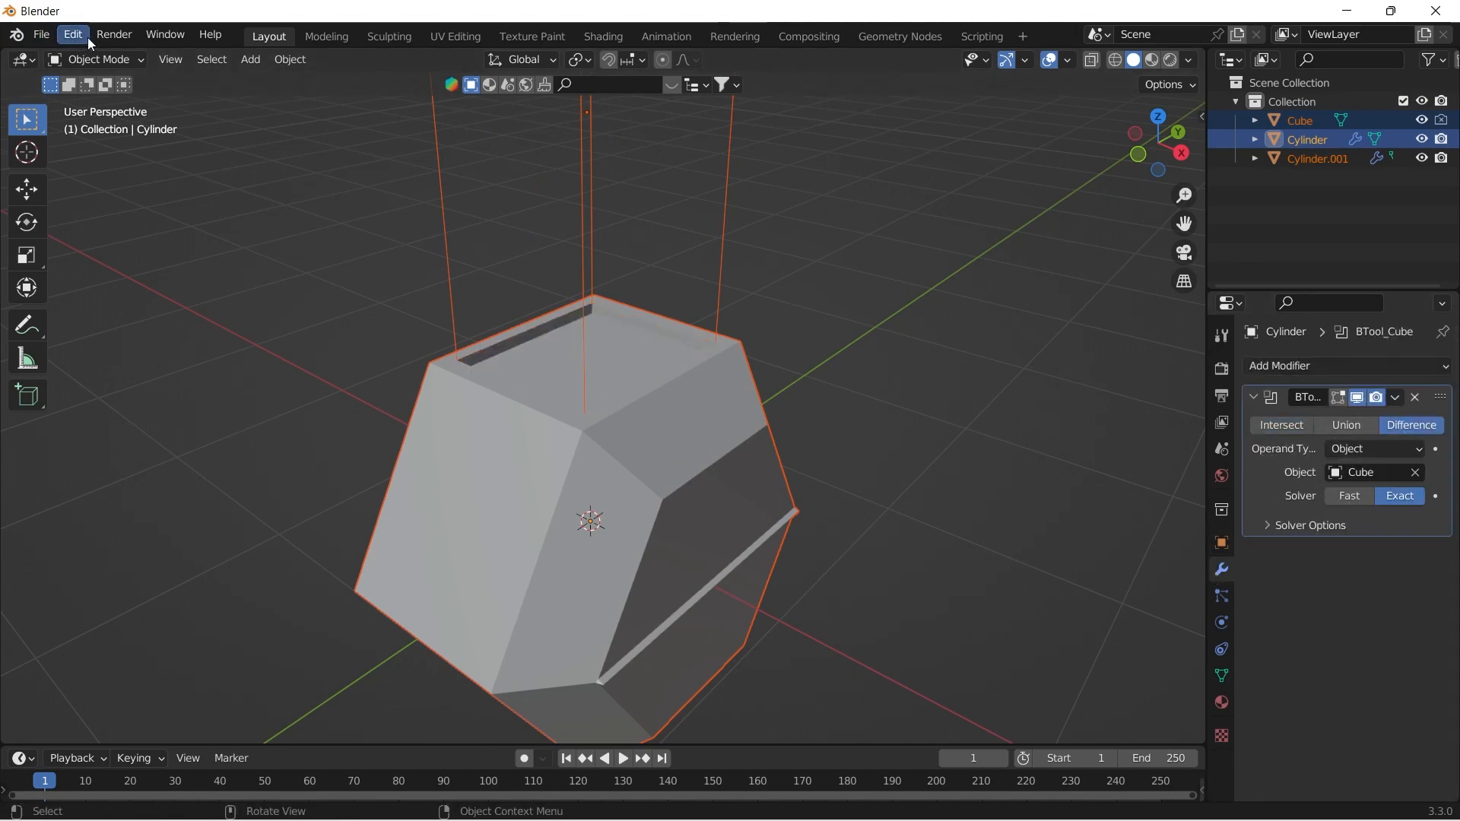
{"action": "left_click", "coordinate": [71, 35]}
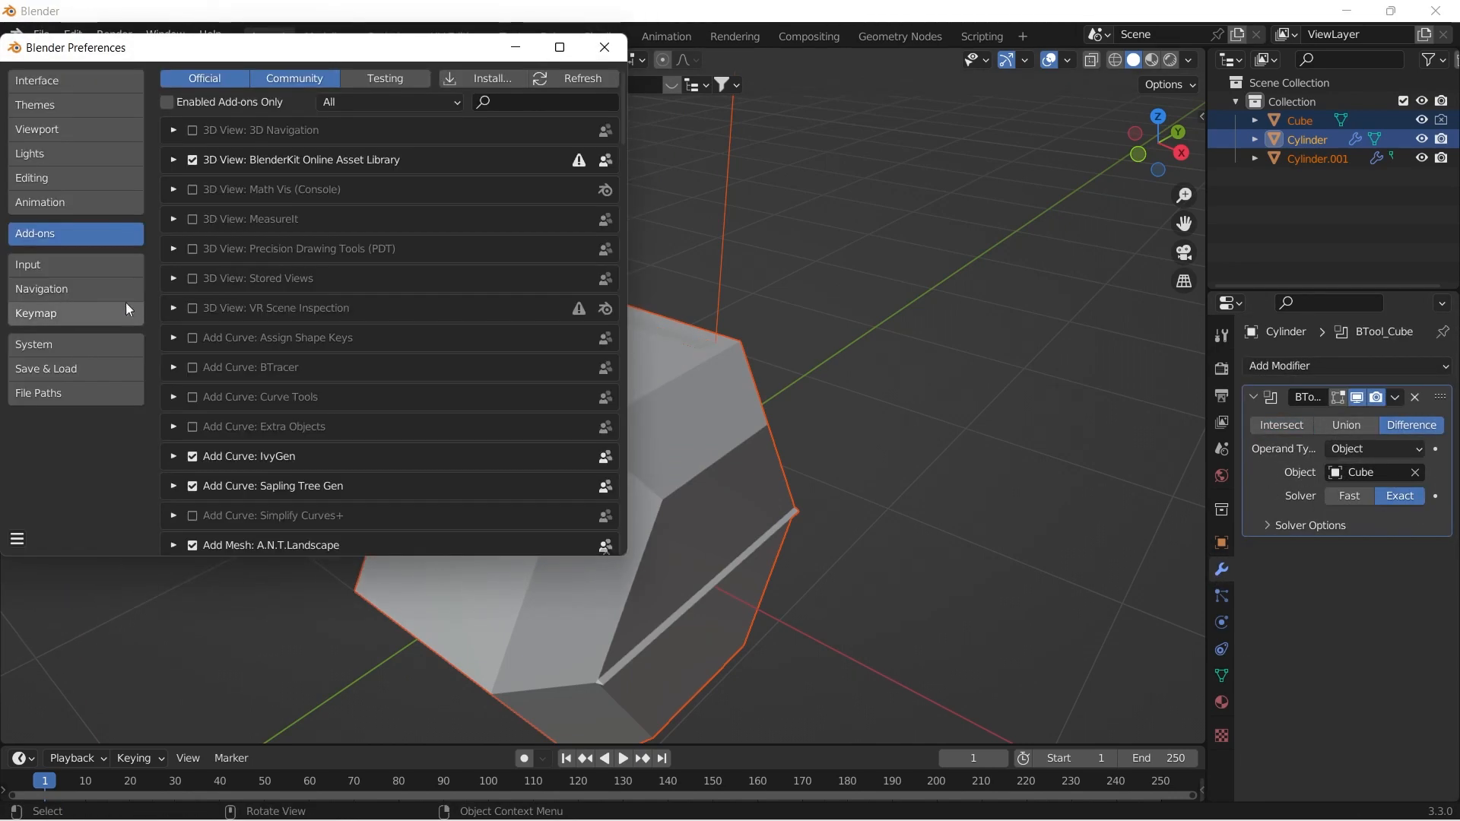
{"action": "type", "text": "bool"}
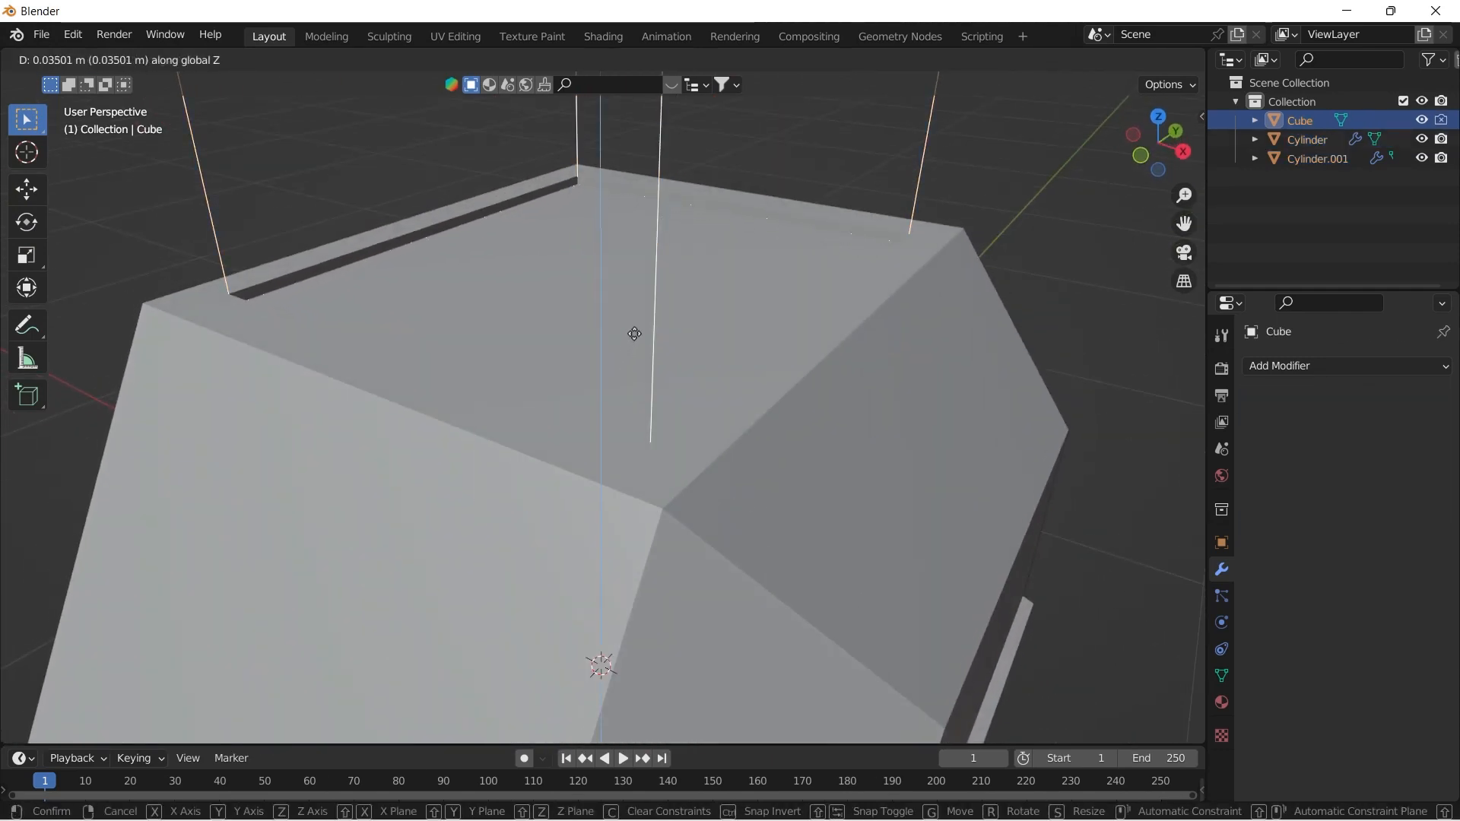
{"action": "mouse_move", "coordinate": [662, 333]}
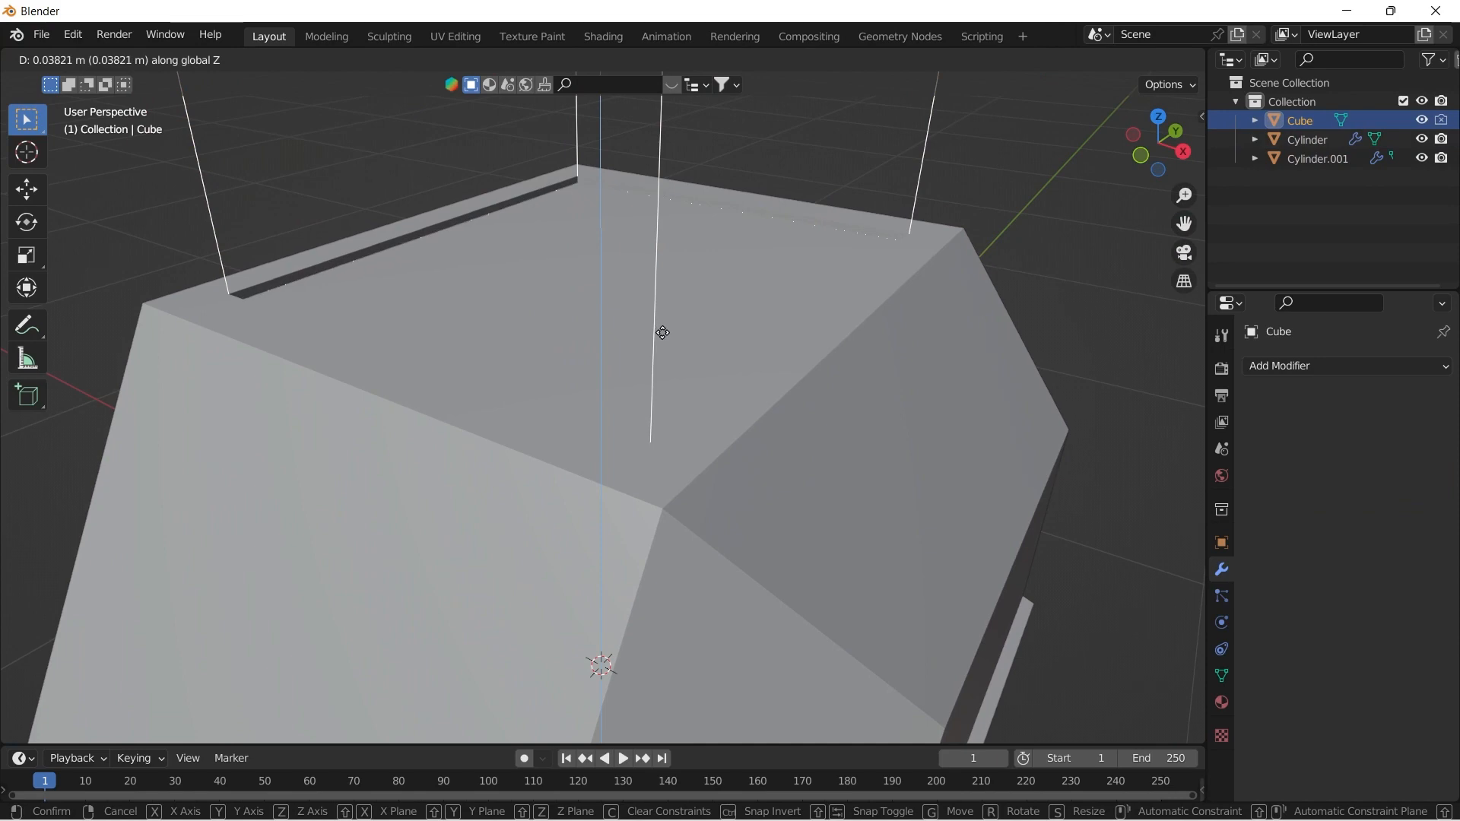
{"action": "mouse_move", "coordinate": [668, 336]}
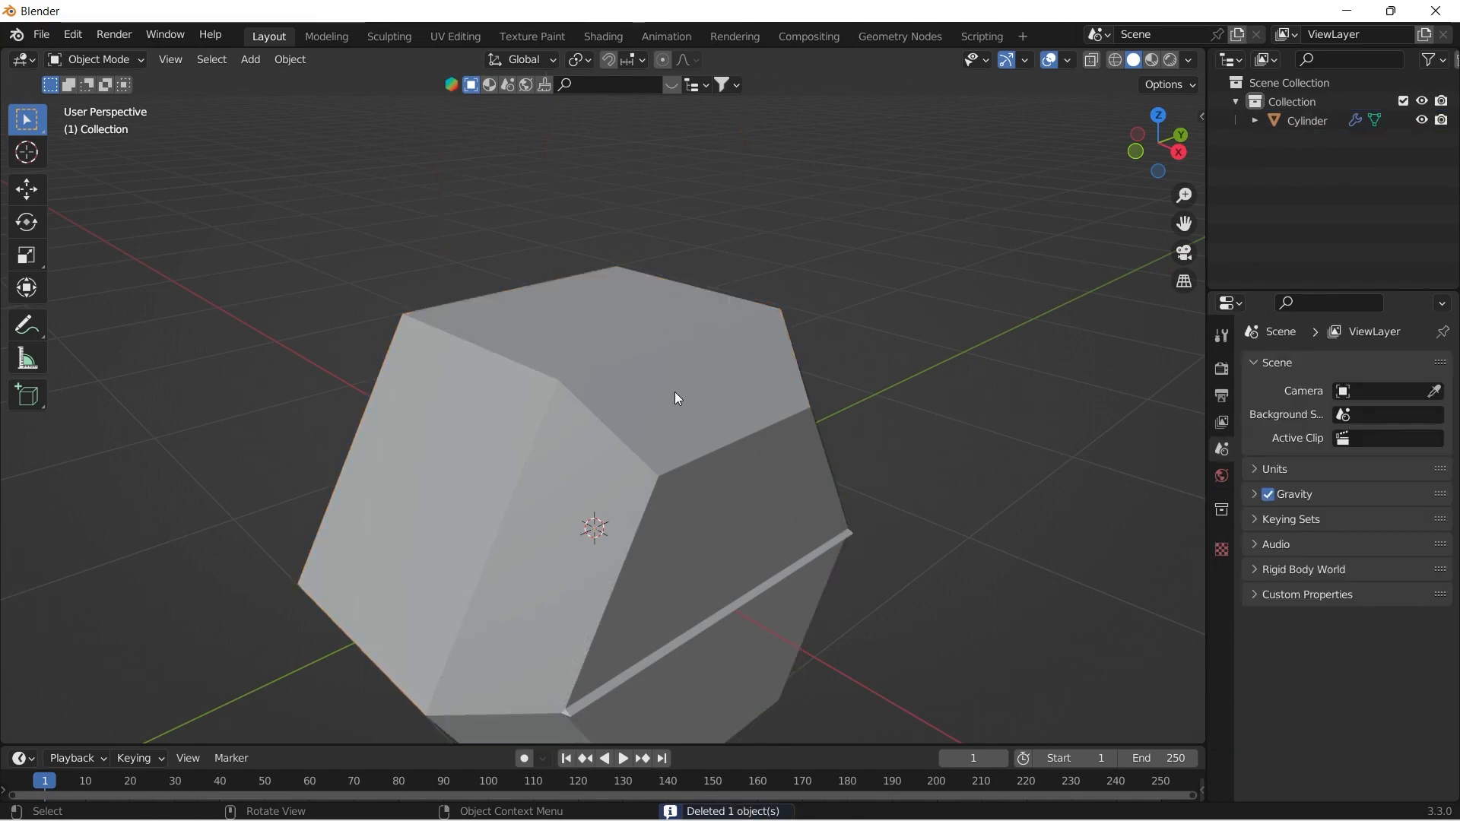
Step: Delete the cutting cube and bevel the head's top edge into a recessed groove
{"action": "left_click", "coordinate": [1308, 120]}
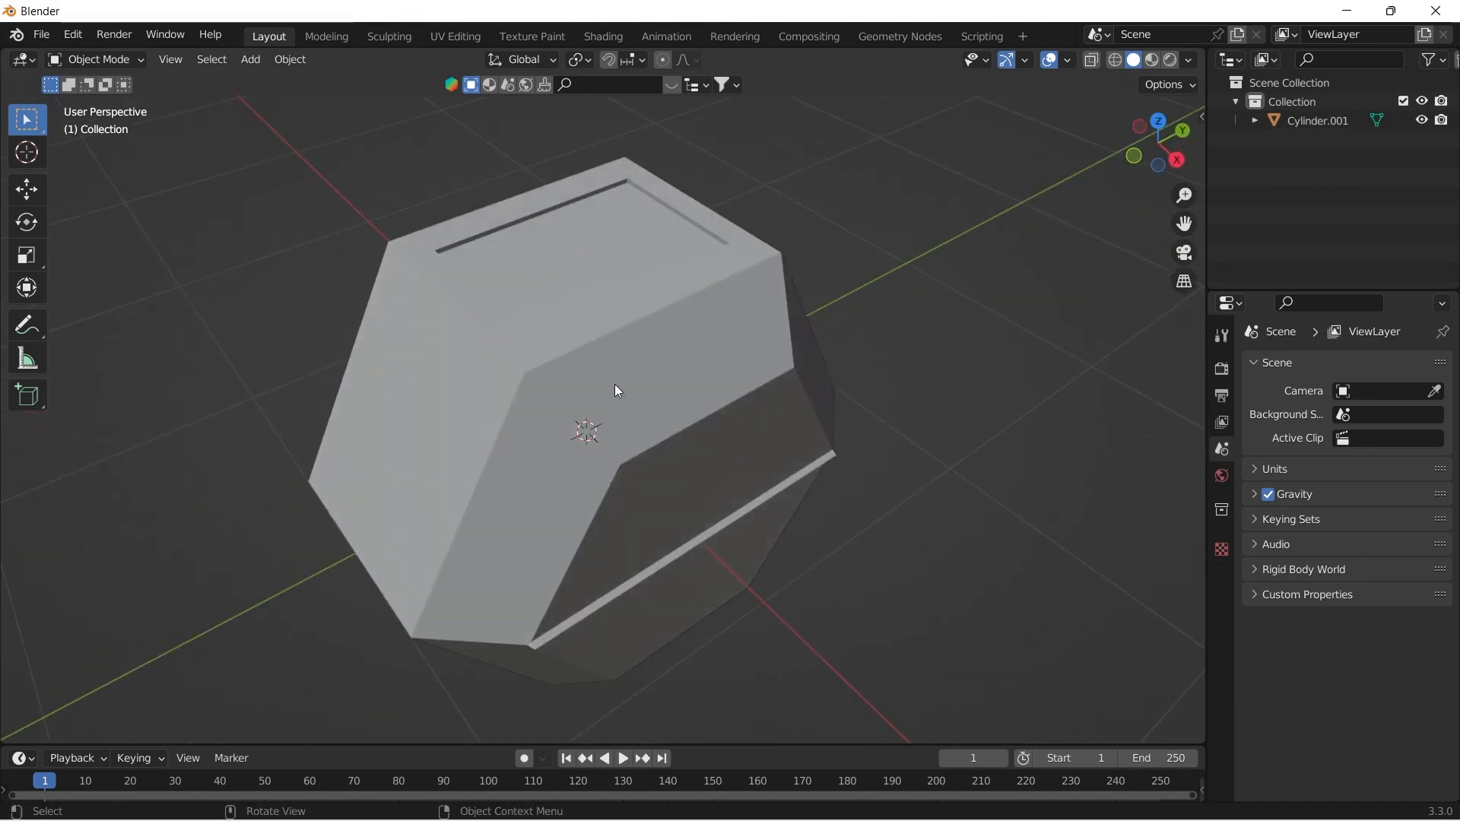
{"action": "key", "text": "Tab"}
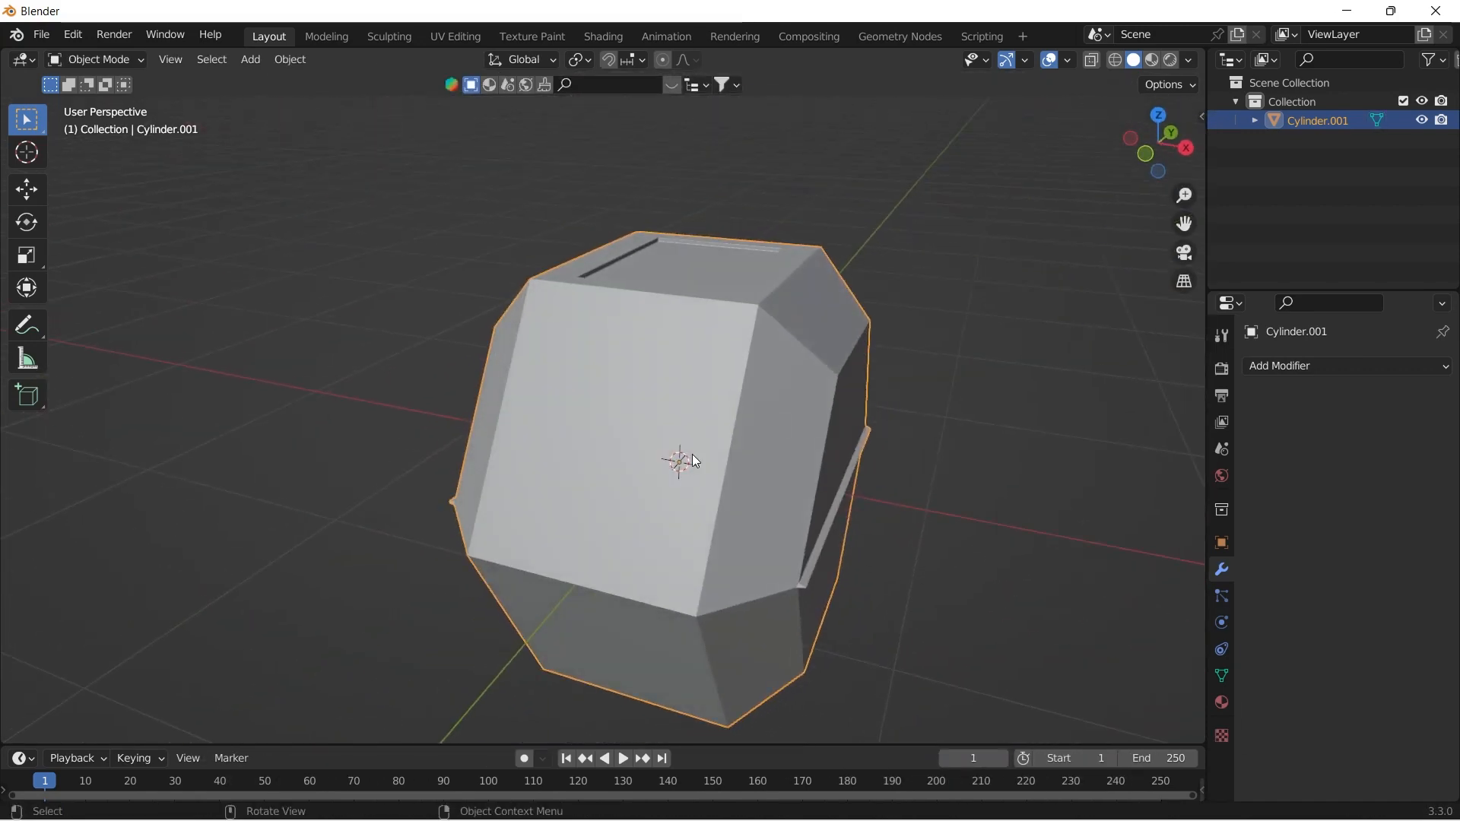
{"action": "key", "text": "Tab"}
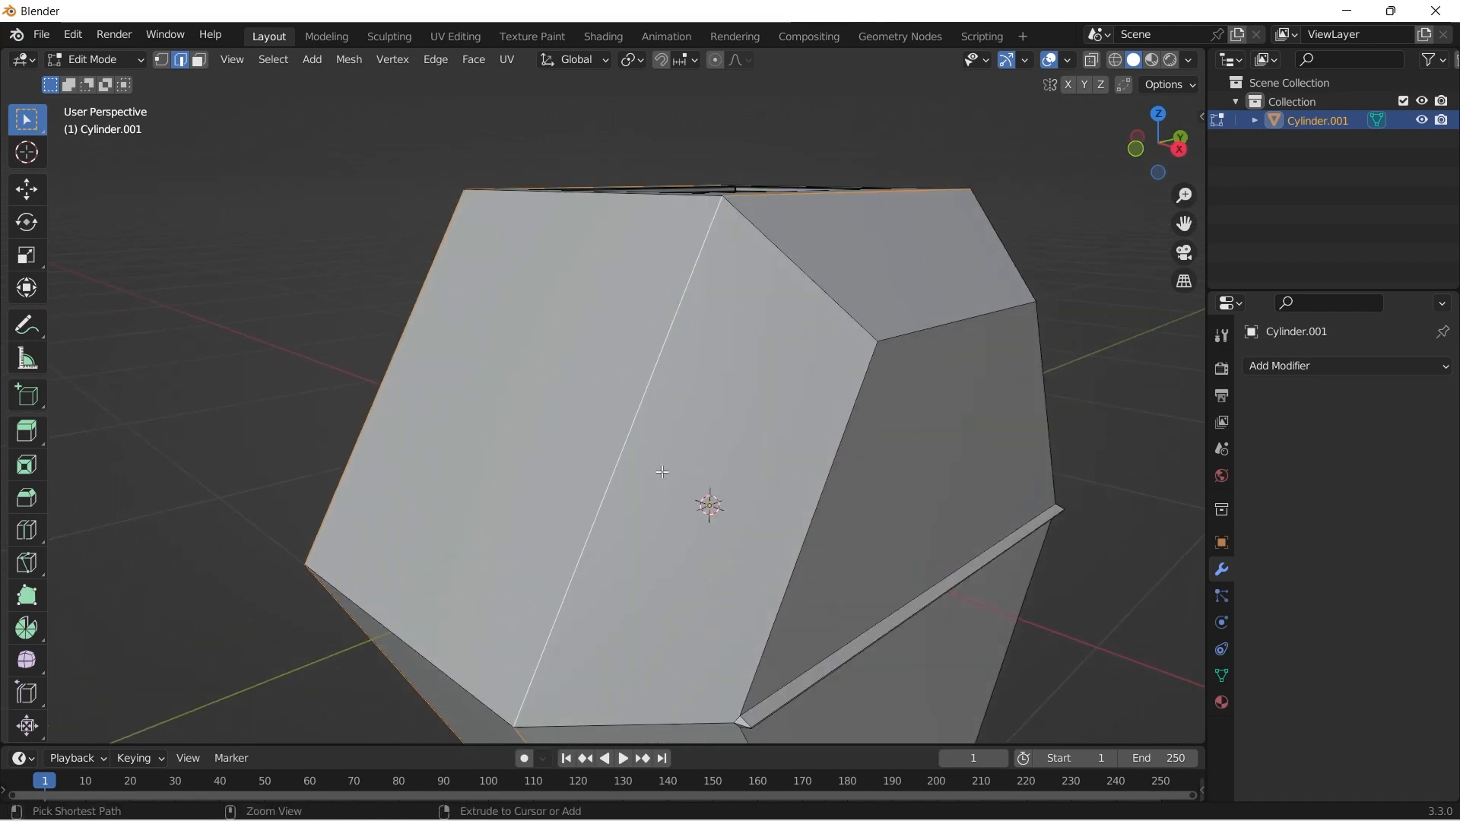
{"action": "key", "text": "ctrl+b"}
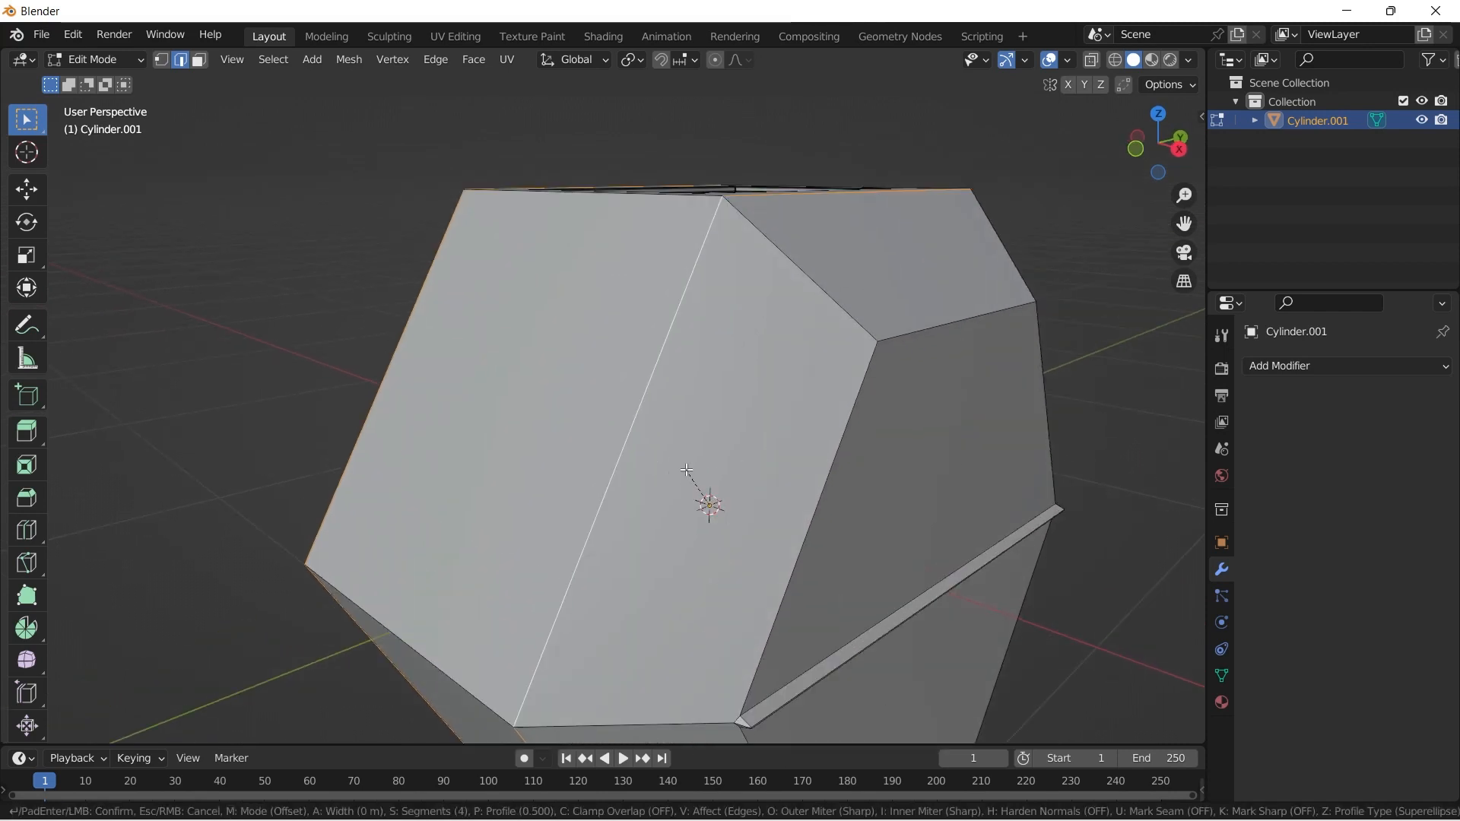
{"action": "mouse_move", "coordinate": [761, 551]}
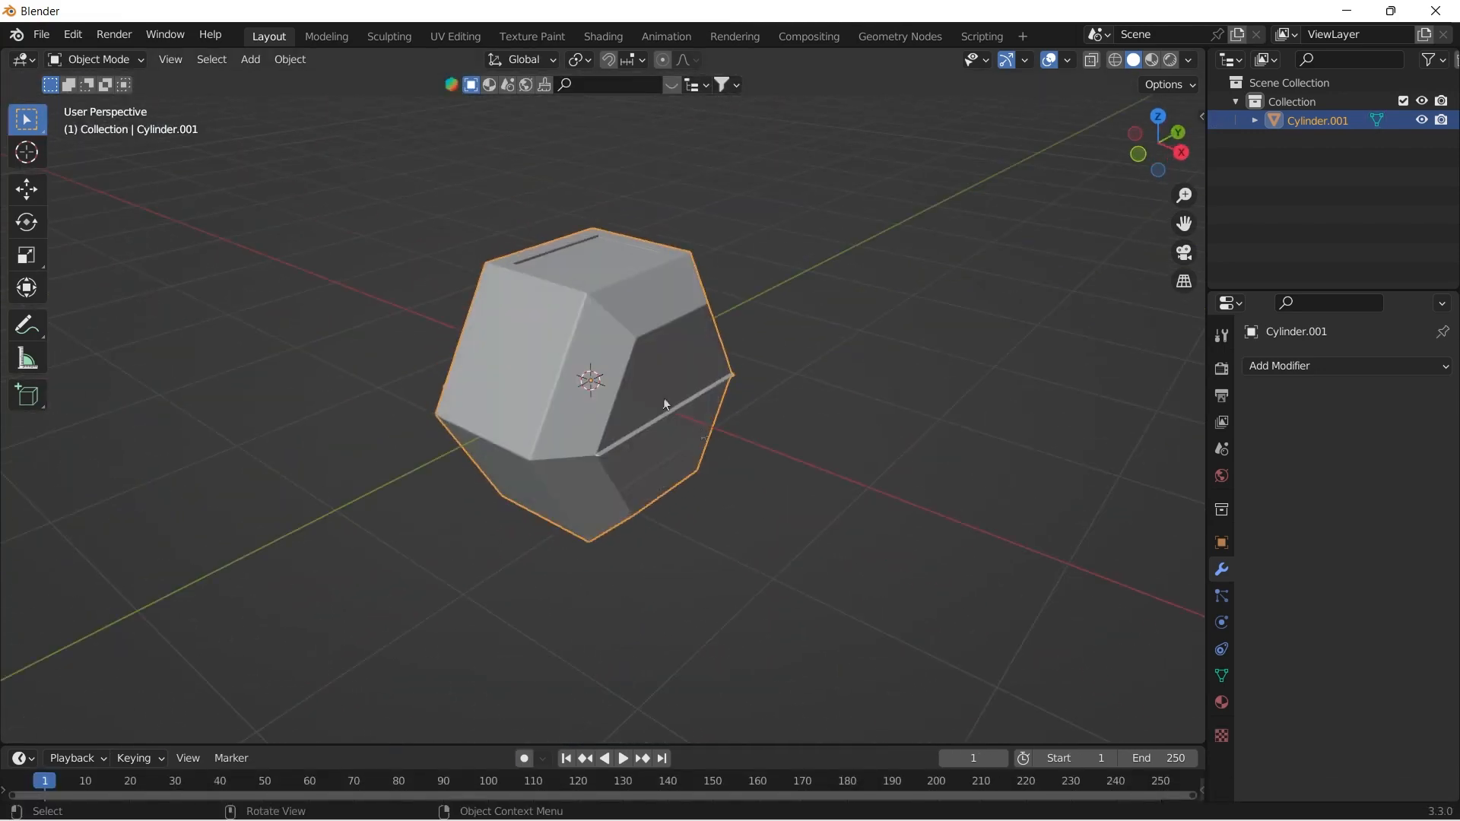
{"action": "scroll", "scroll_direction": "down", "scroll_amount": 3}
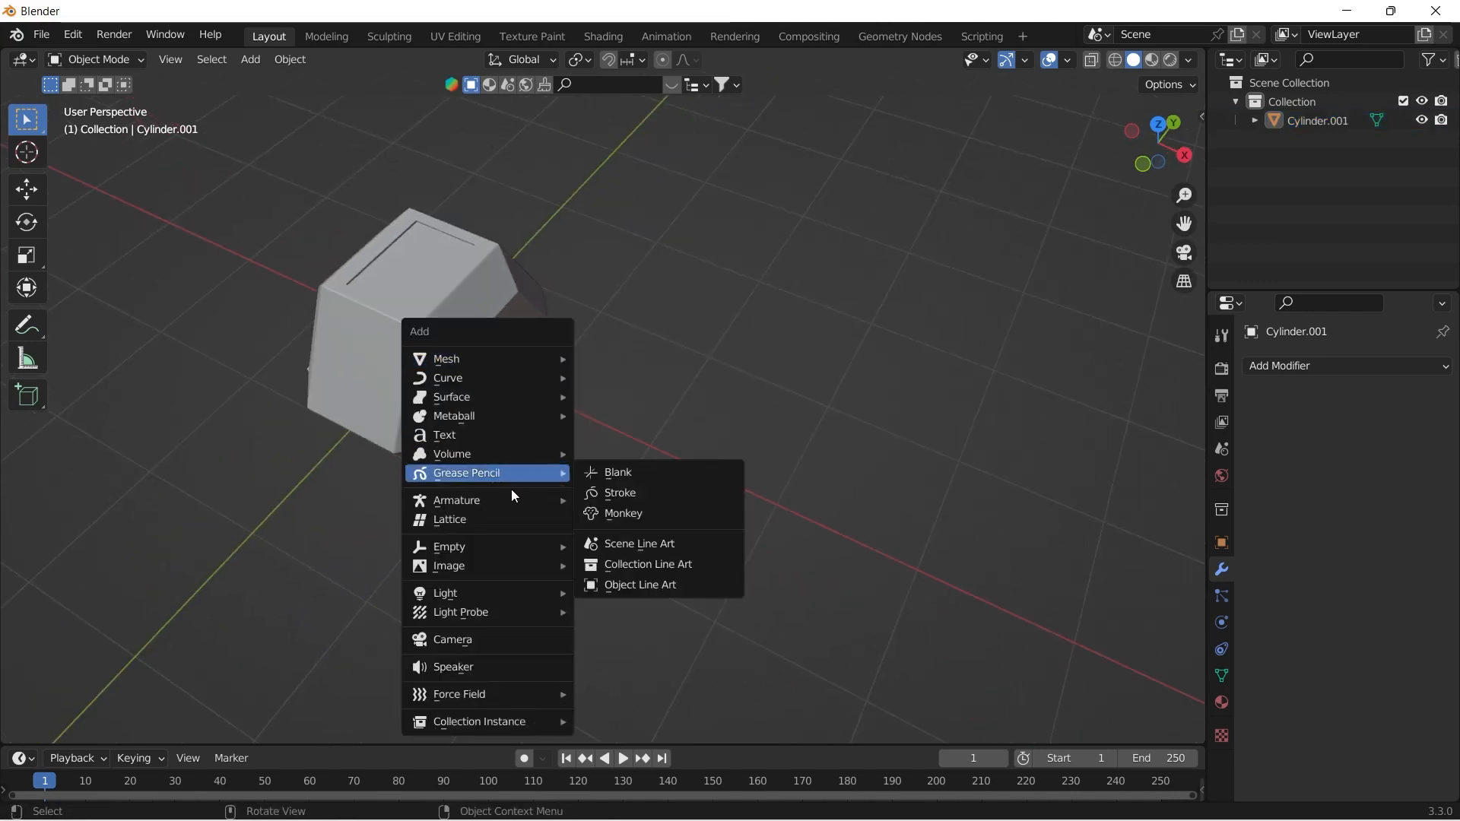
Step: Add a text object reading 25KG and lay it flat on the head's recessed top face
{"action": "left_click", "coordinate": [444, 435]}
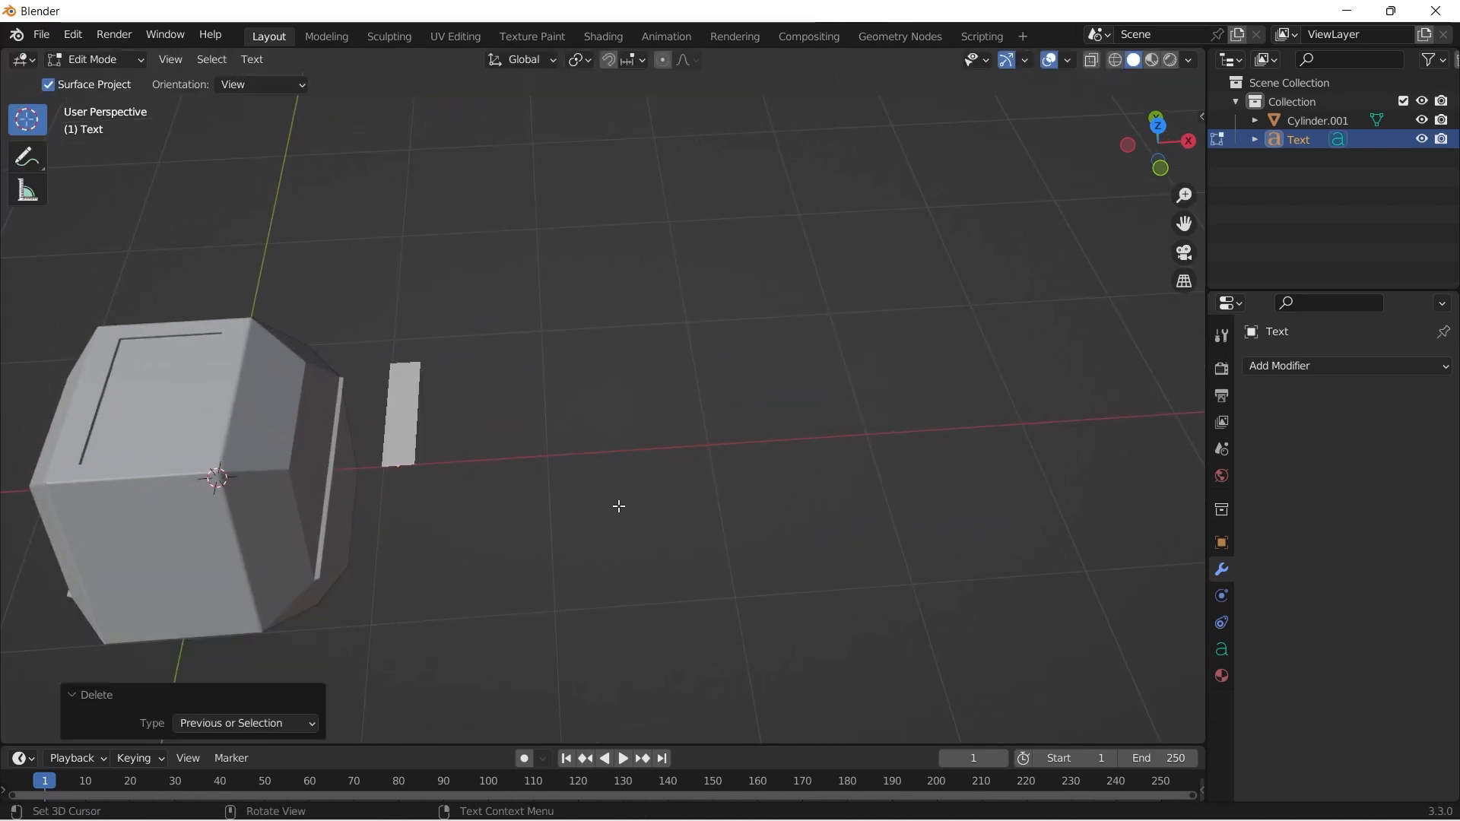
{"action": "type", "text": "25kg"}
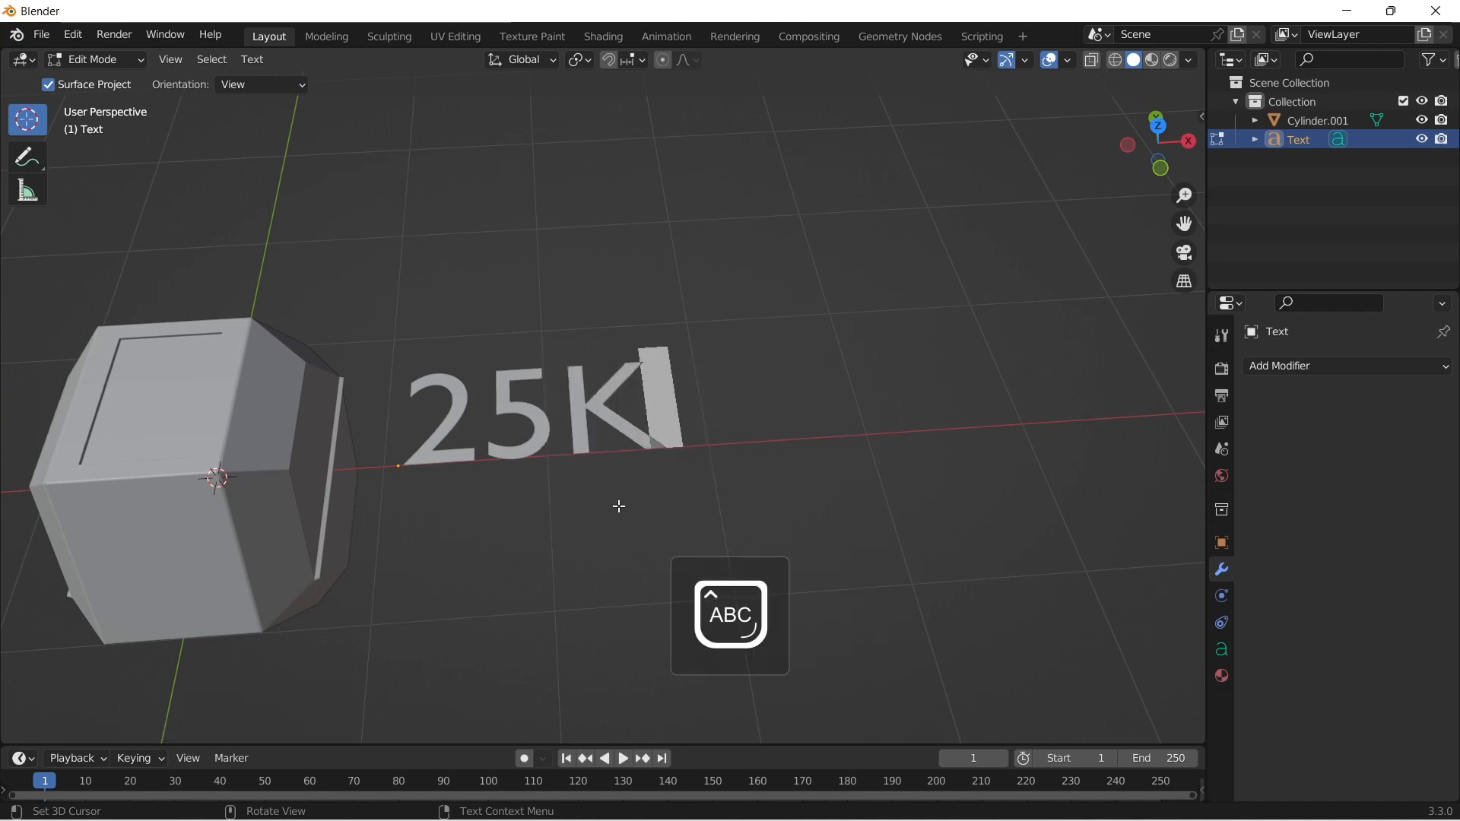
{"action": "type", "text": "G"}
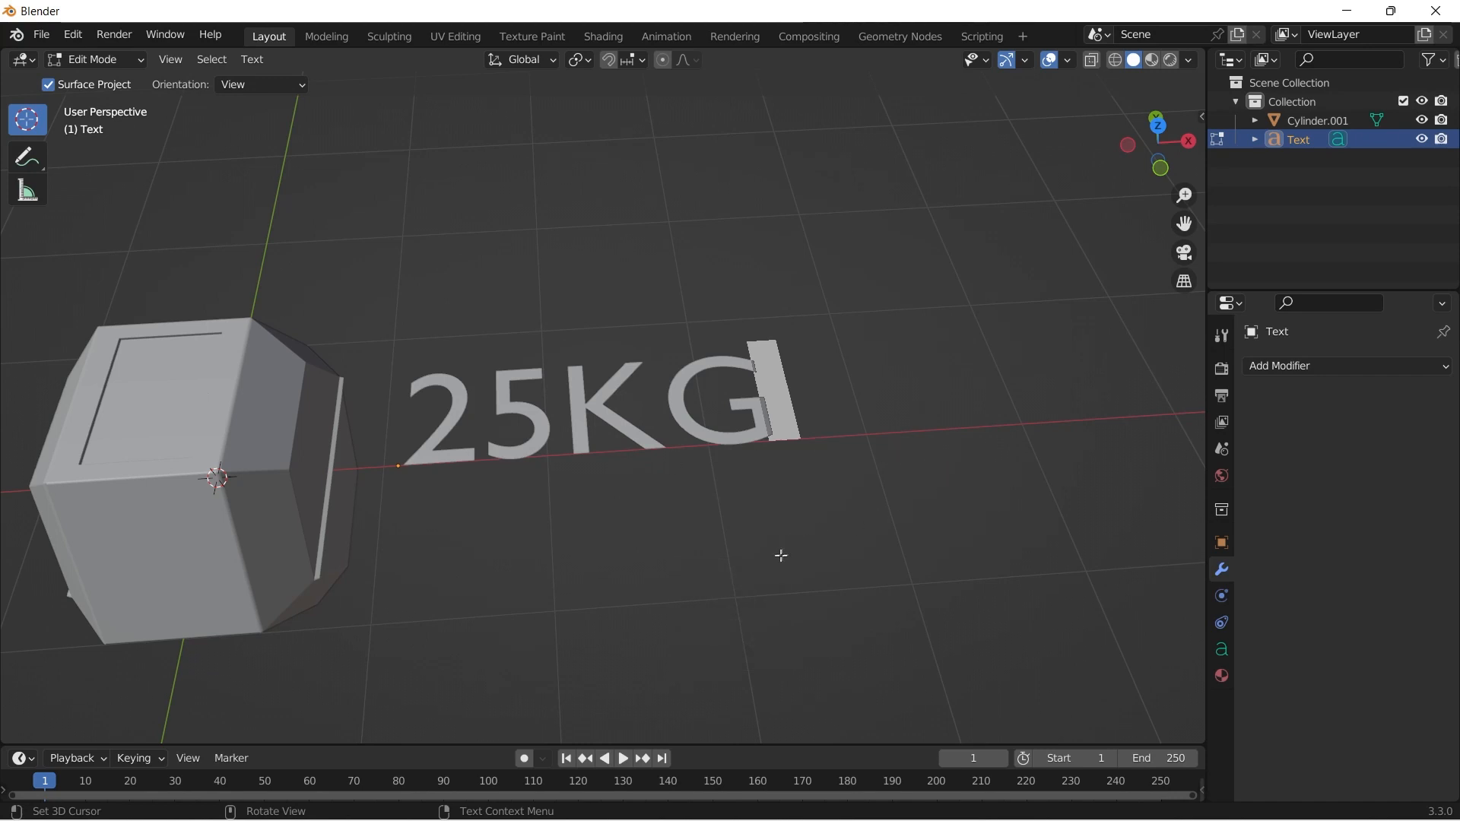
{"action": "key", "text": "Tab"}
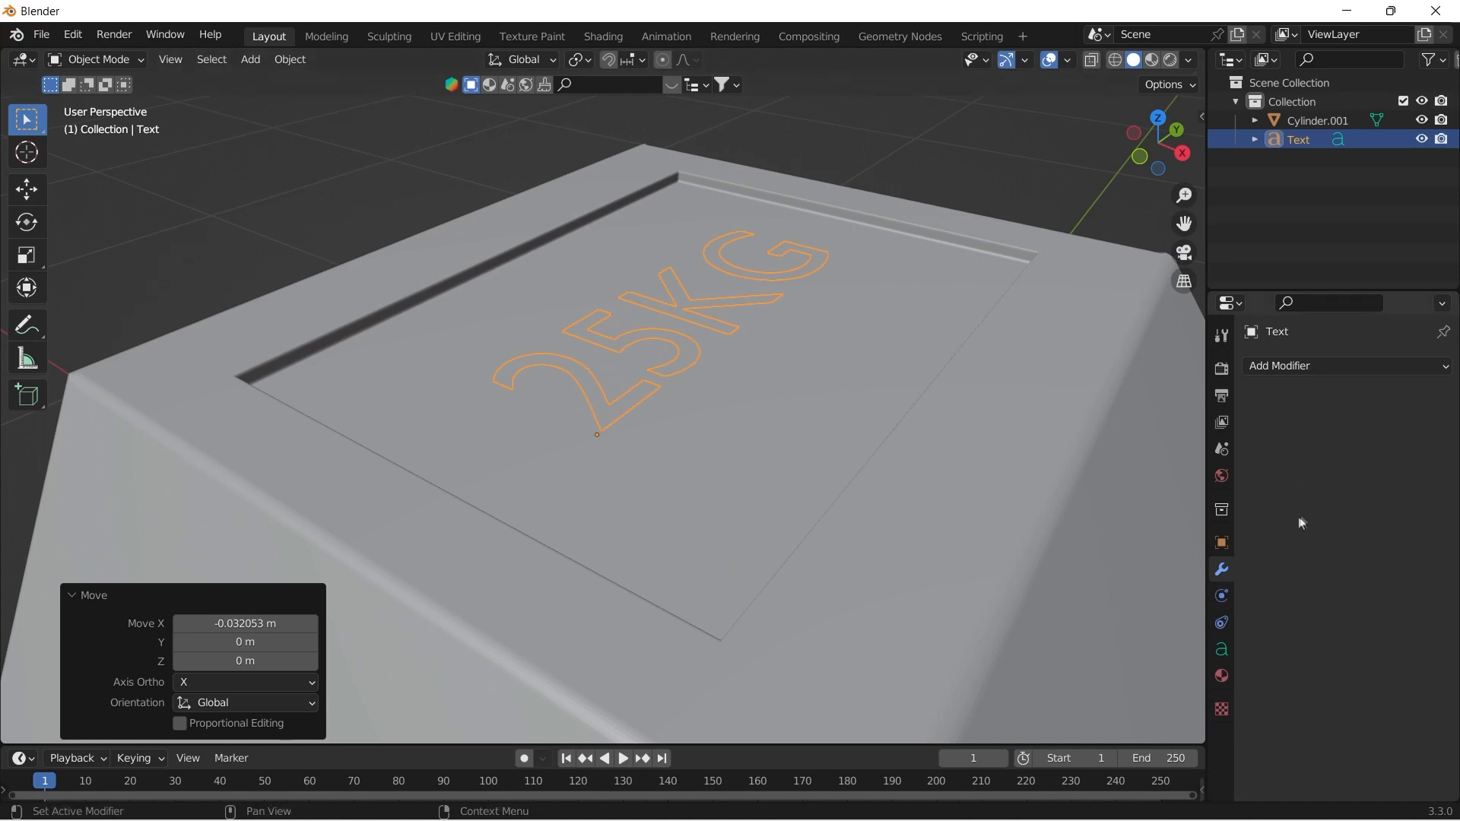
Step: Give the 25KG lettering extrude and bevel depth, sink it on Z, and convert it to a mesh
{"action": "left_click", "coordinate": [1221, 648]}
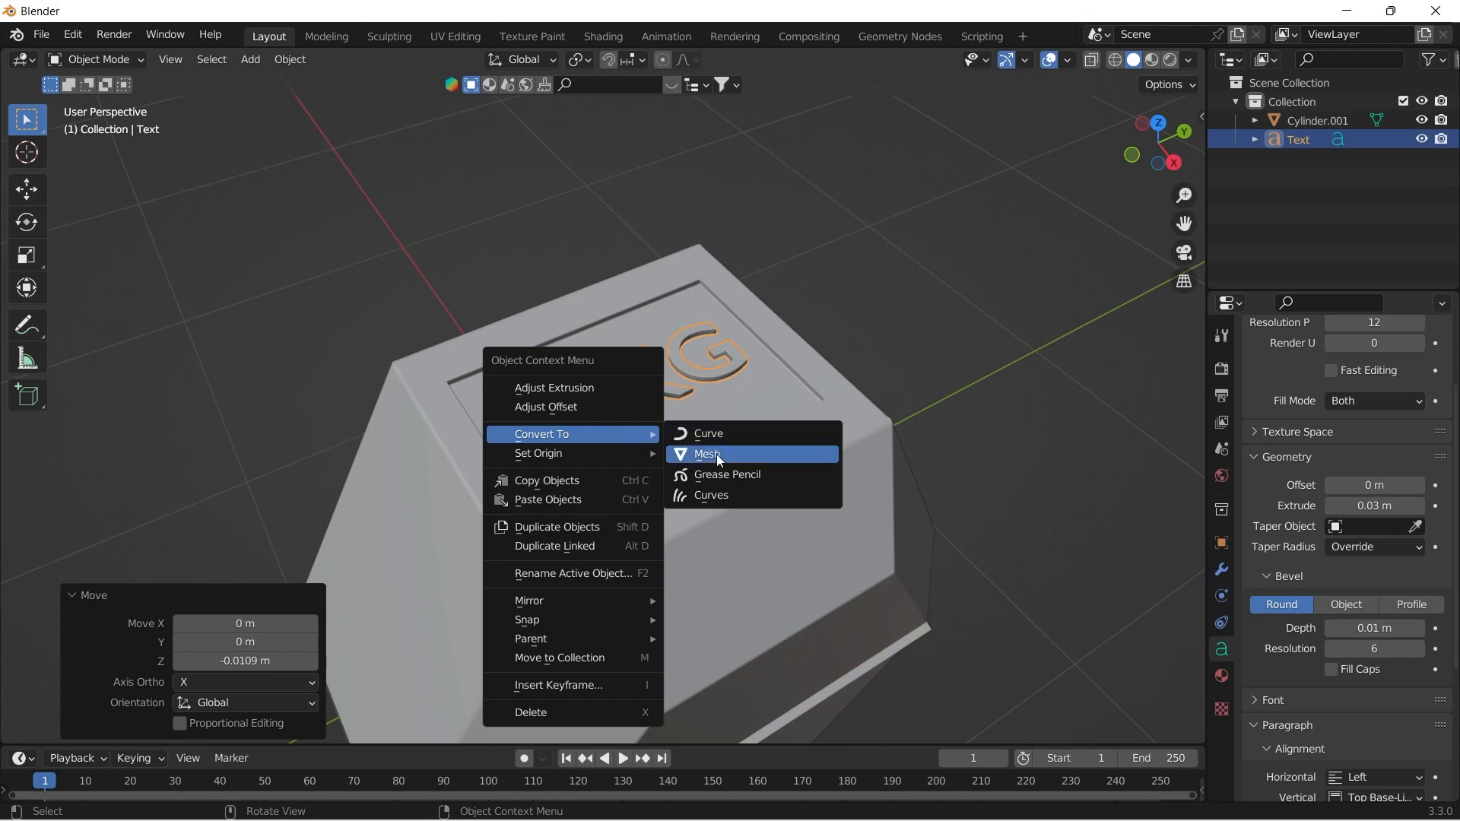
{"action": "left_click", "coordinate": [709, 455]}
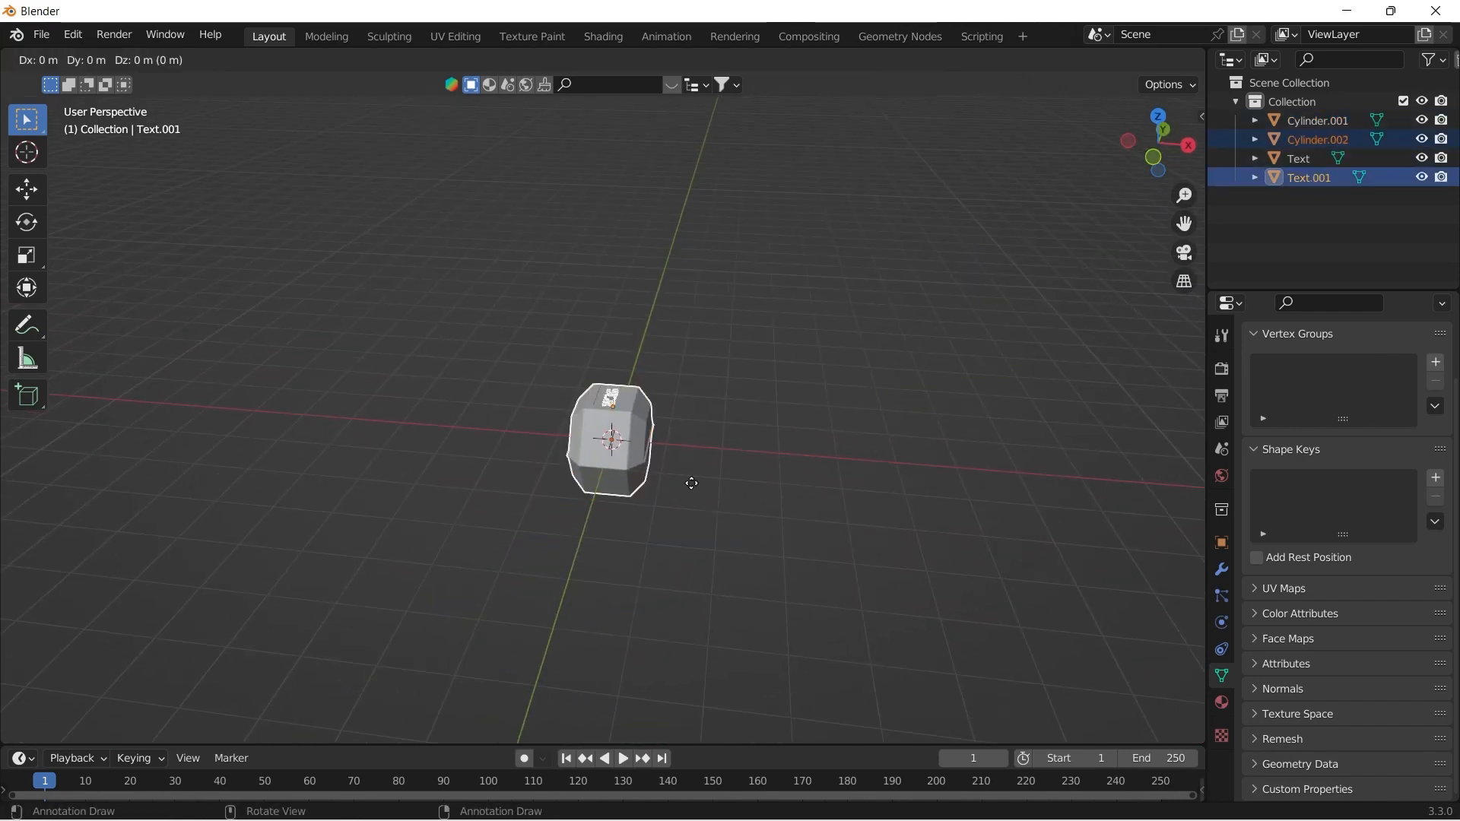
Step: Duplicate the lettered head and move it to the opposite side, then view from the front
{"action": "key", "text": "shift+d"}
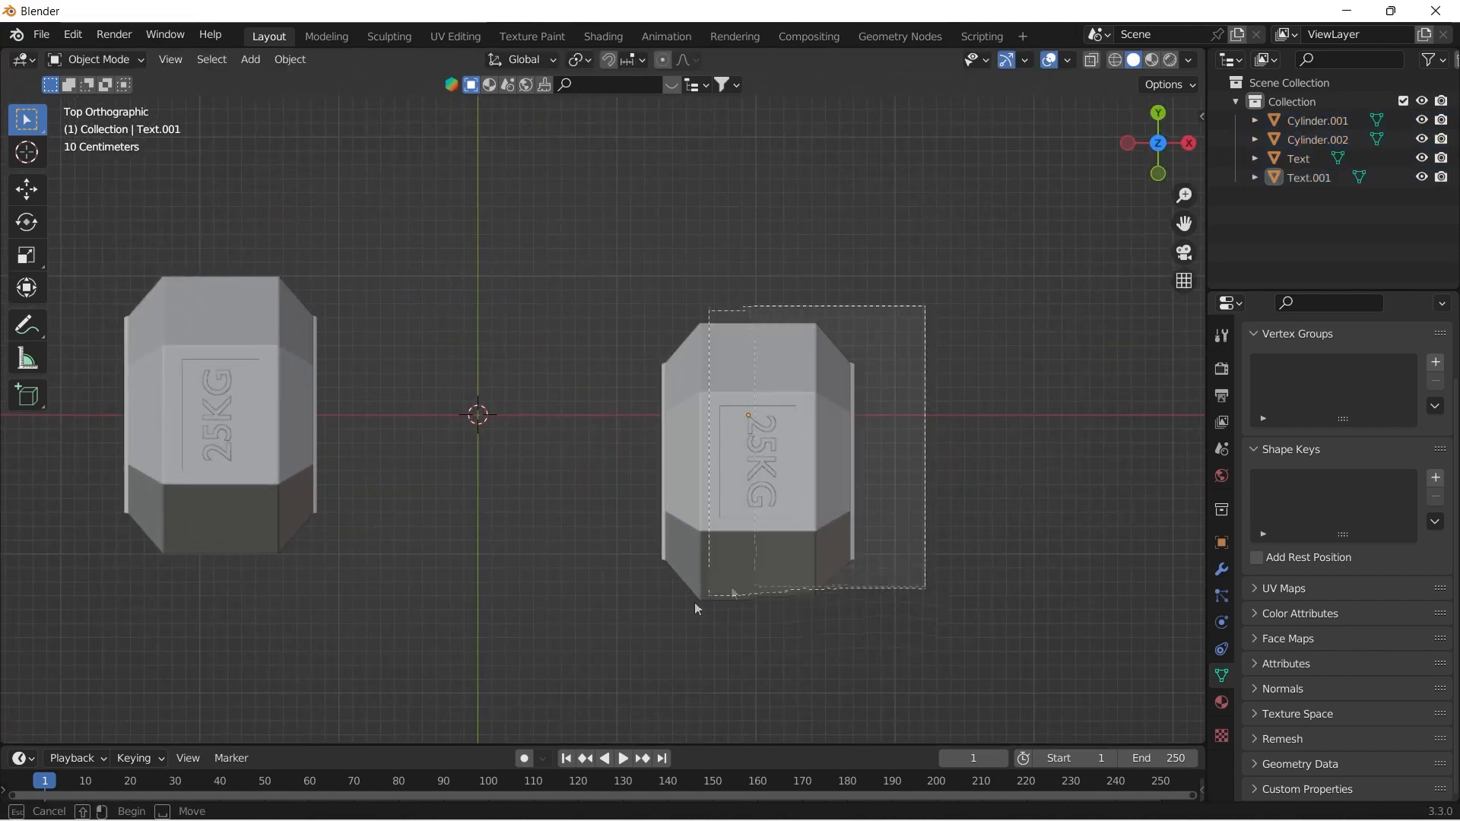
{"action": "key", "text": "g"}
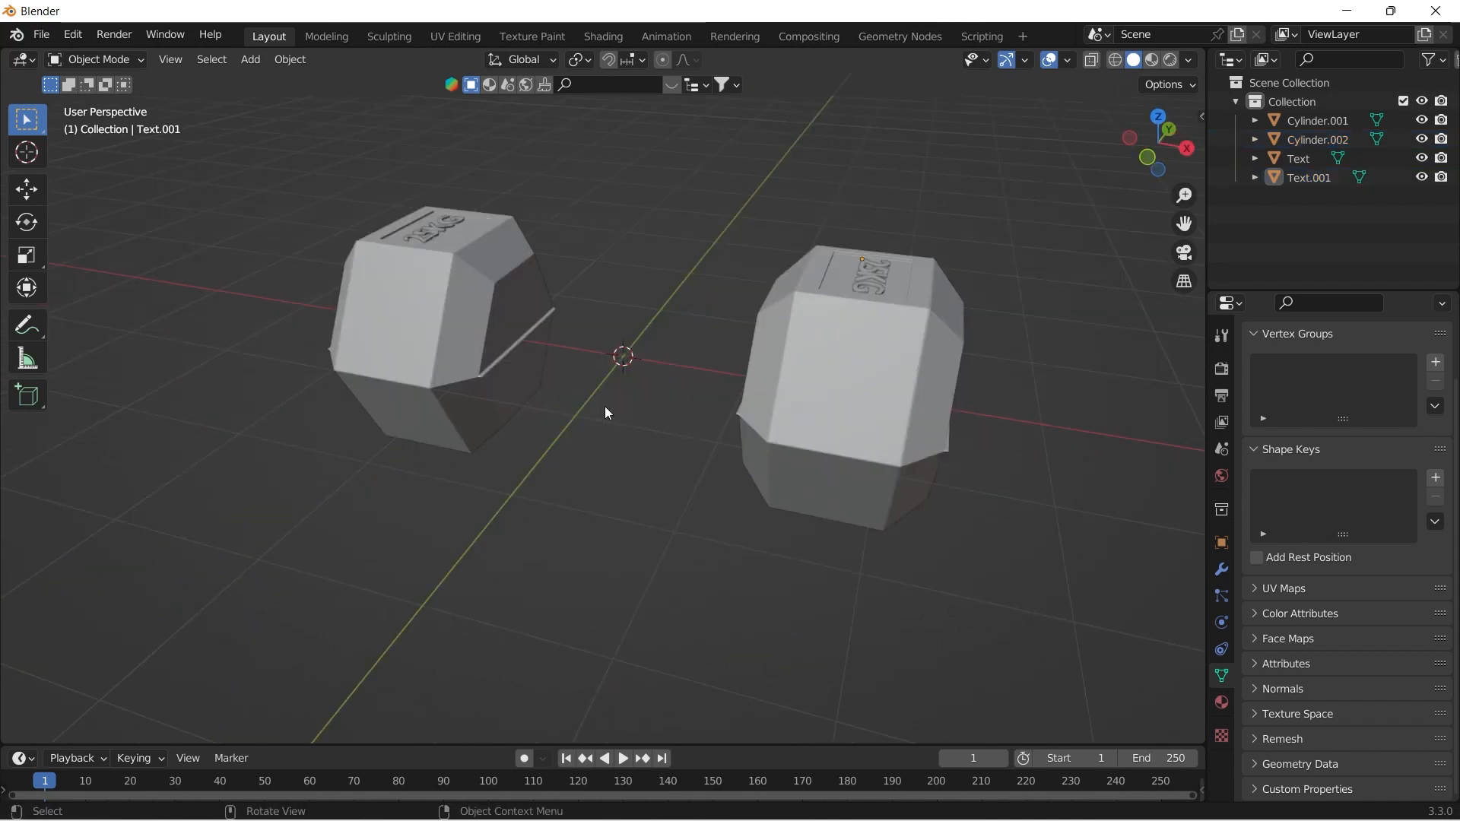
{"action": "left_click", "coordinate": [248, 60]}
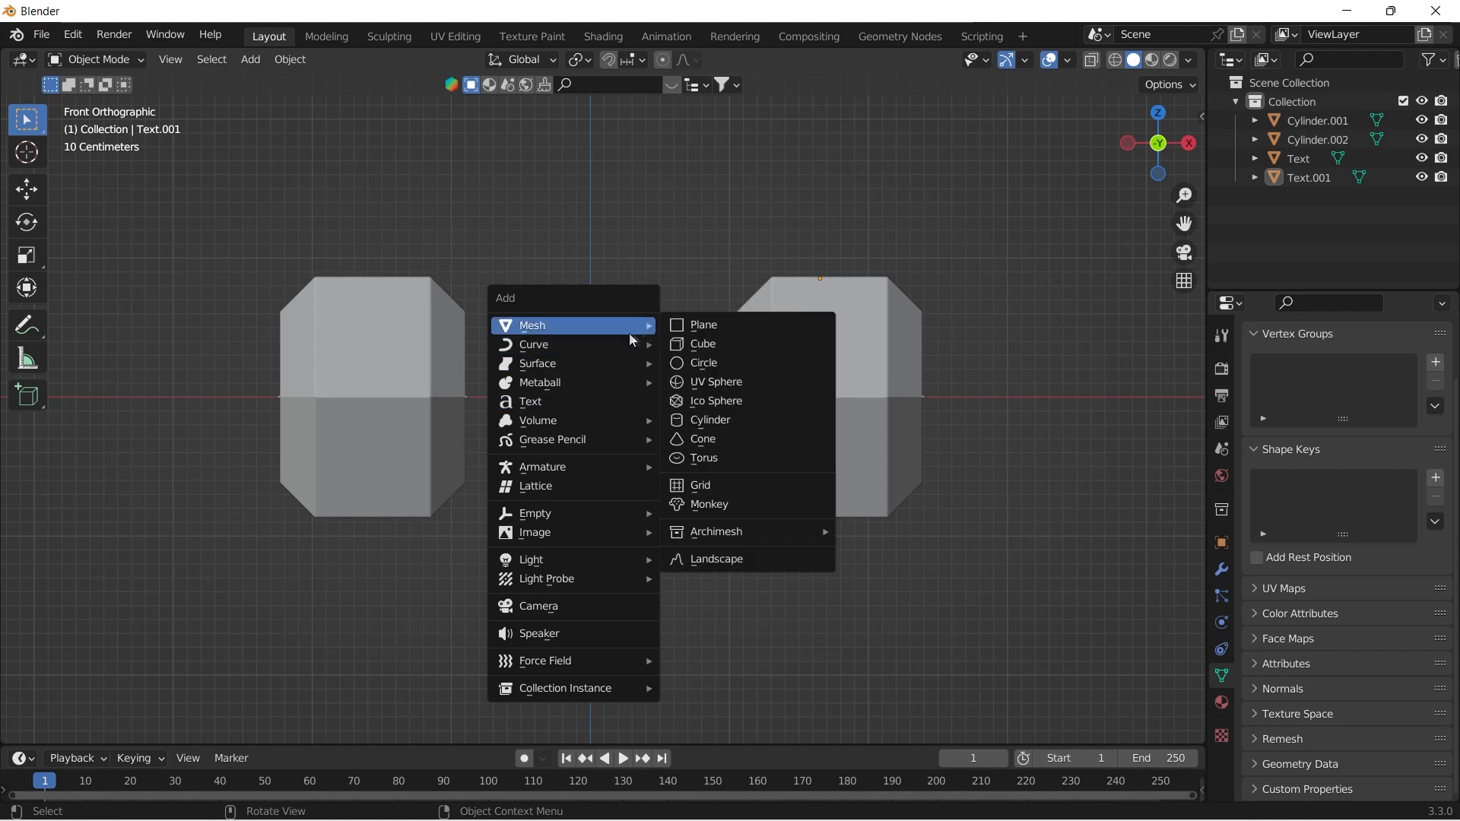
Step: Add a cylinder between the heads turned 90° on Y and delete its unwanted faces for mirroring
{"action": "left_click", "coordinate": [710, 420]}
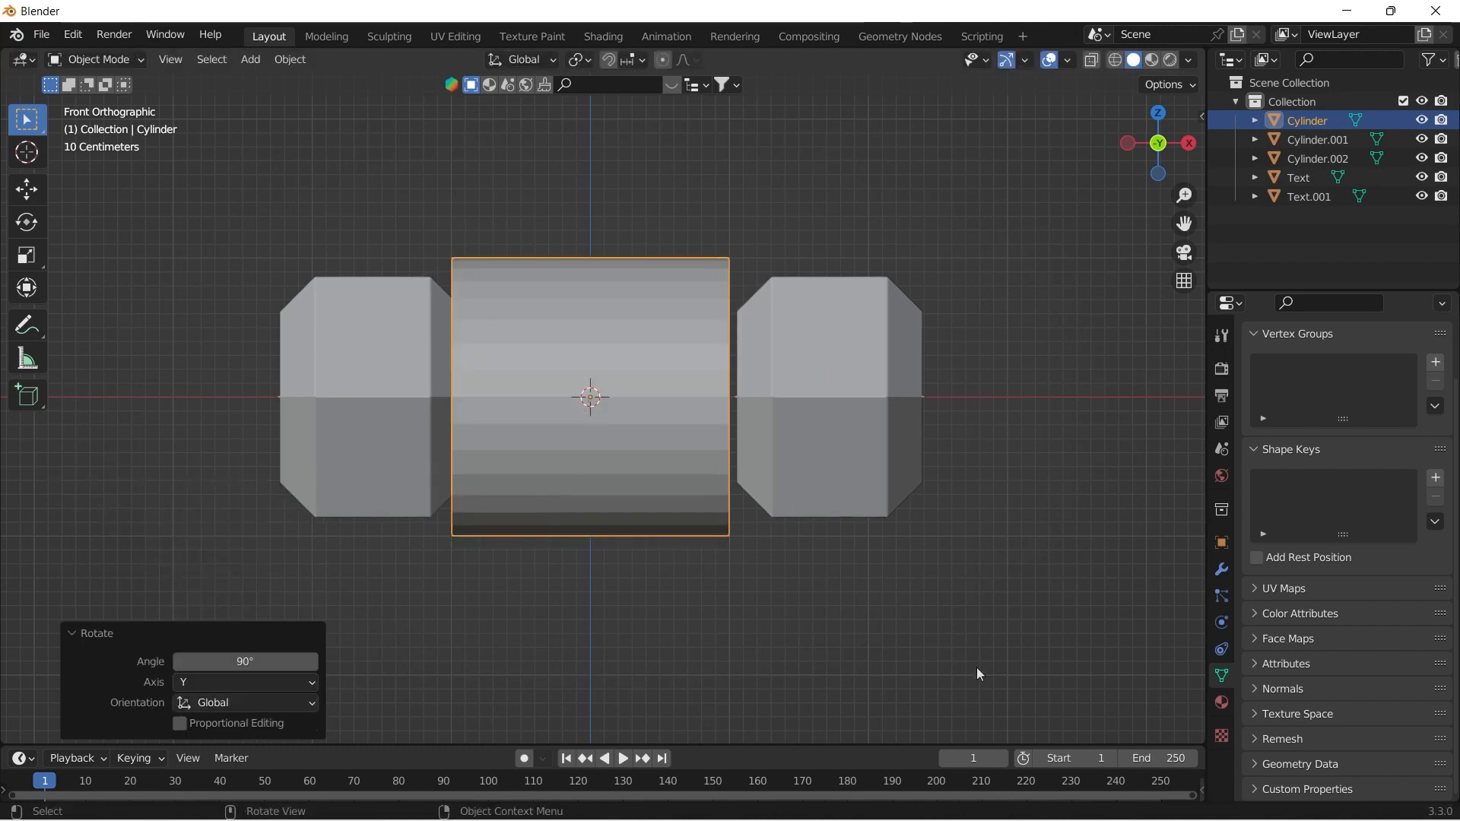
{"action": "key", "text": "s"}
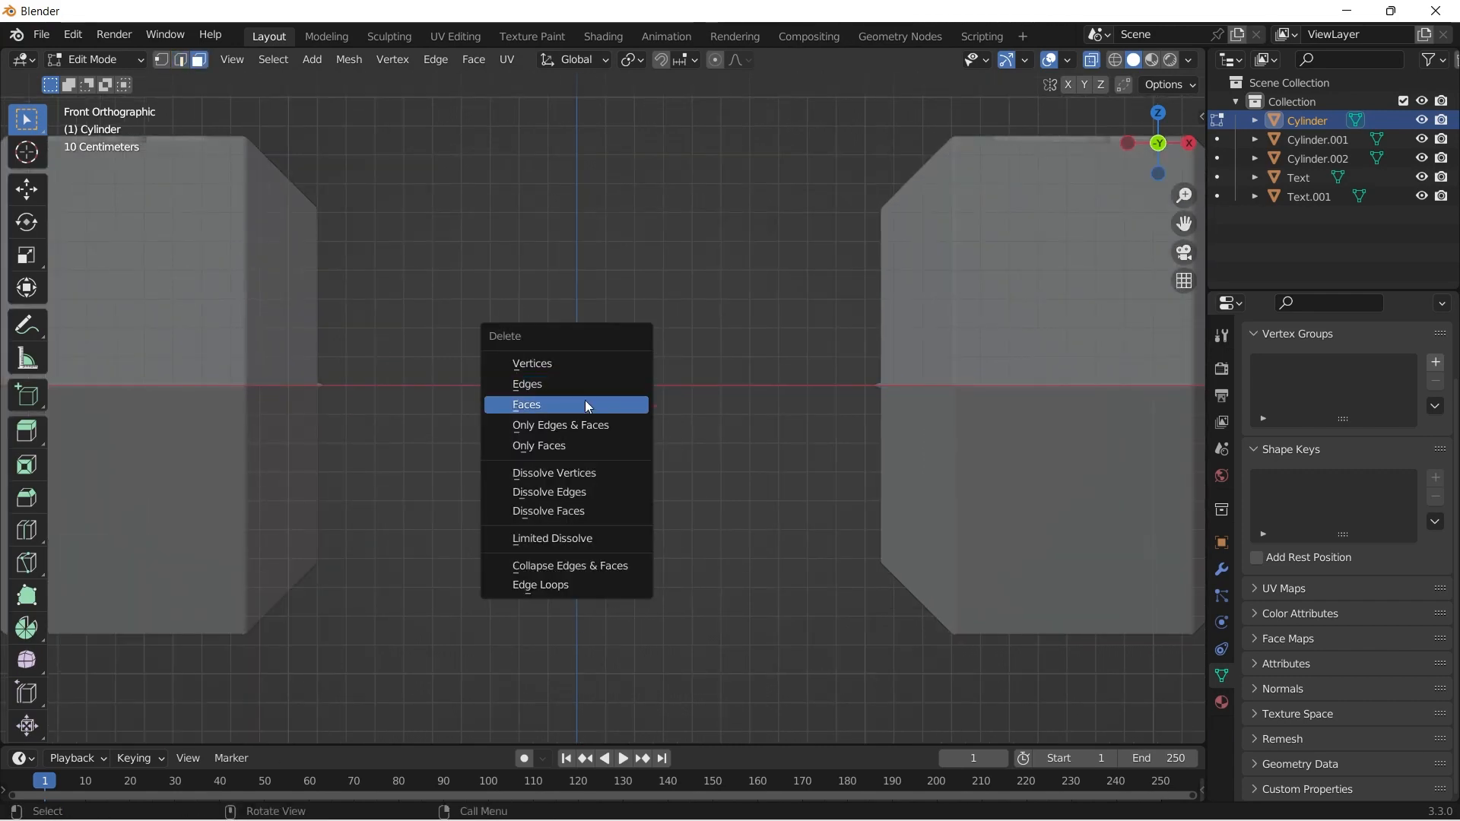
{"action": "left_click", "coordinate": [526, 405]}
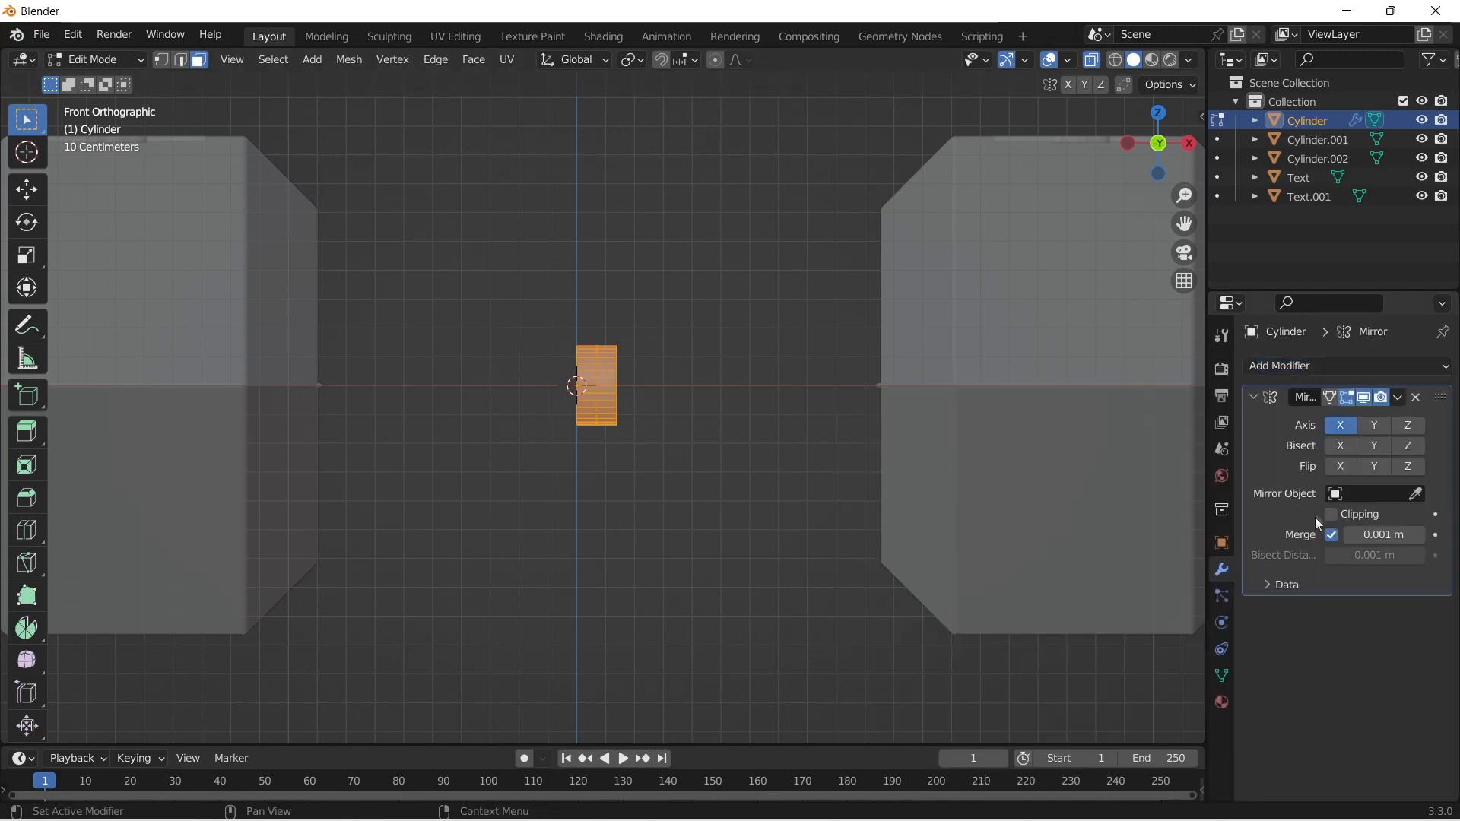
Step: Enable Clipping on the Mirror modifier and extrude the cylinder ends outward into a long handle bar with collars
{"action": "left_click", "coordinate": [1408, 426]}
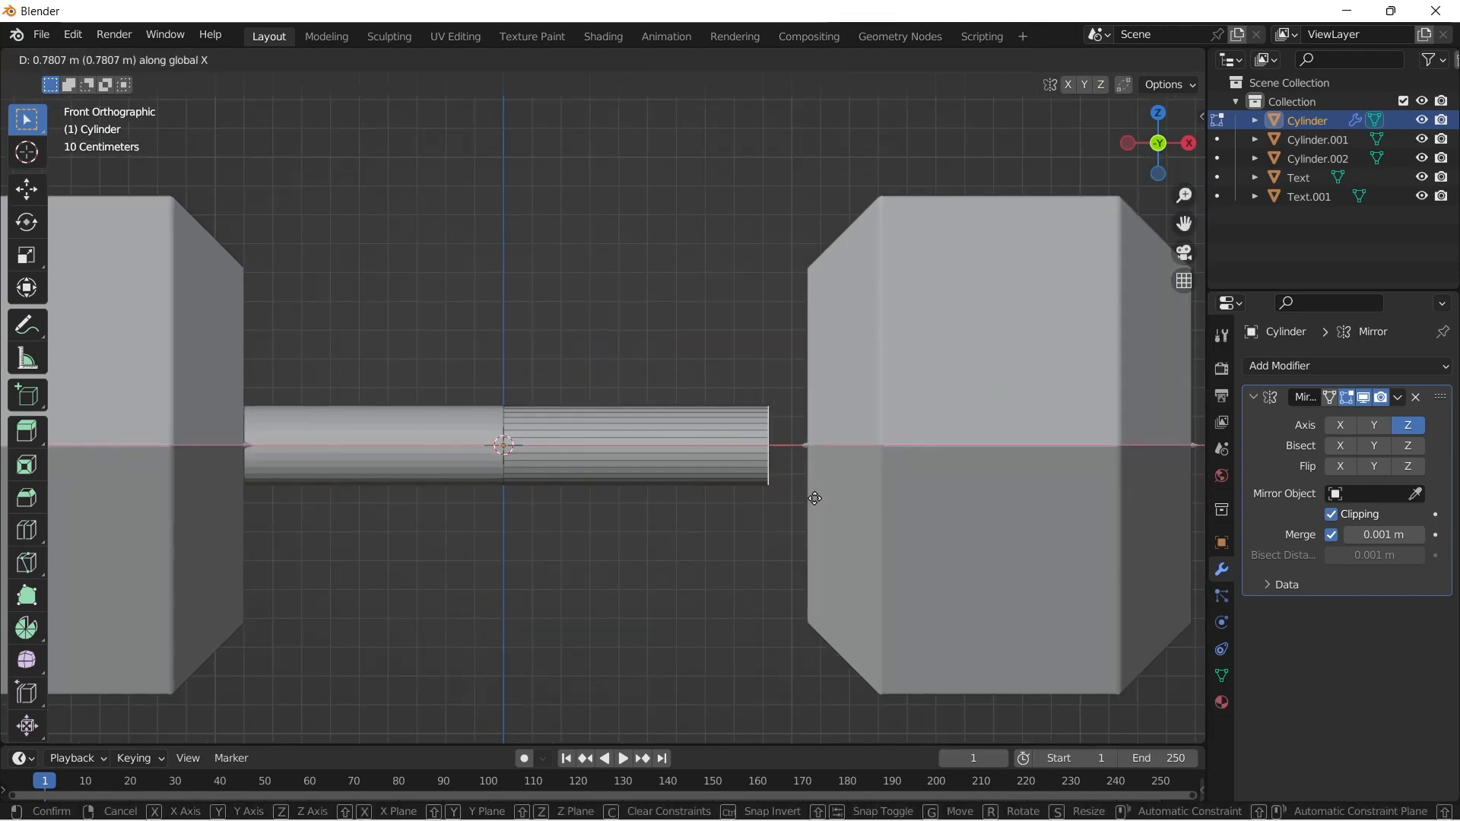
{"action": "mouse_move", "coordinate": [823, 501]}
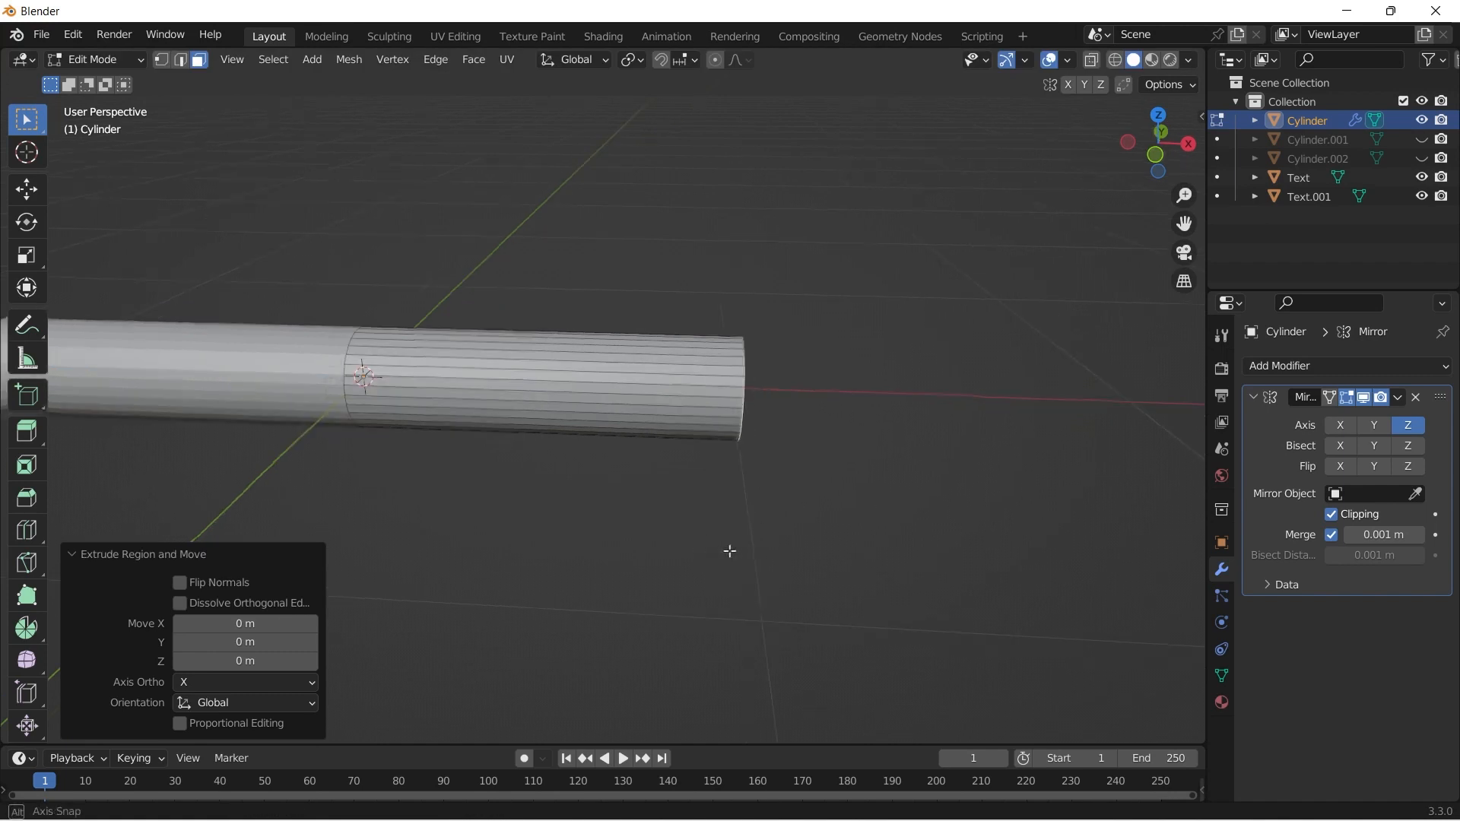
{"action": "key", "text": "s"}
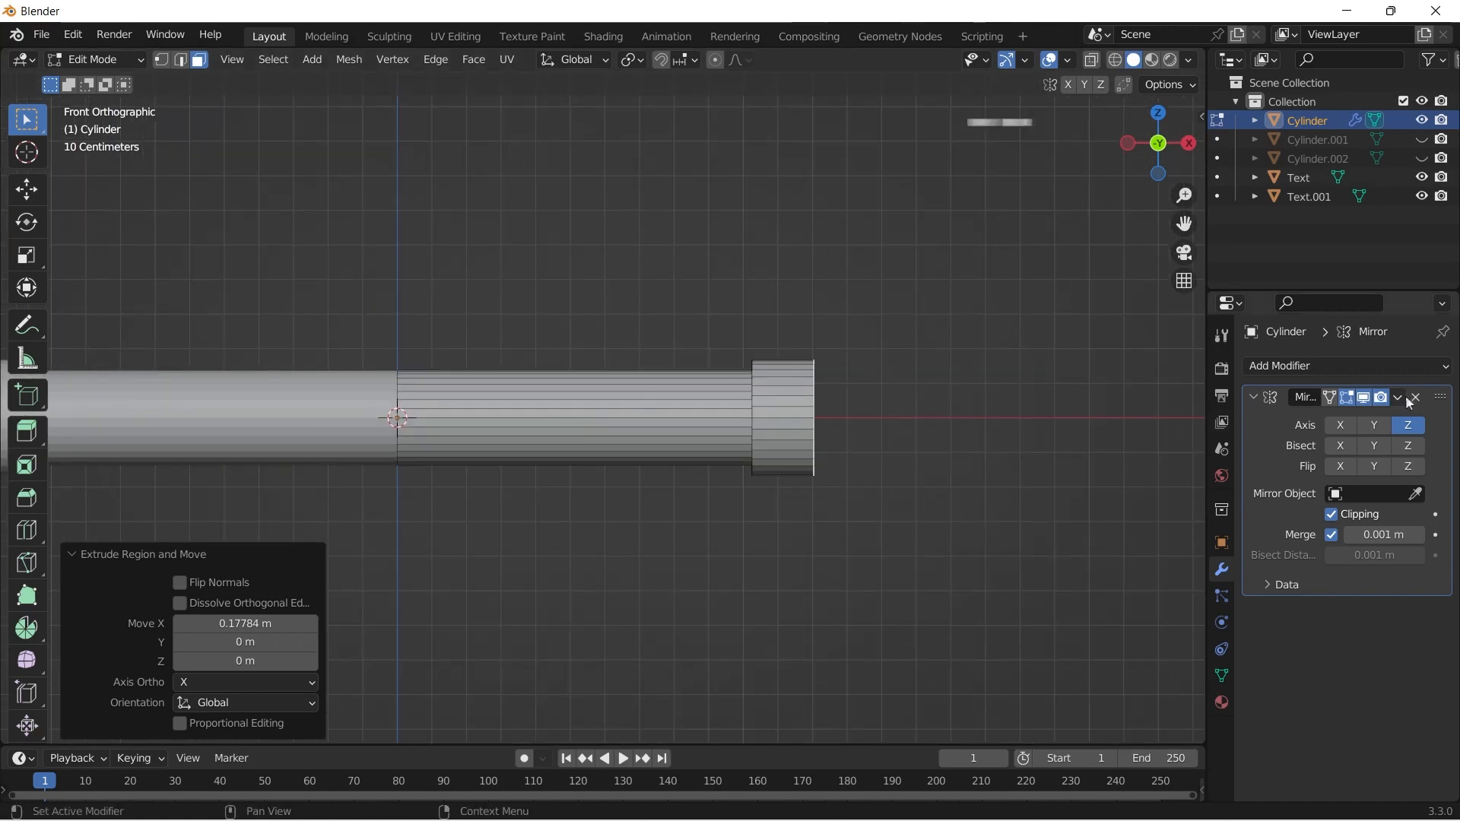
{"action": "mouse_move", "coordinate": [531, 407]}
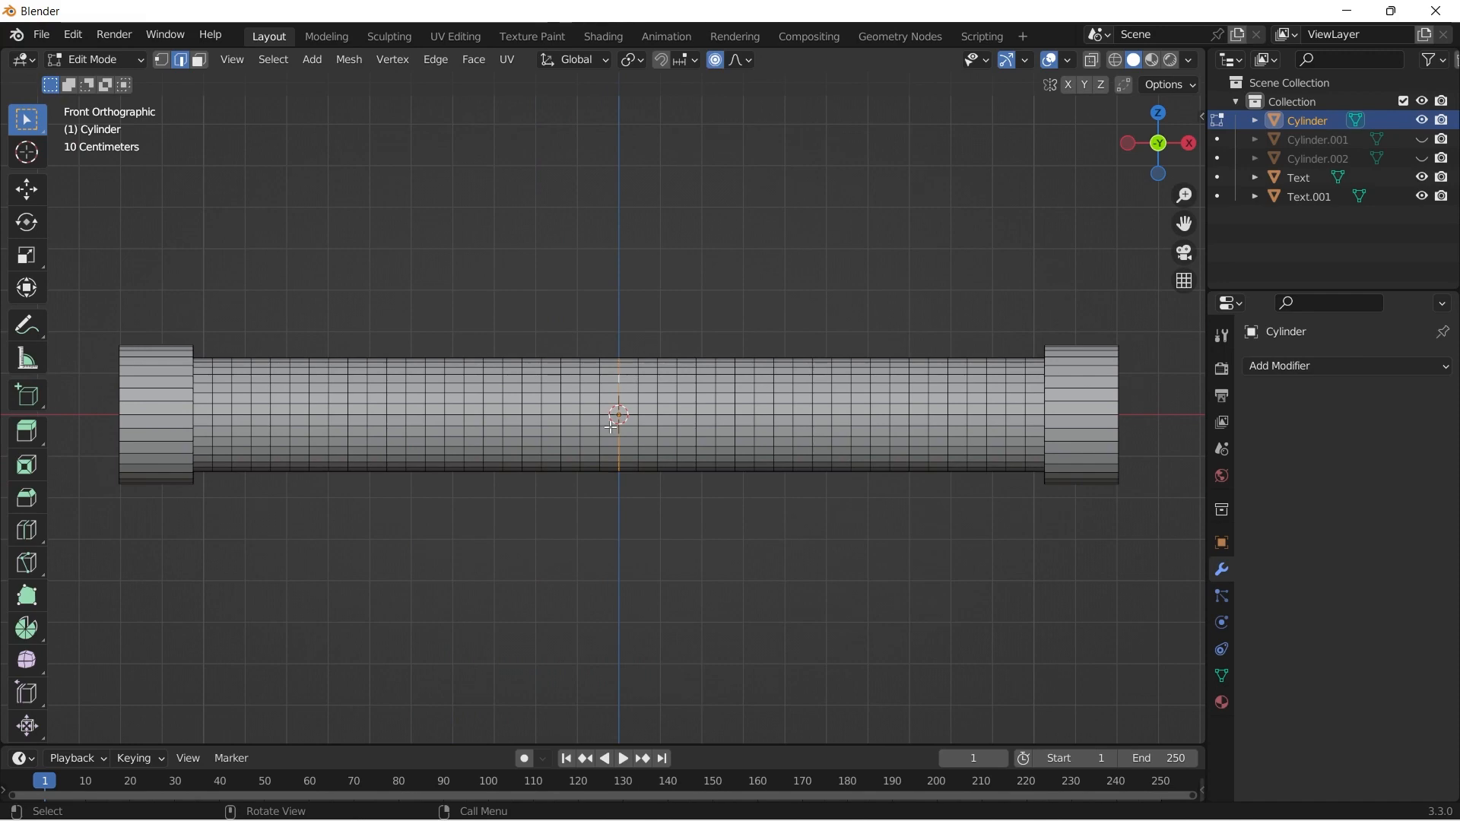
Step: Scale the handle's middle loops outward so the grip bulges and narrows toward each collar
{"action": "key", "text": "s"}
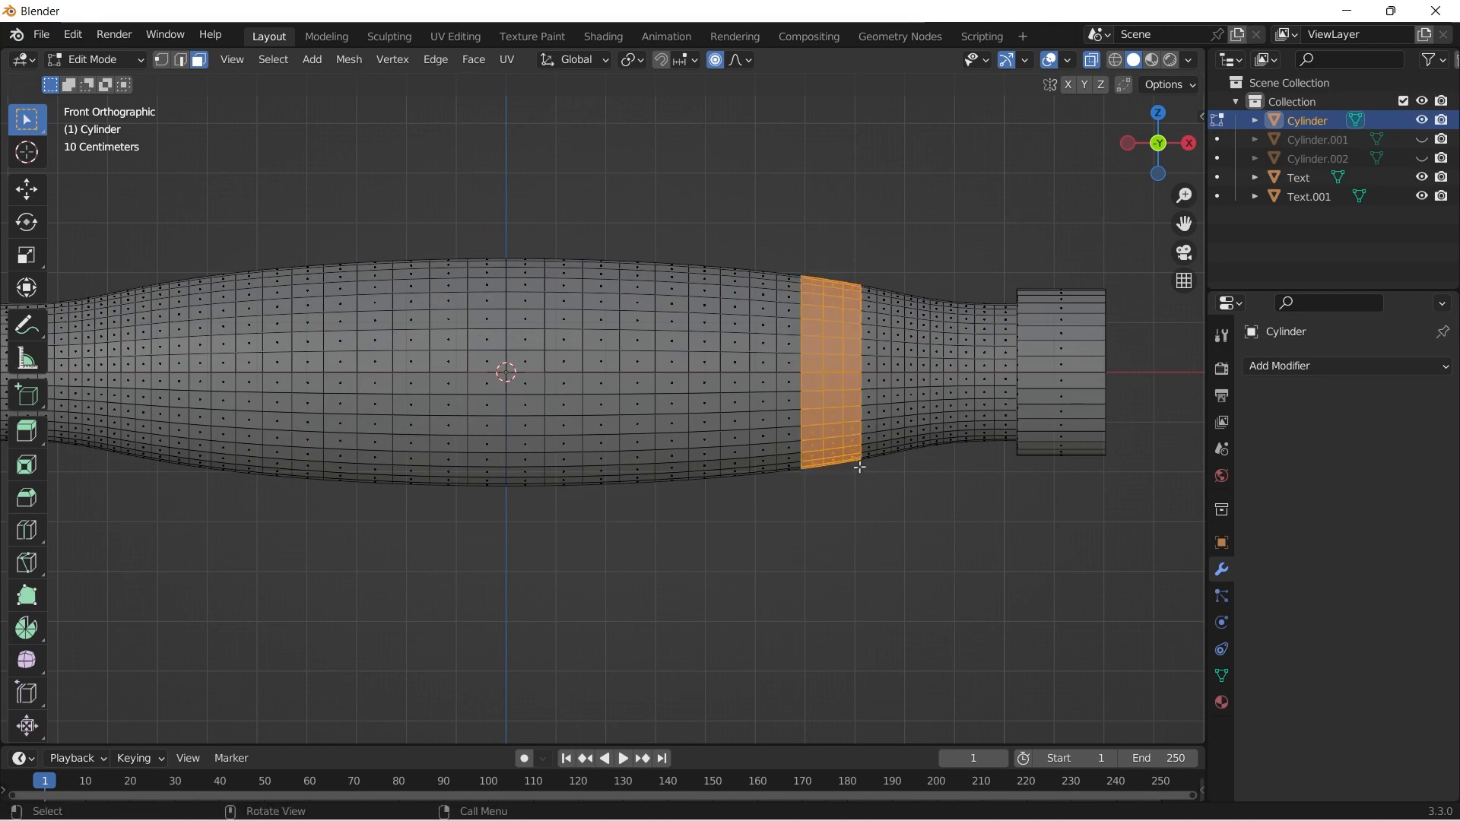
Step: Separate the selected face bands and the middle section into their own objects via Separate > Selection
{"action": "scroll", "scroll_direction": "down", "scroll_amount": 3}
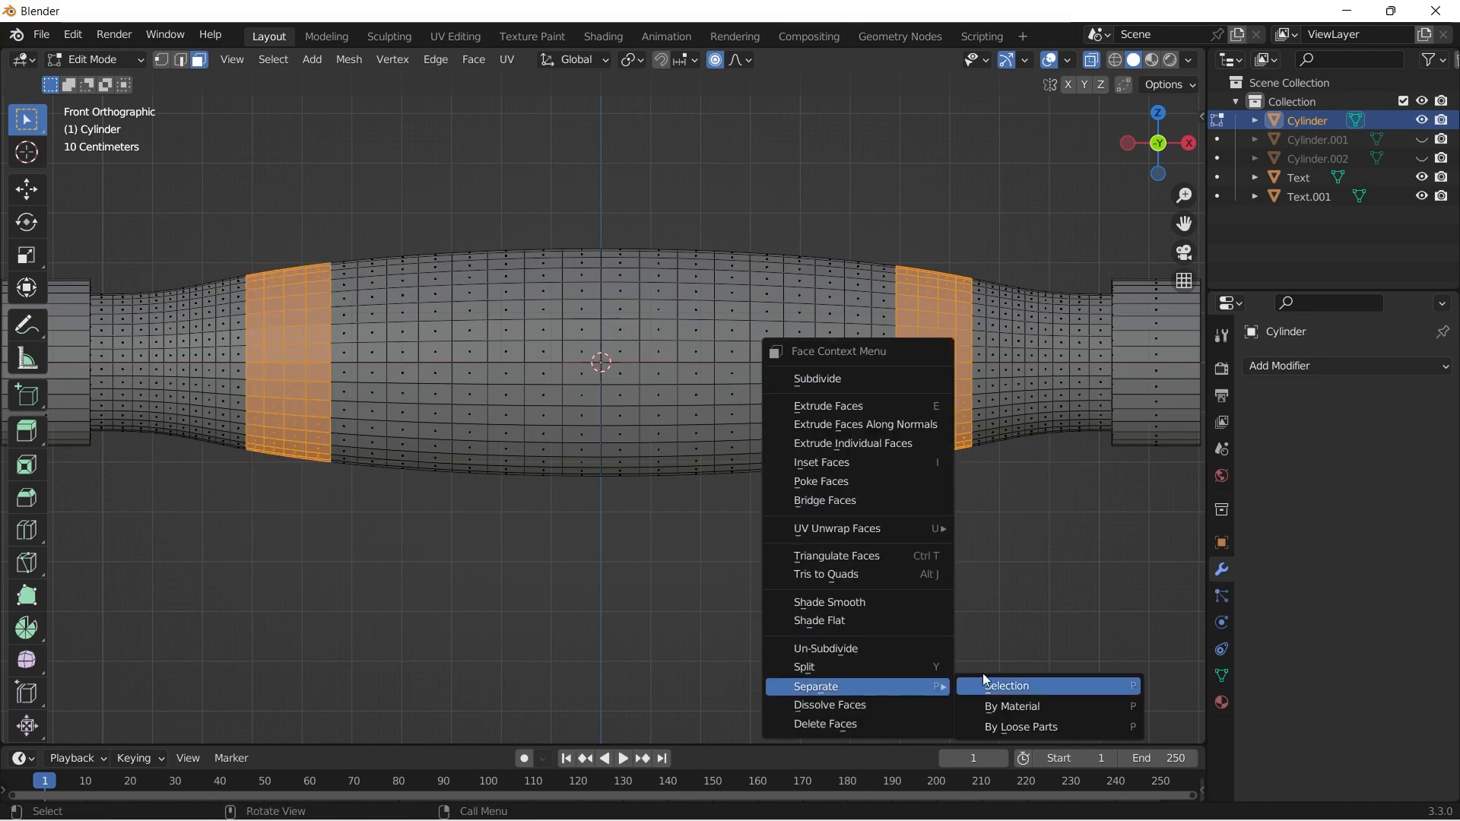
{"action": "left_click", "coordinate": [1002, 686]}
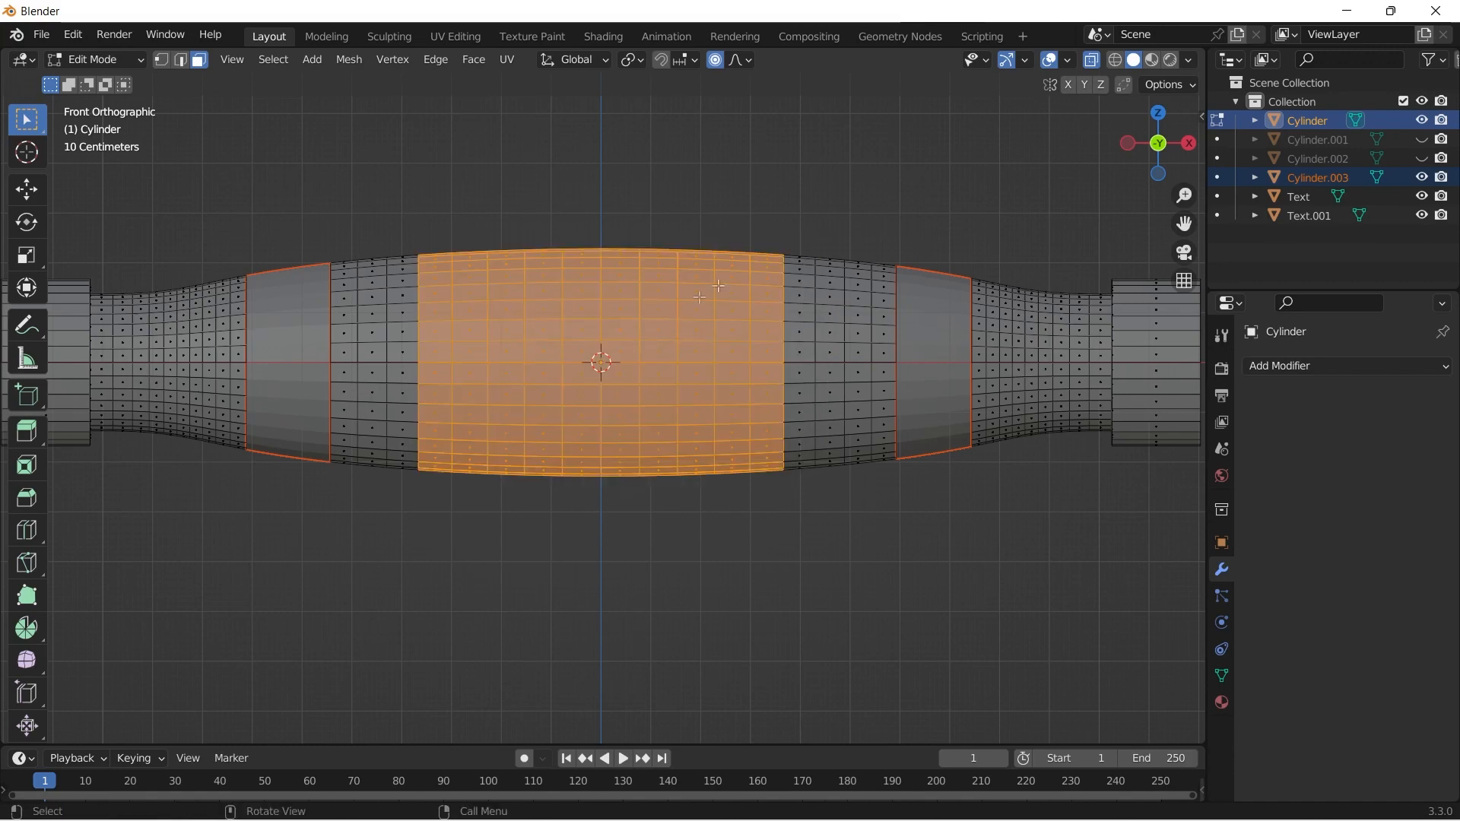
{"action": "right_click", "coordinate": [716, 286]}
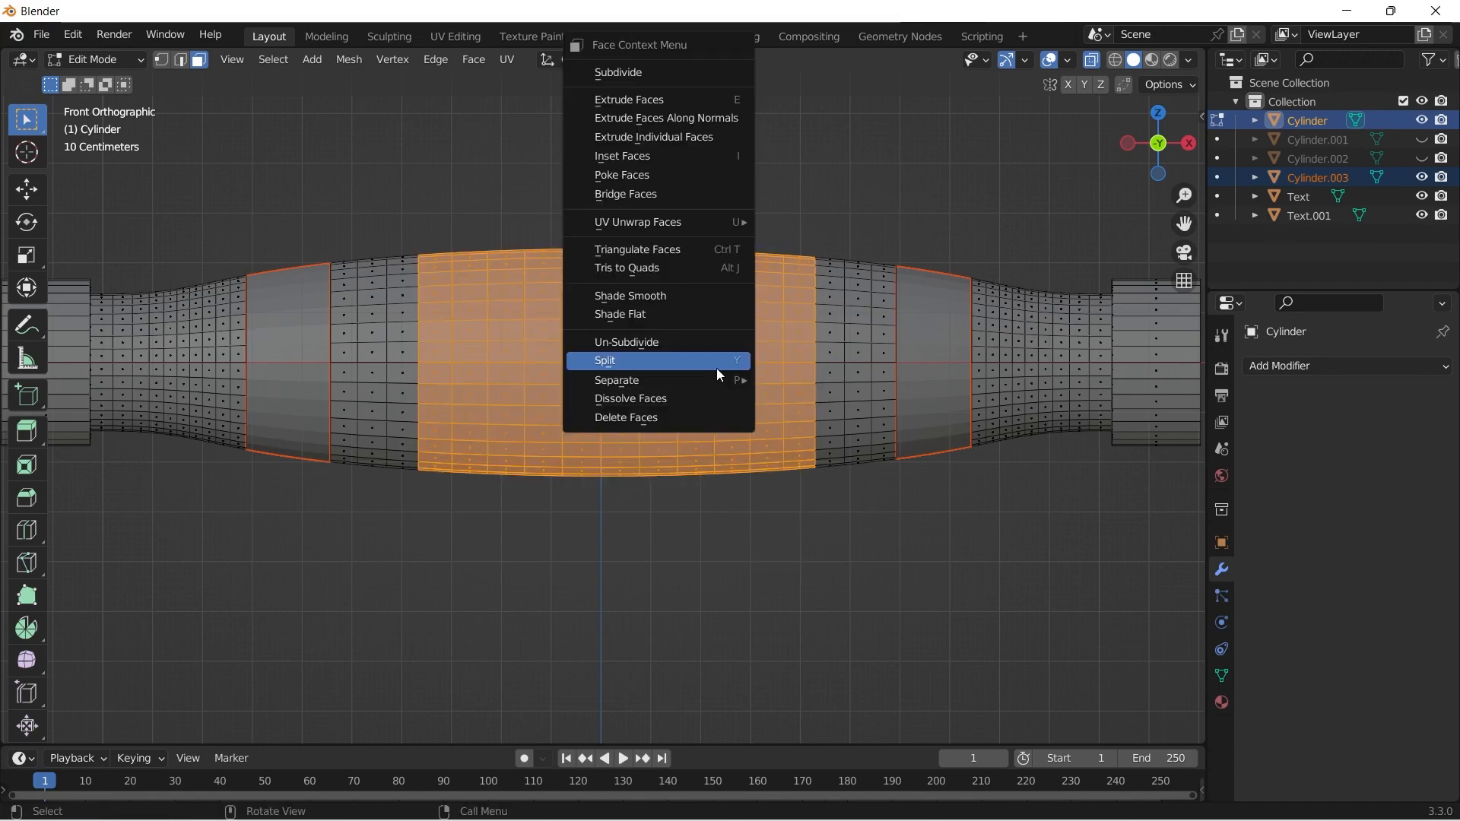
{"action": "left_click", "coordinate": [616, 380]}
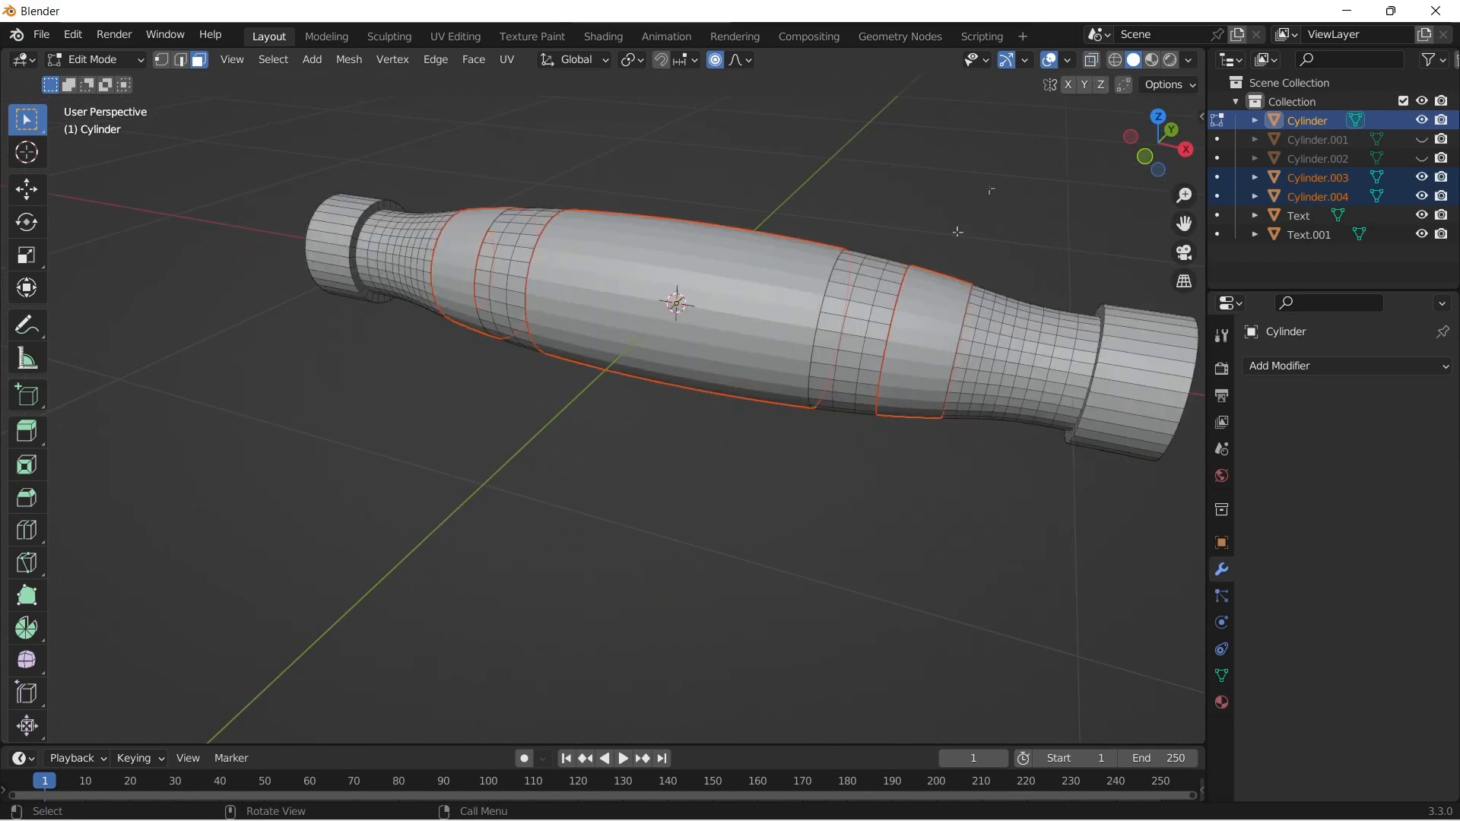
{"action": "key", "text": "Tab"}
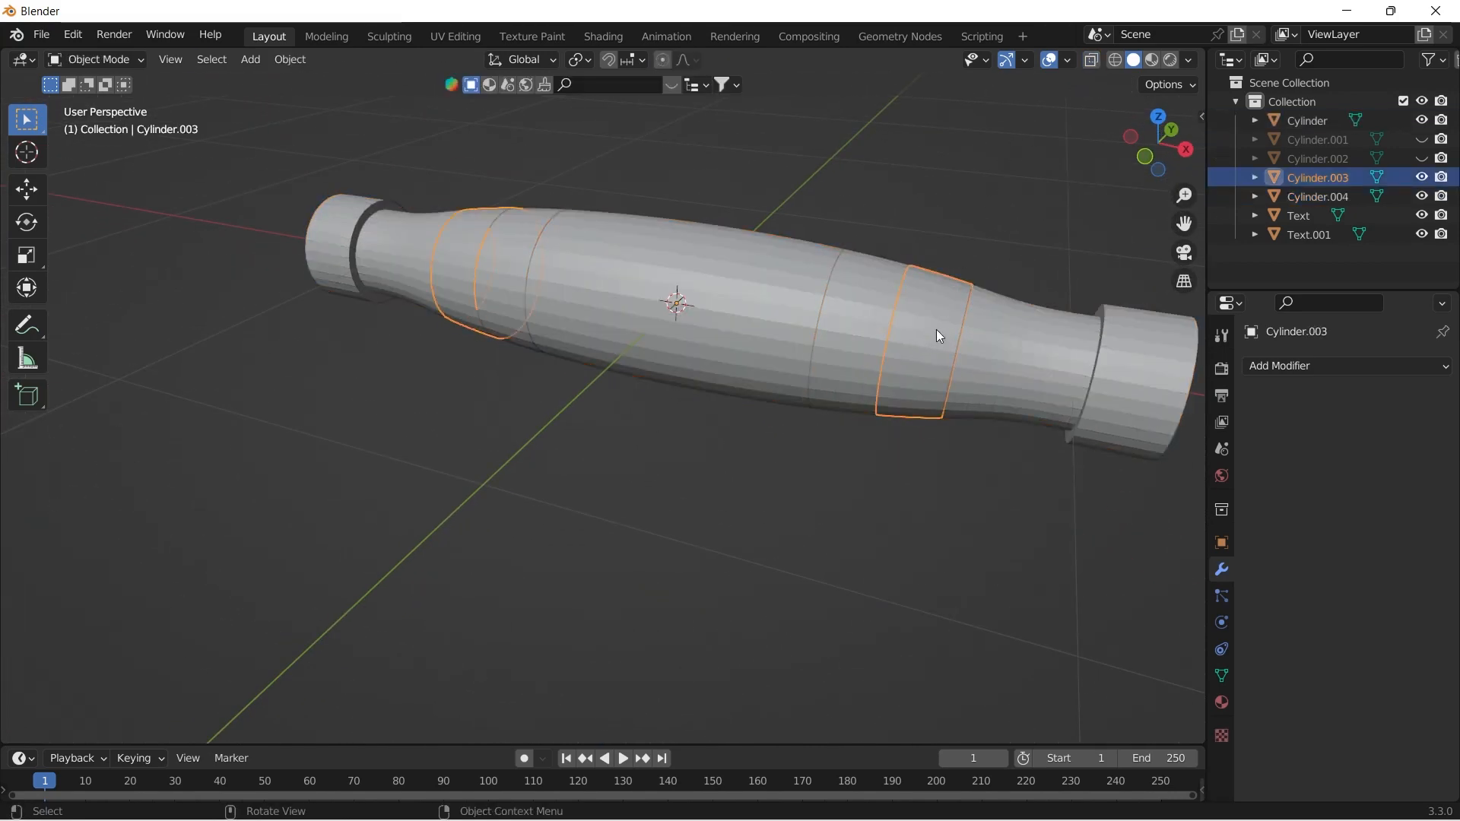
Step: Split the detached band piece into separate objects with Separate > By Loose Parts
{"action": "key", "text": "Tab"}
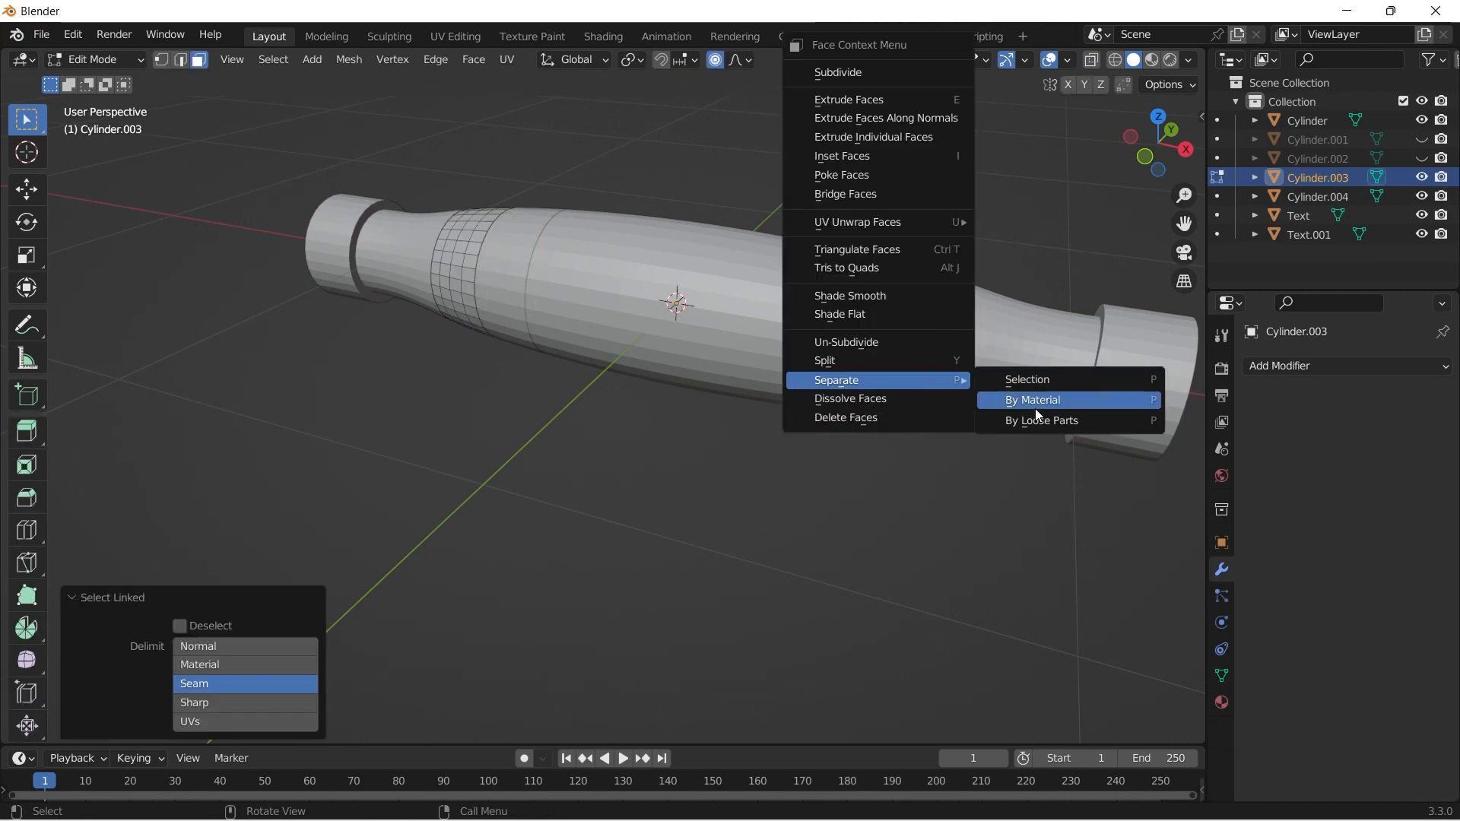
{"action": "left_click", "coordinate": [1032, 400]}
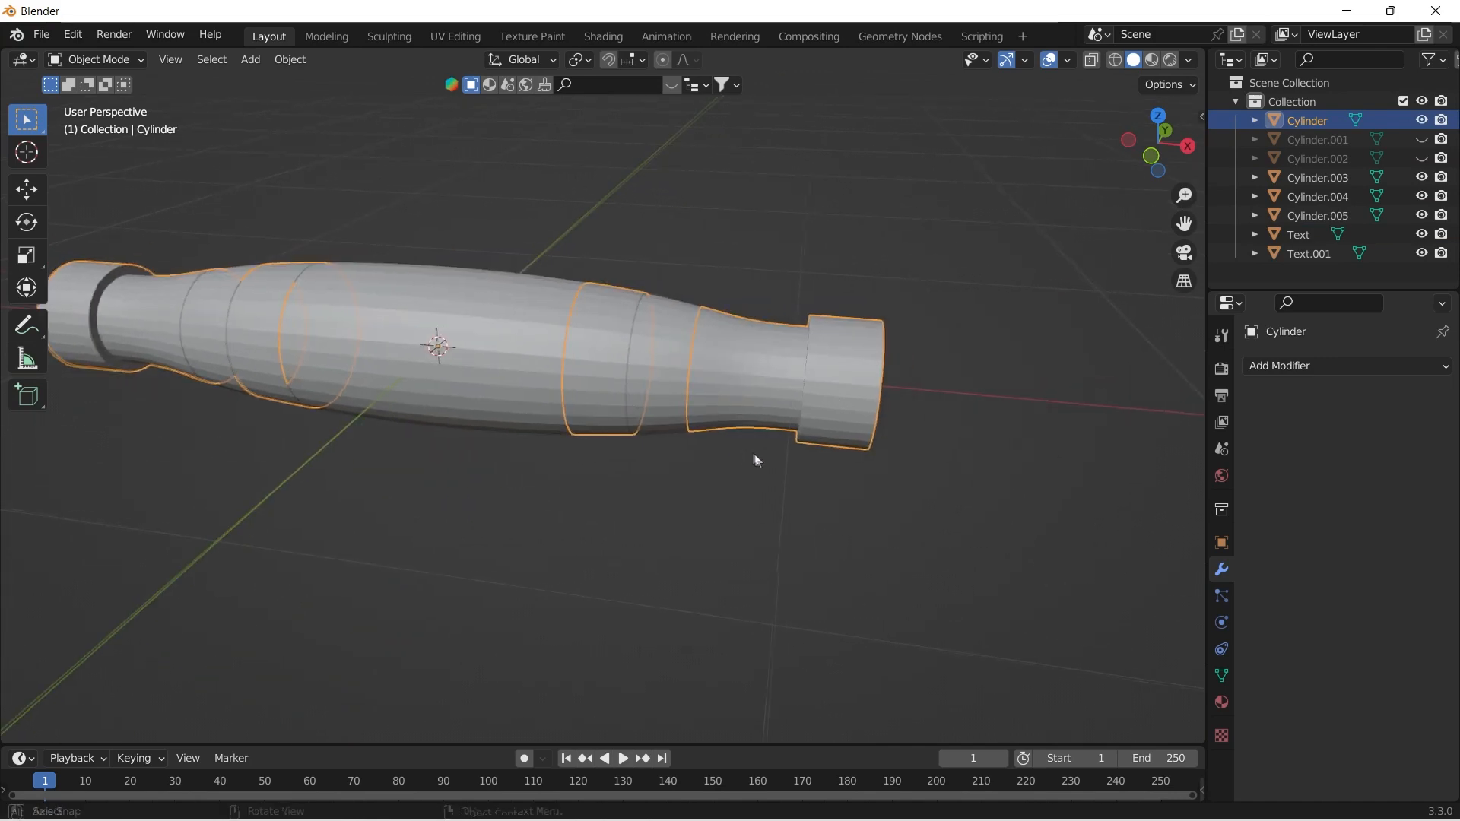
Step: Bevel the edge loop by the collar into a rounded end and shade the handle pieces smooth
{"action": "key", "text": "Tab"}
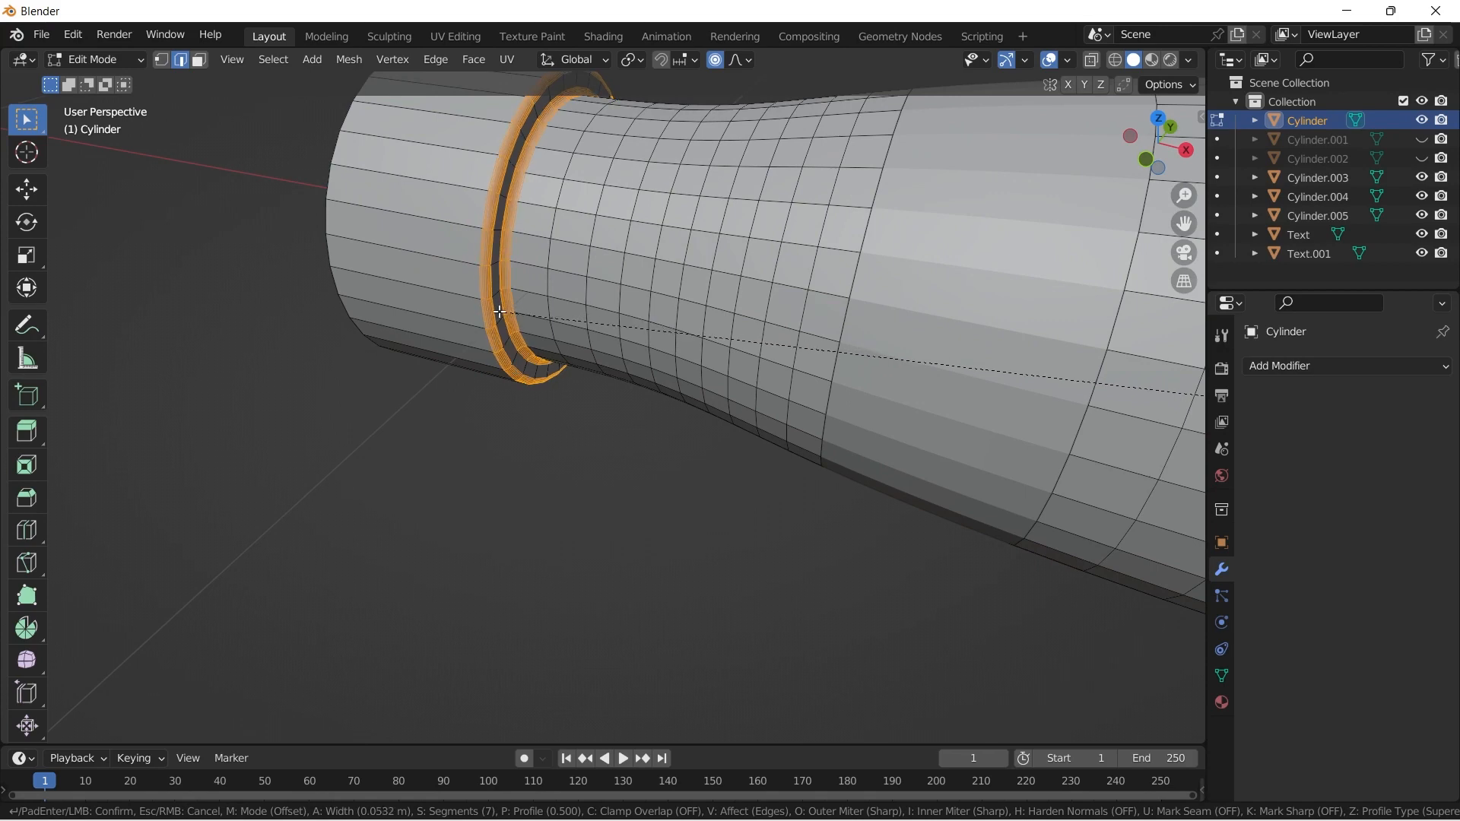
{"action": "key", "text": "Tab"}
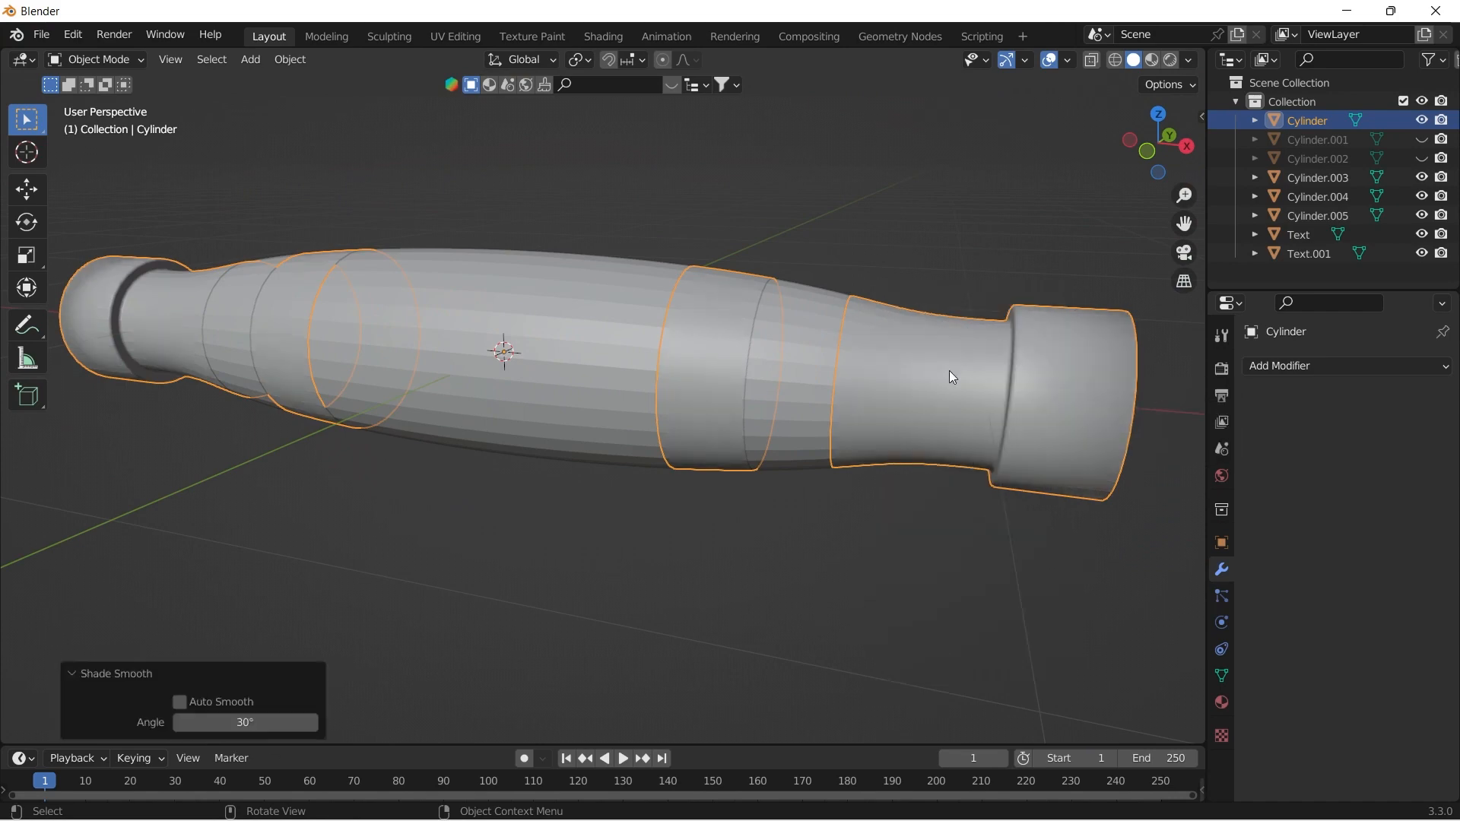
{"action": "left_click", "coordinate": [180, 702]}
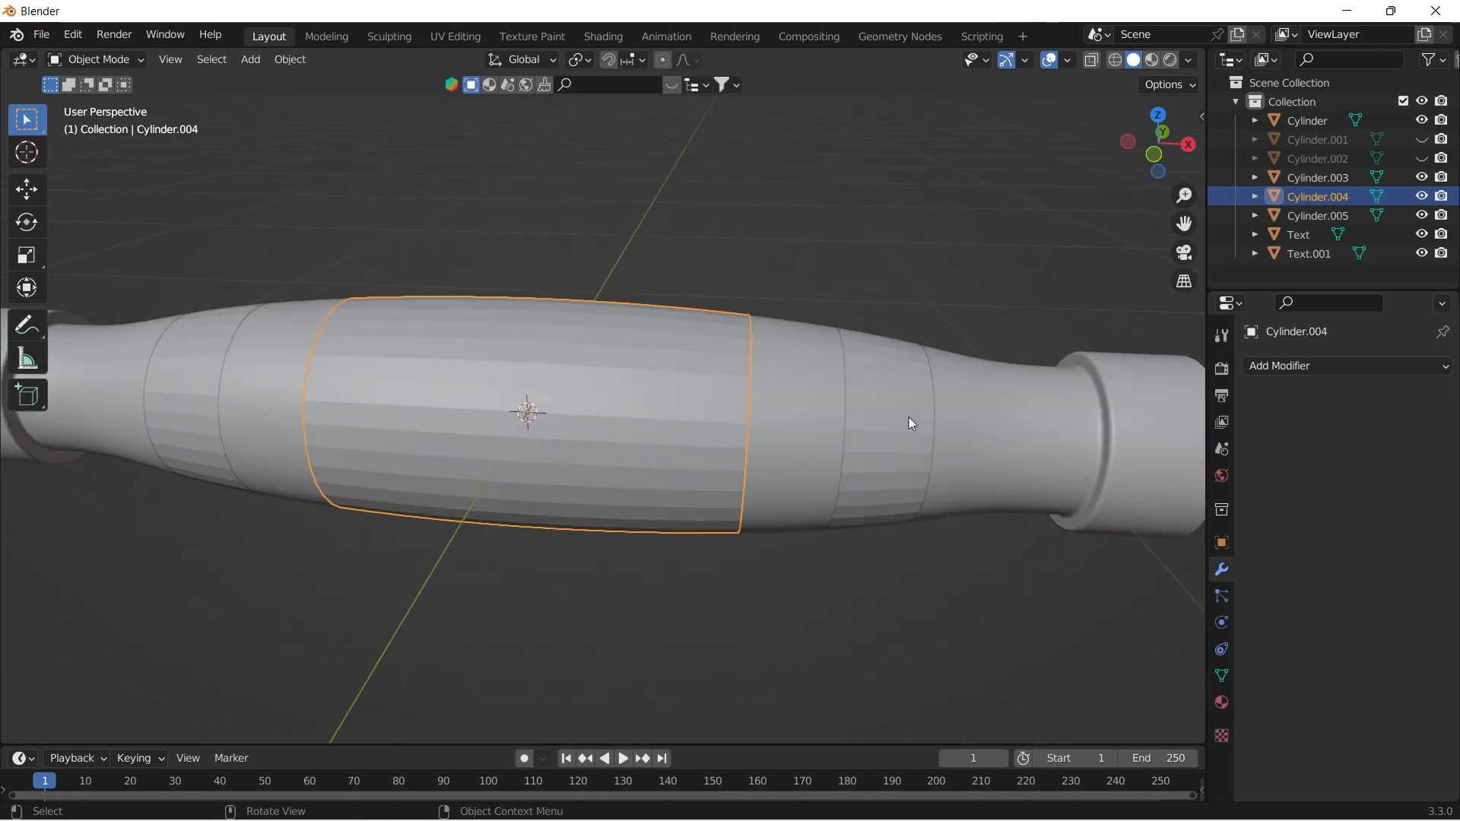
Step: Loop cut and subdivide the grip band into a dense grid of faces
{"action": "key", "text": "Tab"}
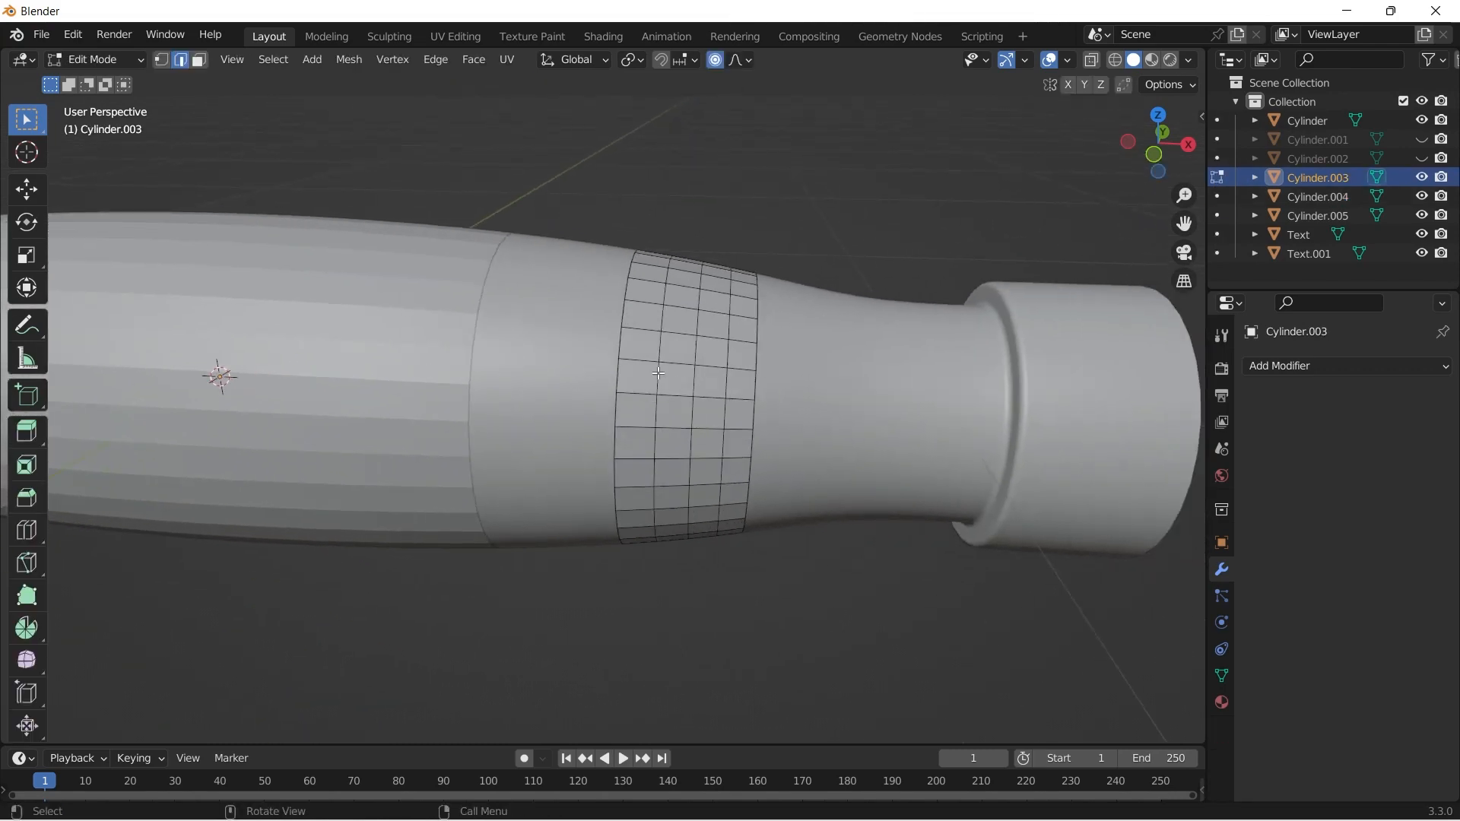
{"action": "left_click", "coordinate": [670, 374]}
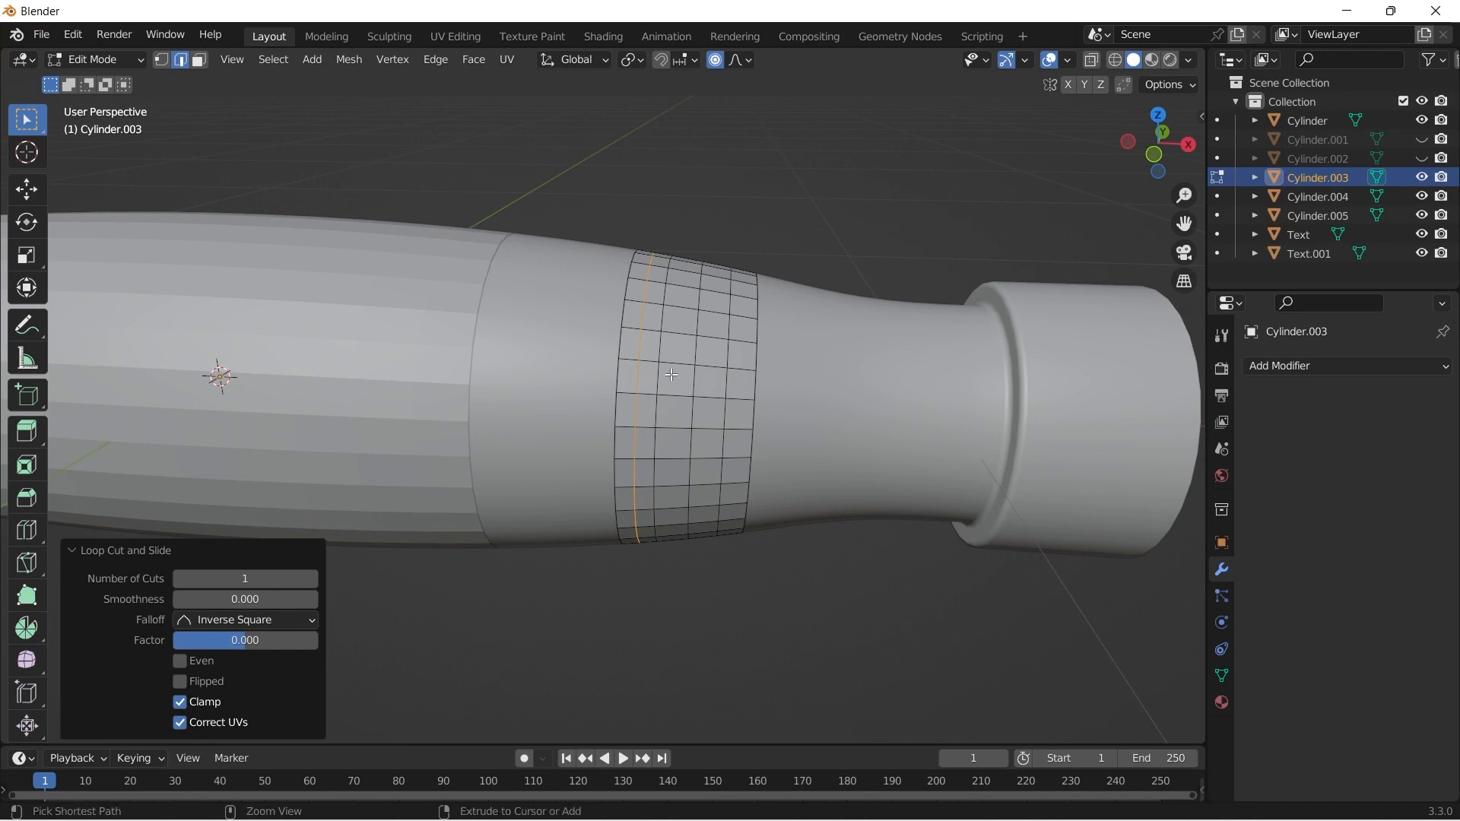
{"action": "mouse_move", "coordinate": [744, 384]}
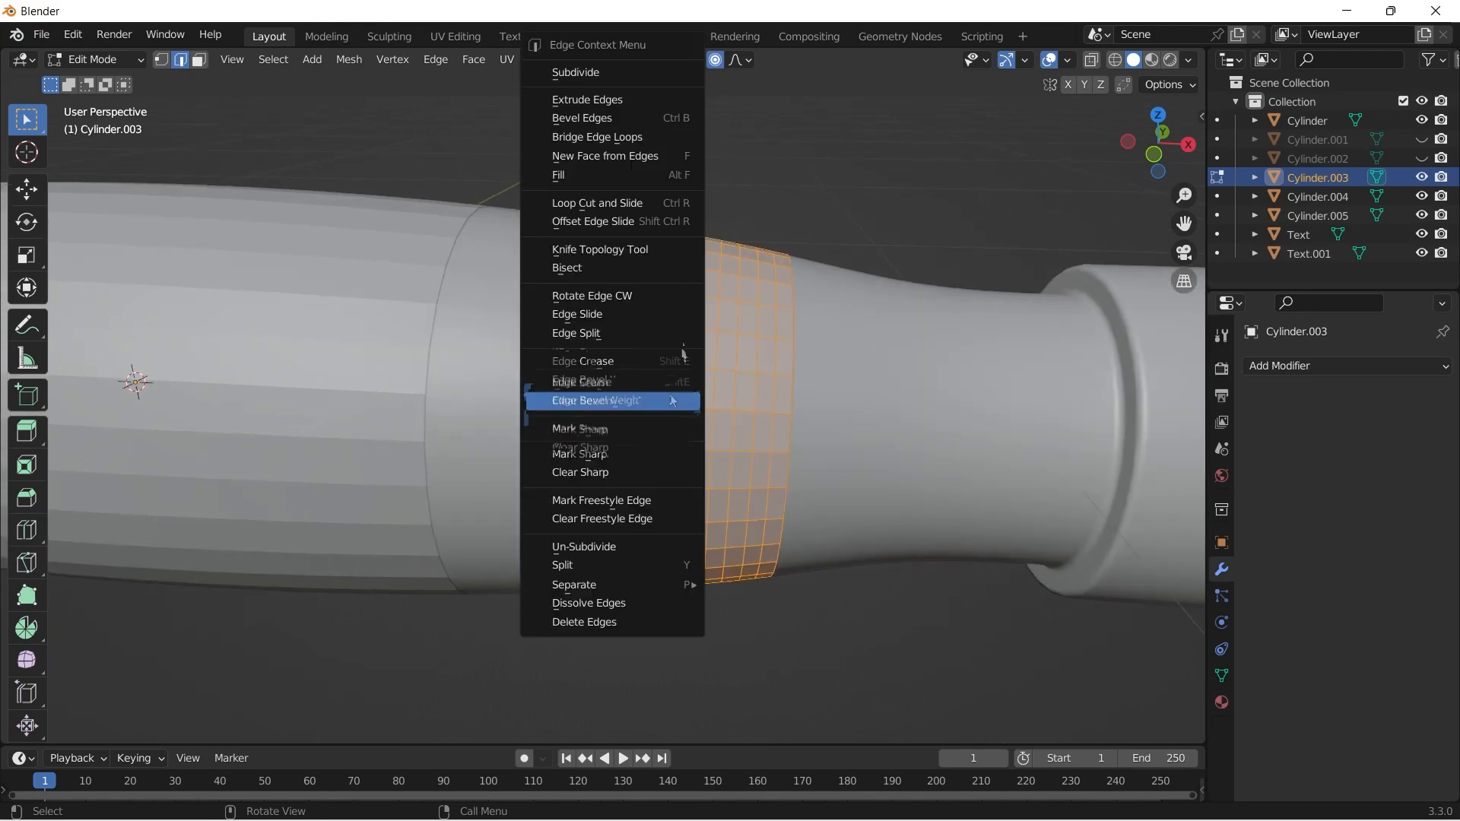
{"action": "left_click", "coordinate": [575, 72]}
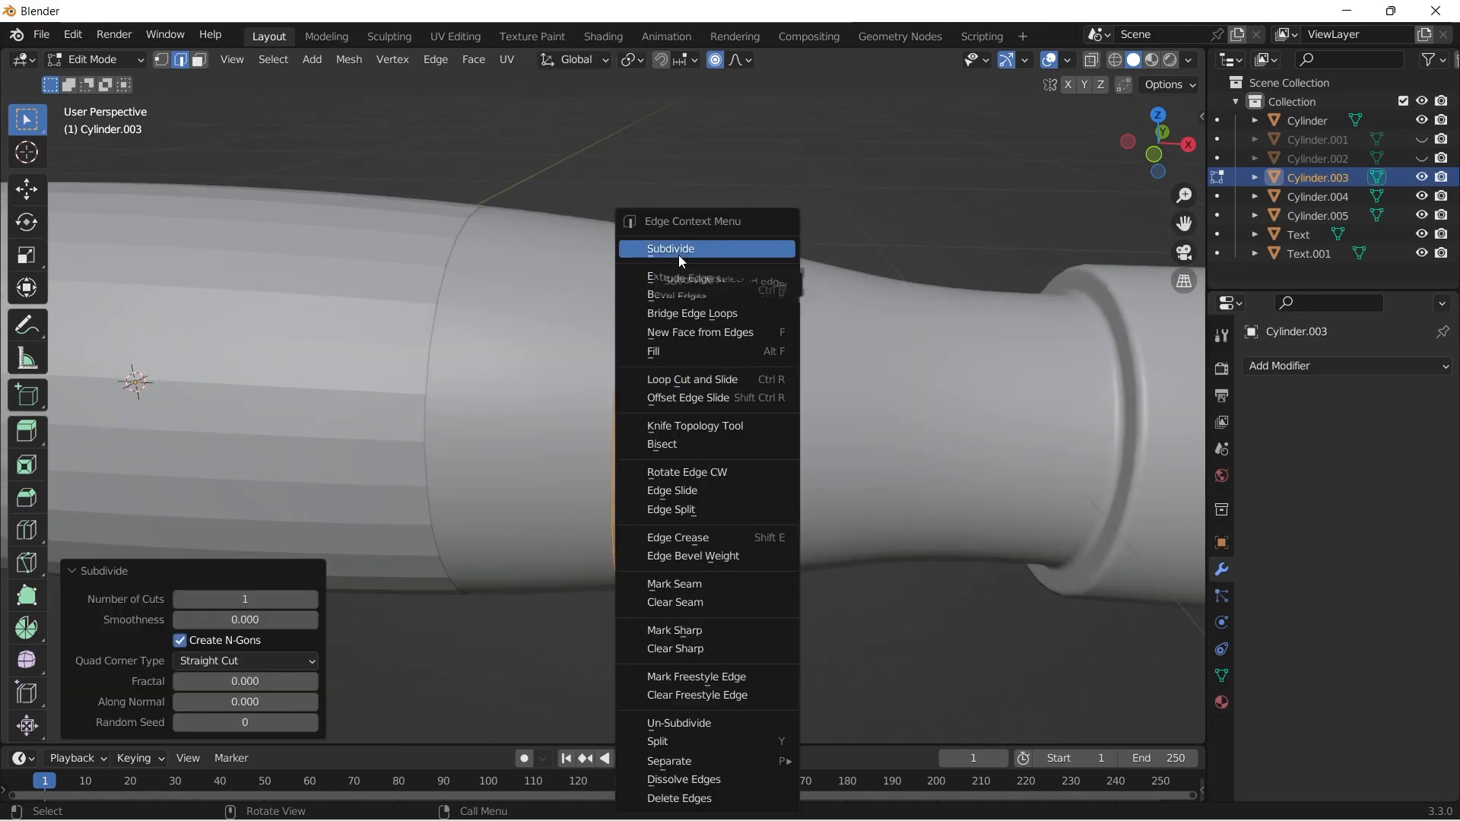
{"action": "left_click", "coordinate": [671, 248]}
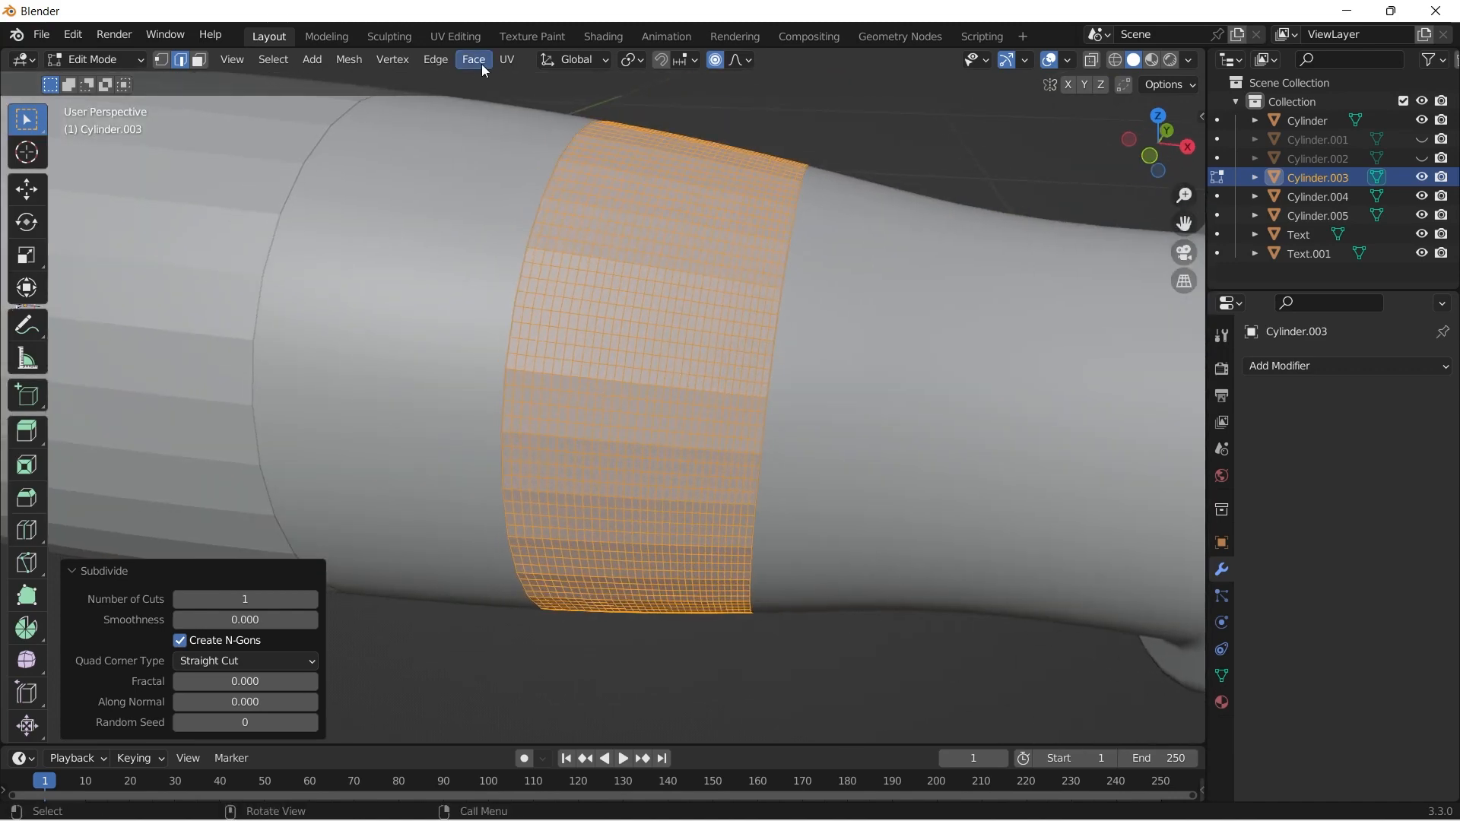
Step: Poke every grip face into a triangle fan and select all the poked centre vertices
{"action": "left_click", "coordinate": [472, 59]}
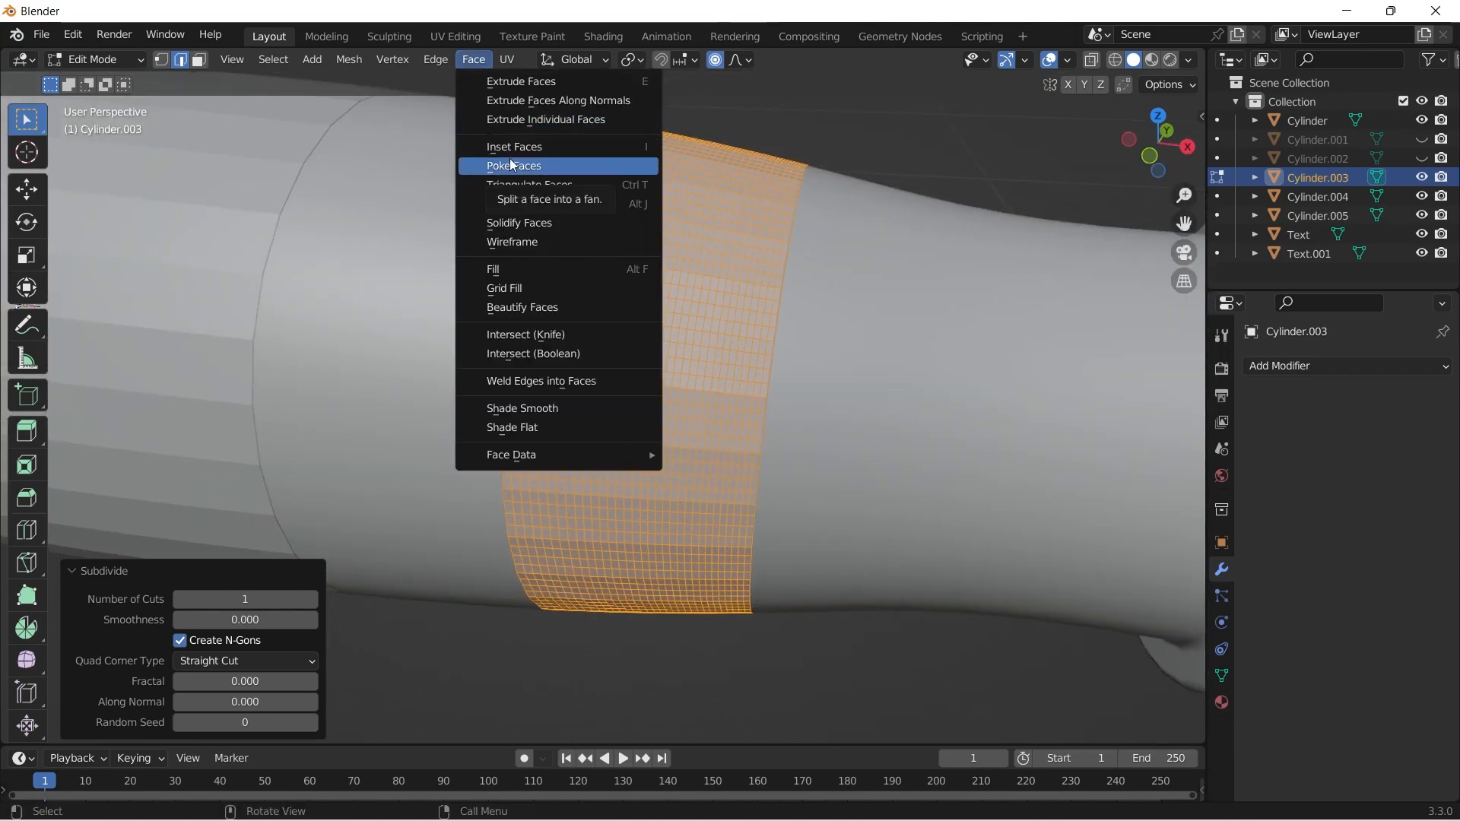
{"action": "left_click", "coordinate": [514, 165]}
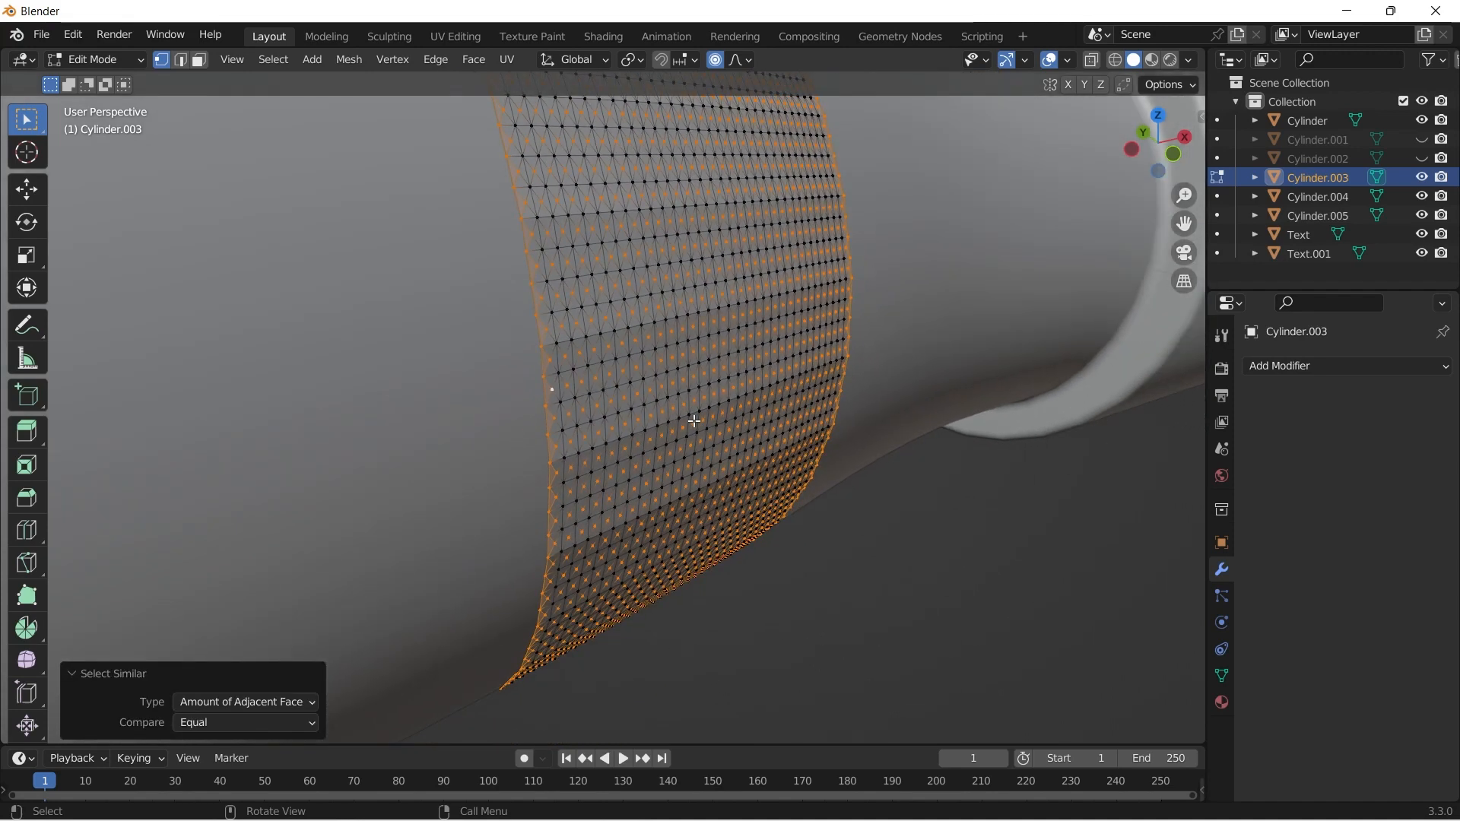
{"action": "mouse_move", "coordinate": [820, 665]}
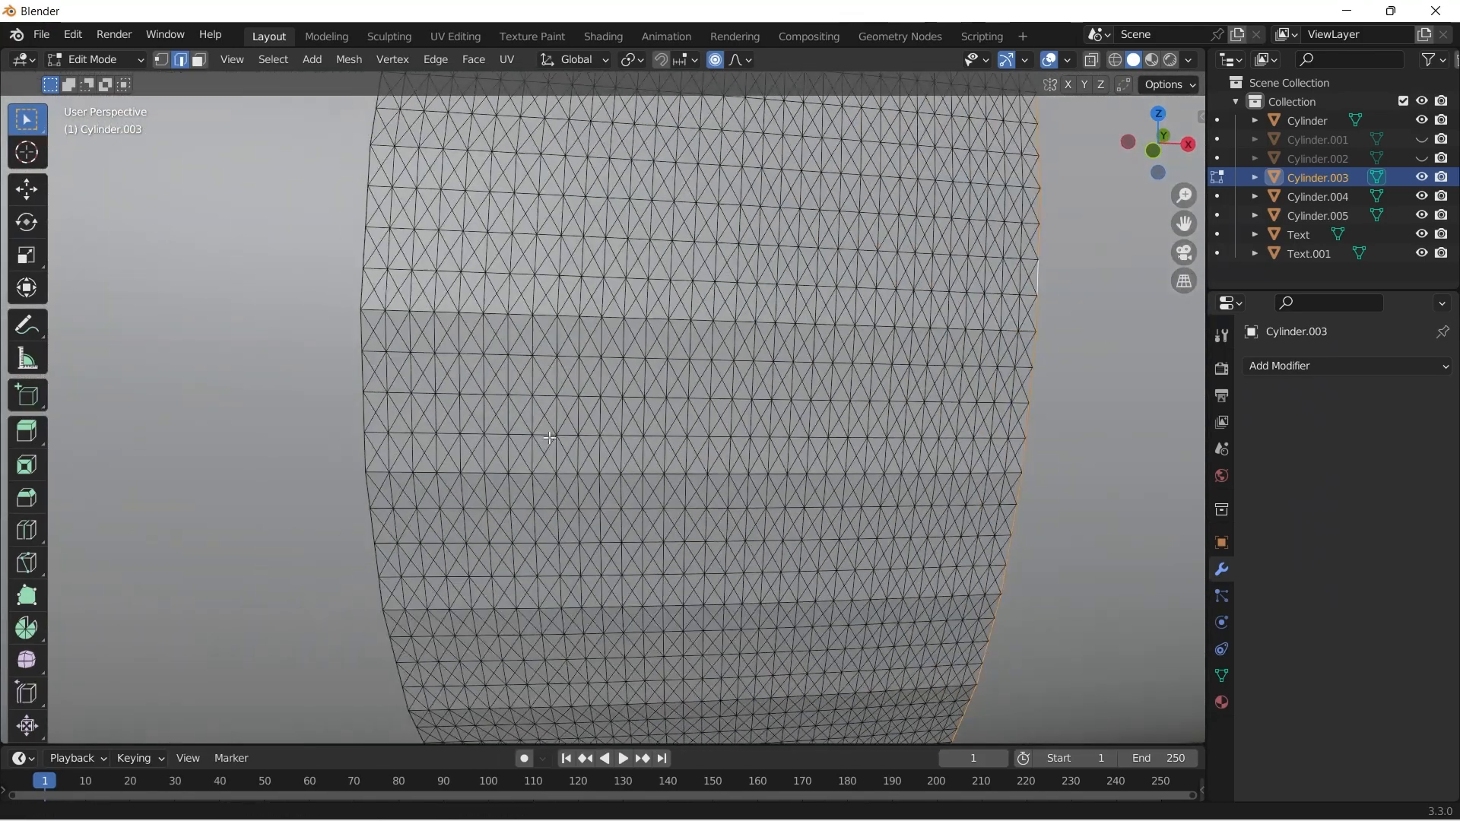
{"action": "left_click", "coordinate": [160, 59]}
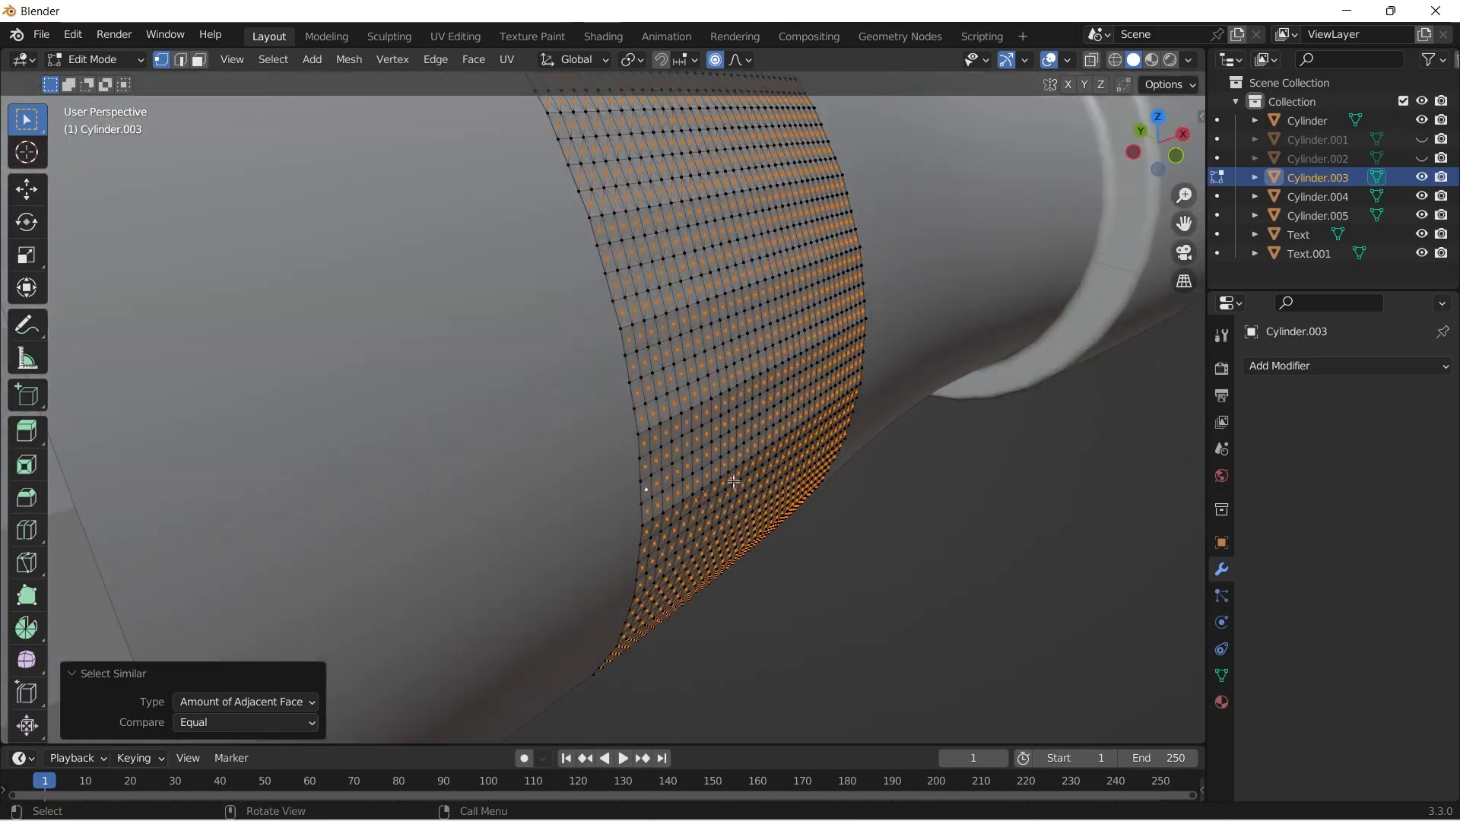
Step: Shrink/fatten the poke-centre vertices outward with Alt+S to raise spiky pyramid knurling
{"action": "key", "text": "alt+s"}
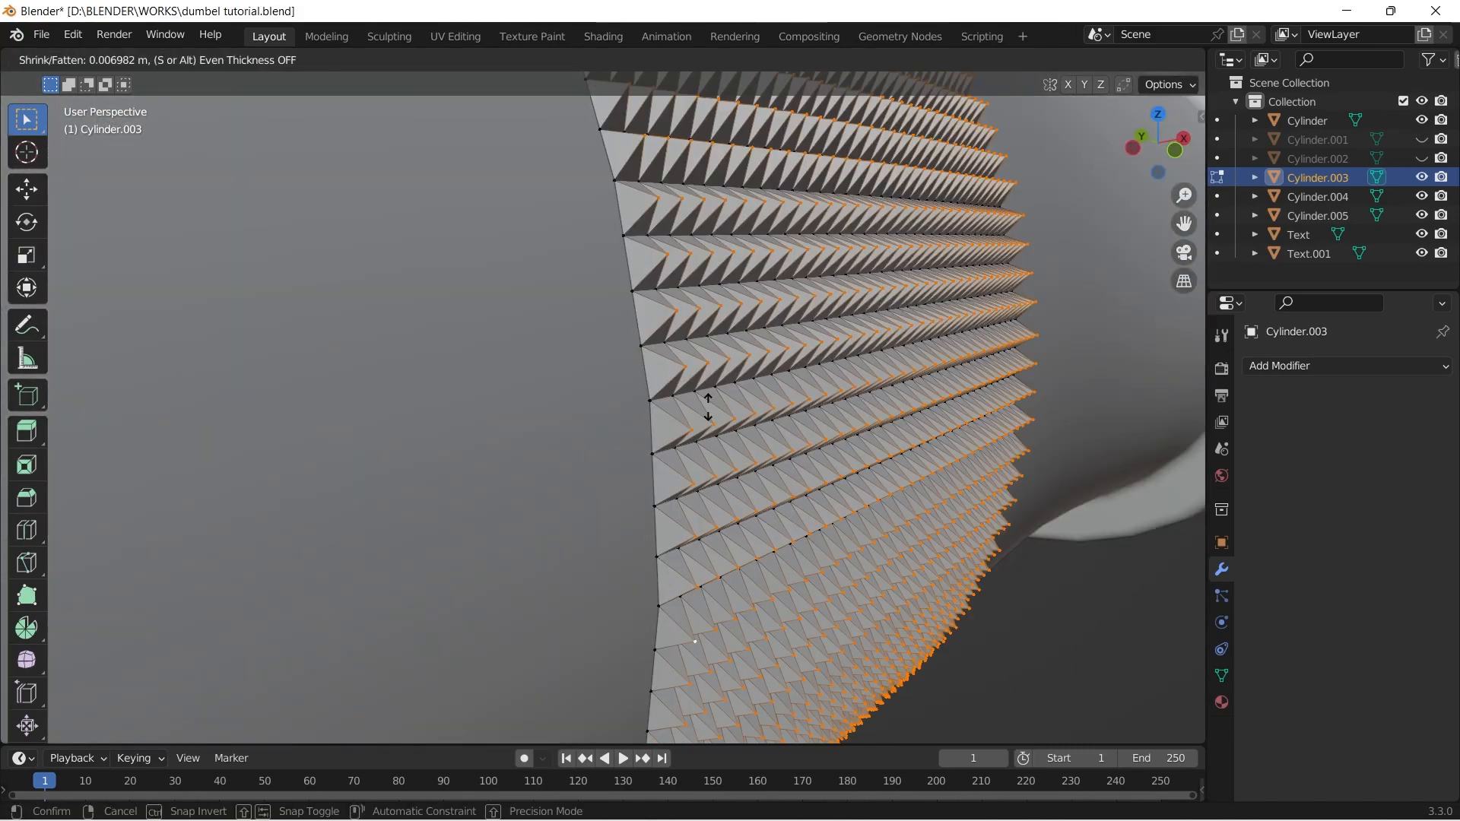
{"action": "mouse_move", "coordinate": [733, 409]}
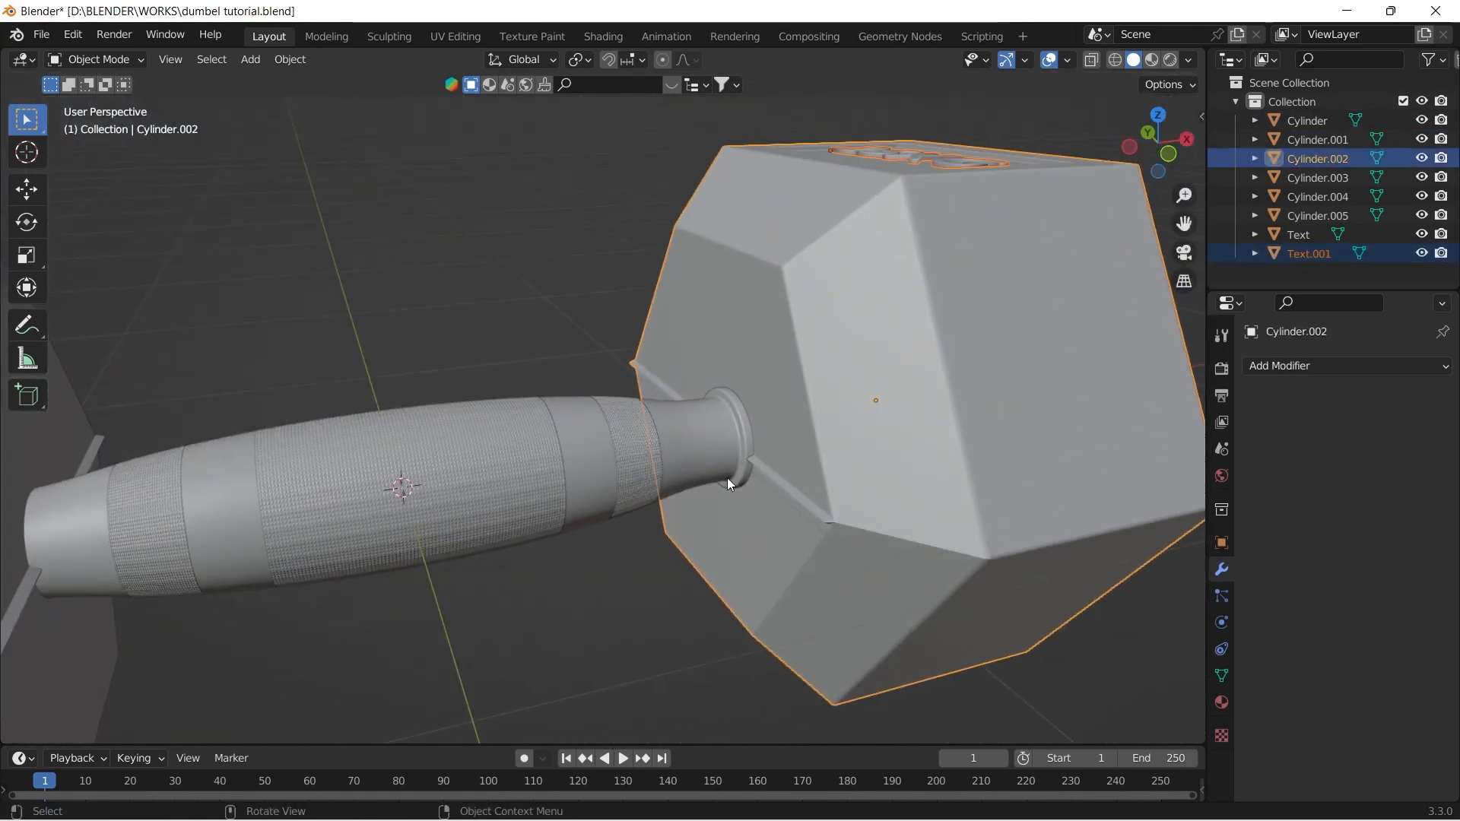
Step: Smart UV Project the hex head and the handle cylinder meshes, confirming the default projection
{"action": "key", "text": "g"}
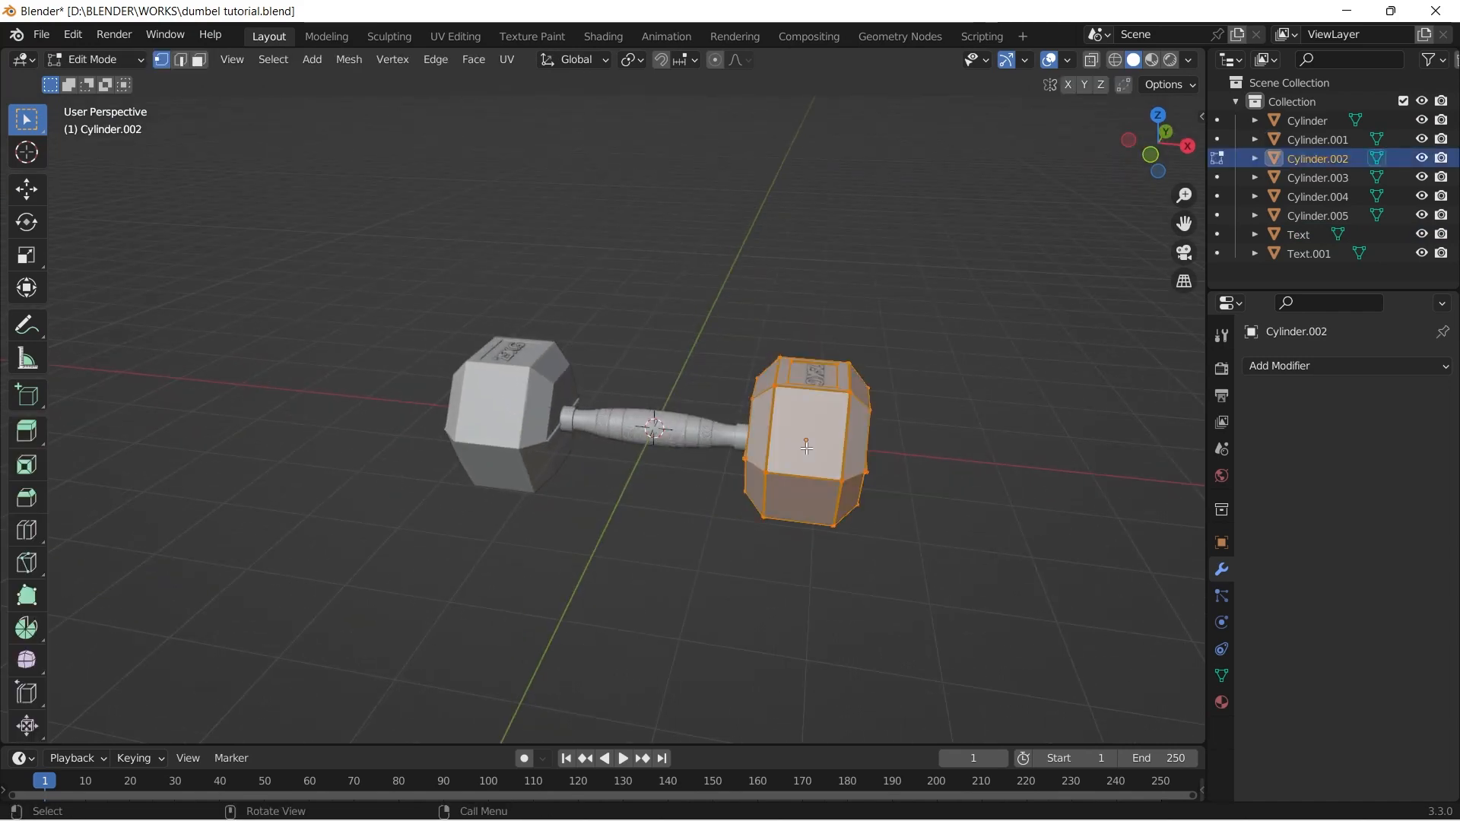
{"action": "key", "text": "Tab"}
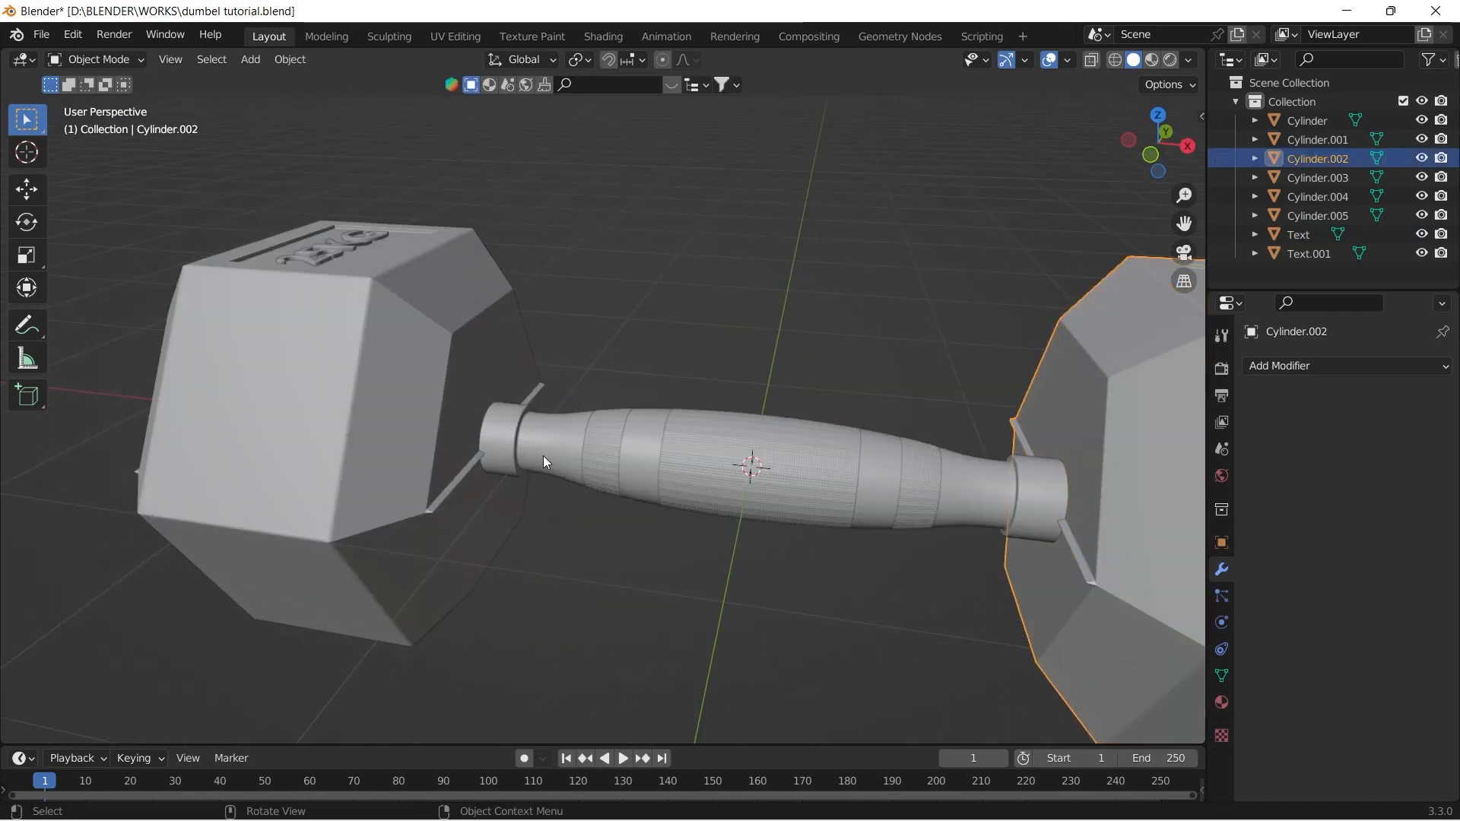
{"action": "key", "text": "Tab"}
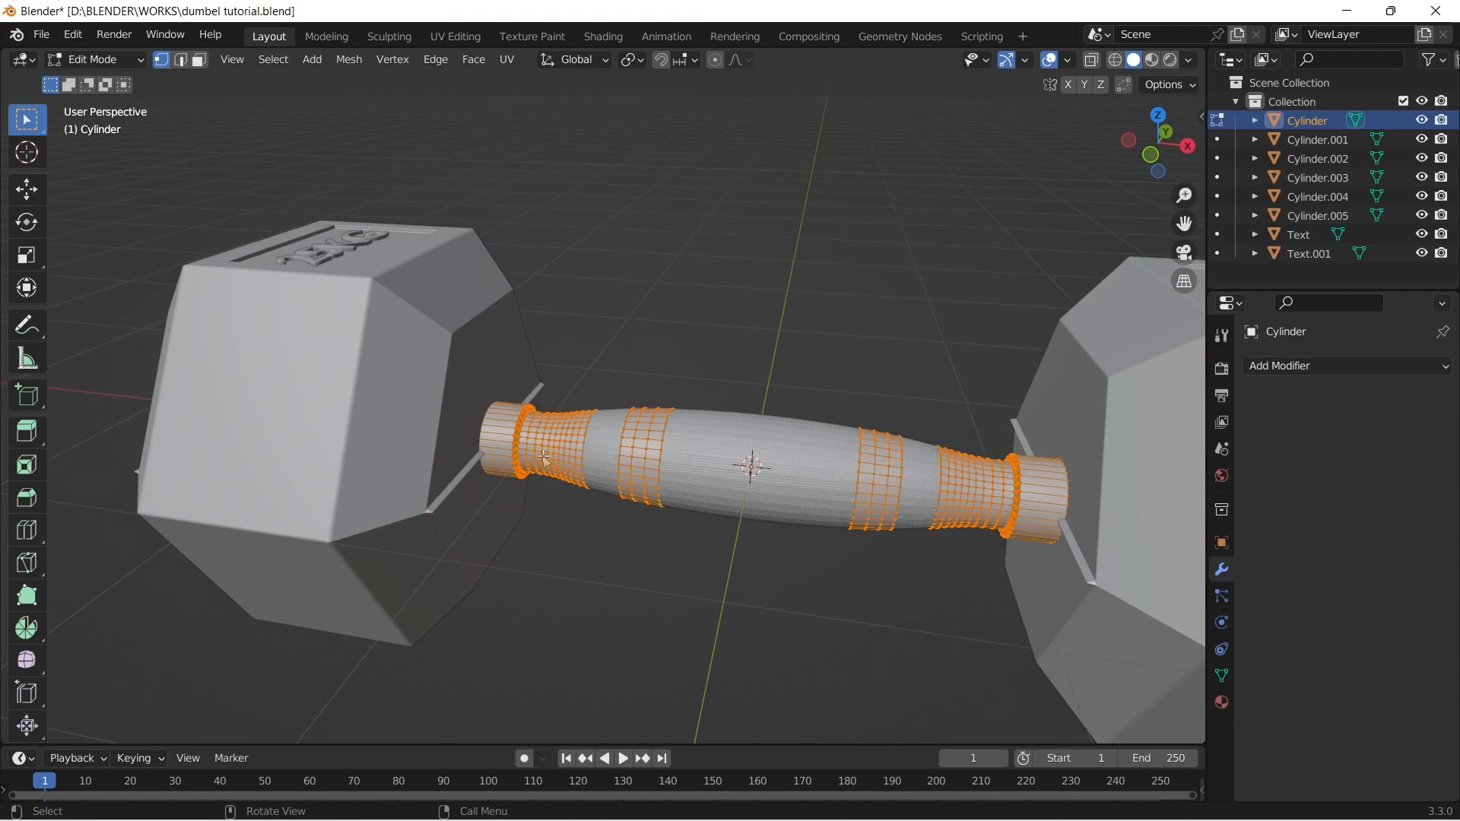
{"action": "key", "text": "Tab"}
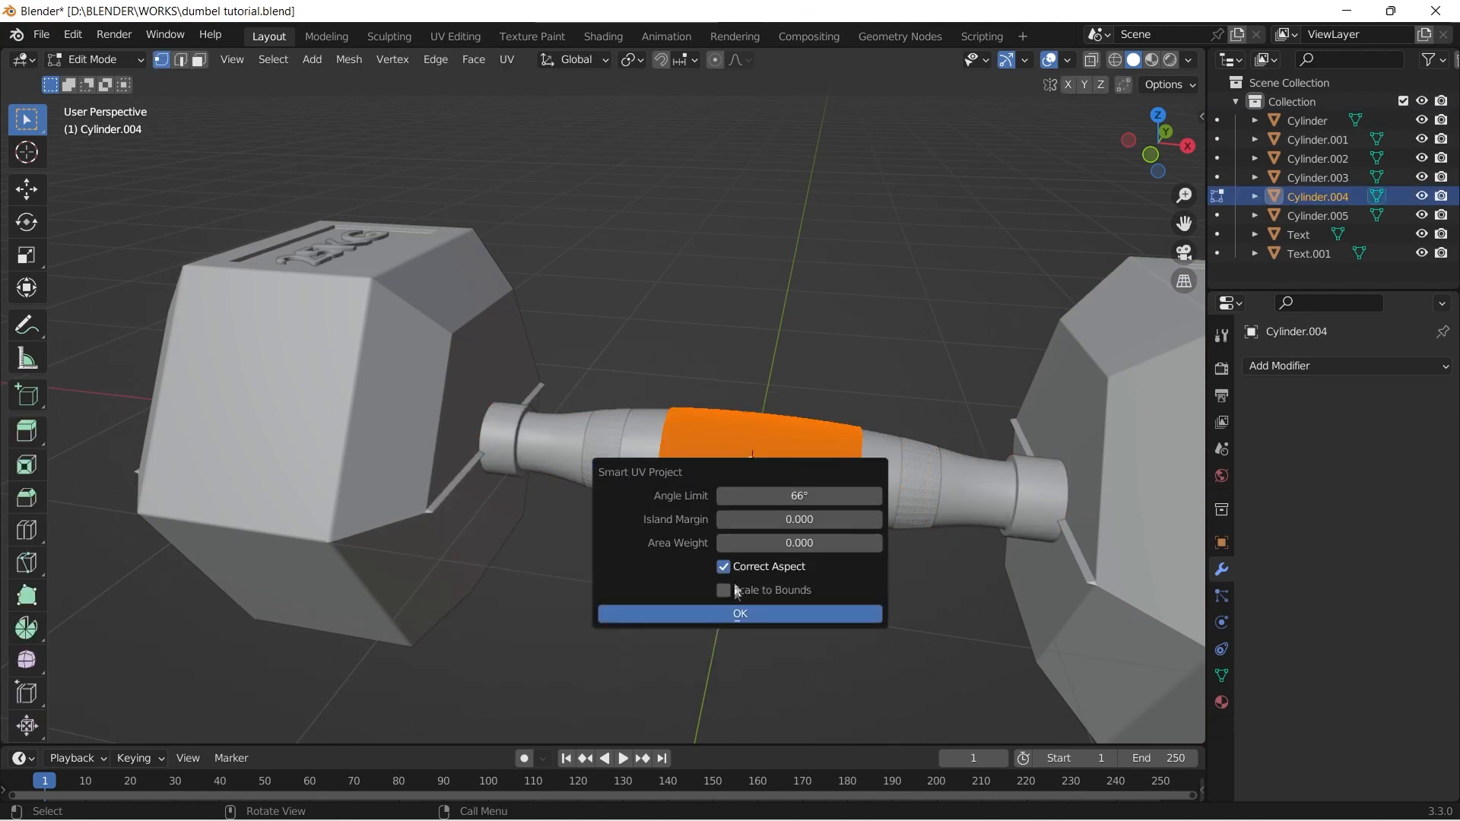
{"action": "left_click", "coordinate": [740, 613]}
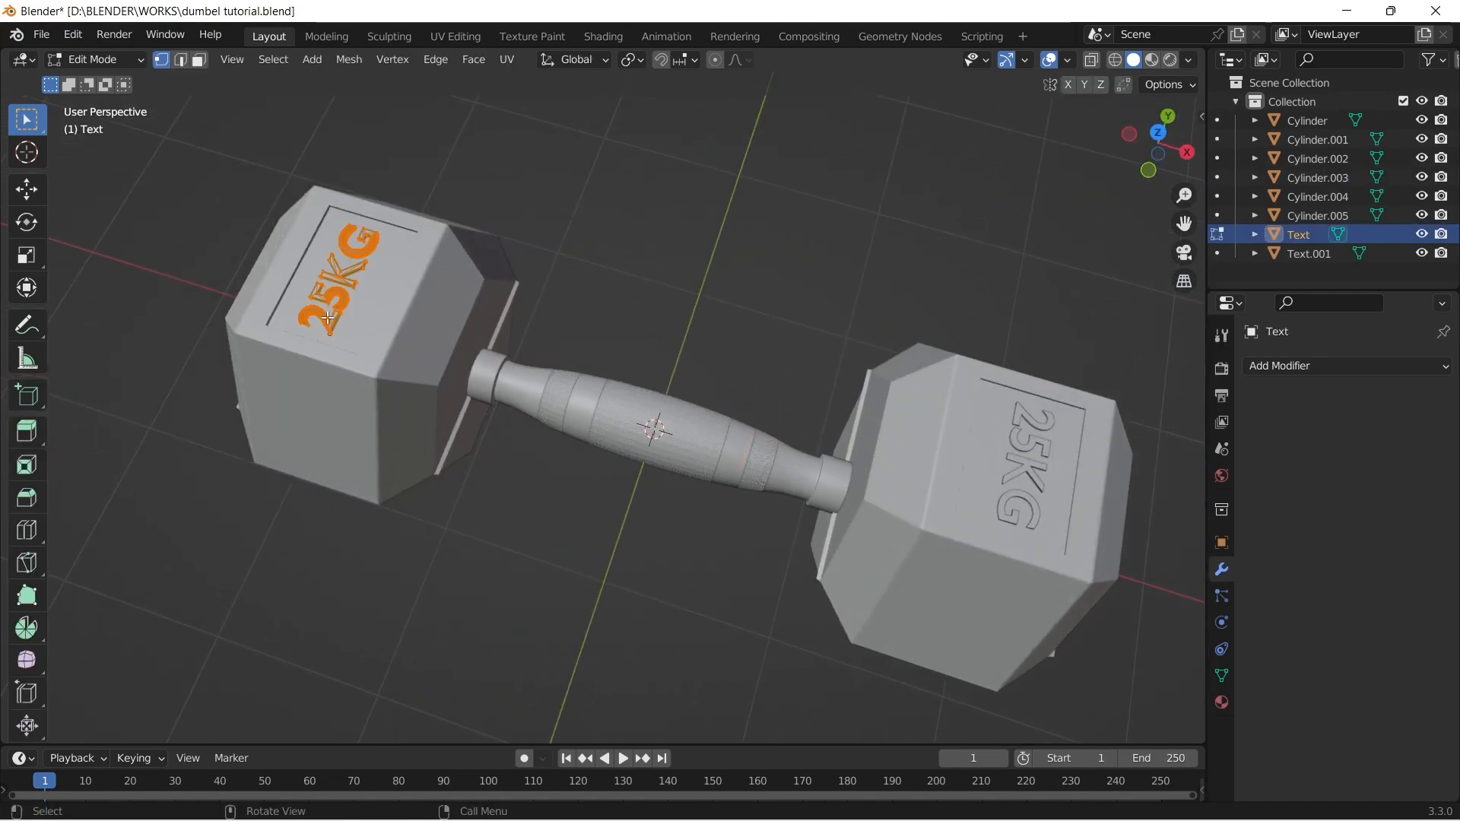
{"action": "key", "text": "Tab"}
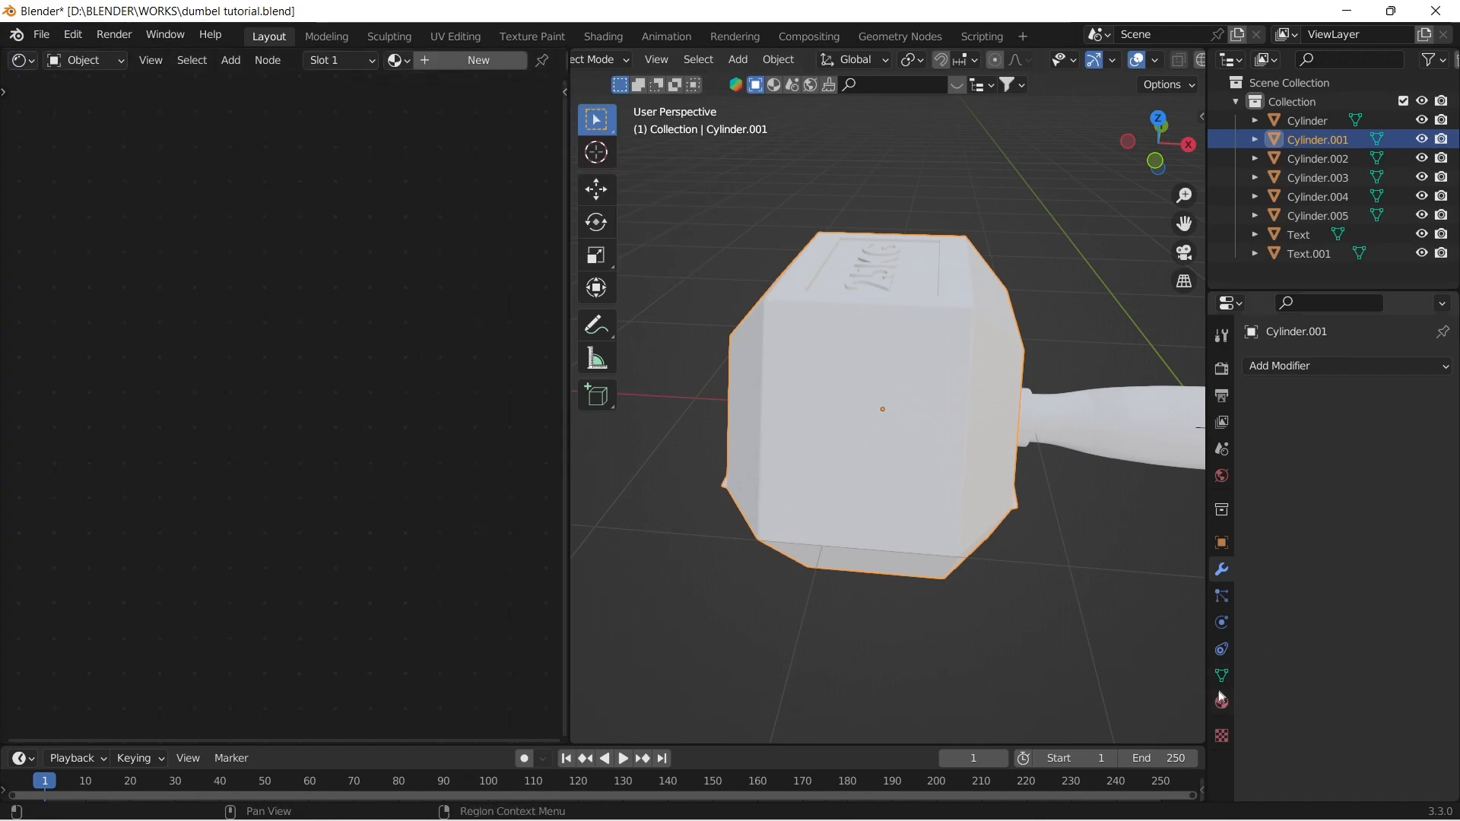
Step: Create a new head material and add Hue Saturation Value and Bump nodes feeding the shader's Normal
{"action": "left_click", "coordinate": [1220, 701]}
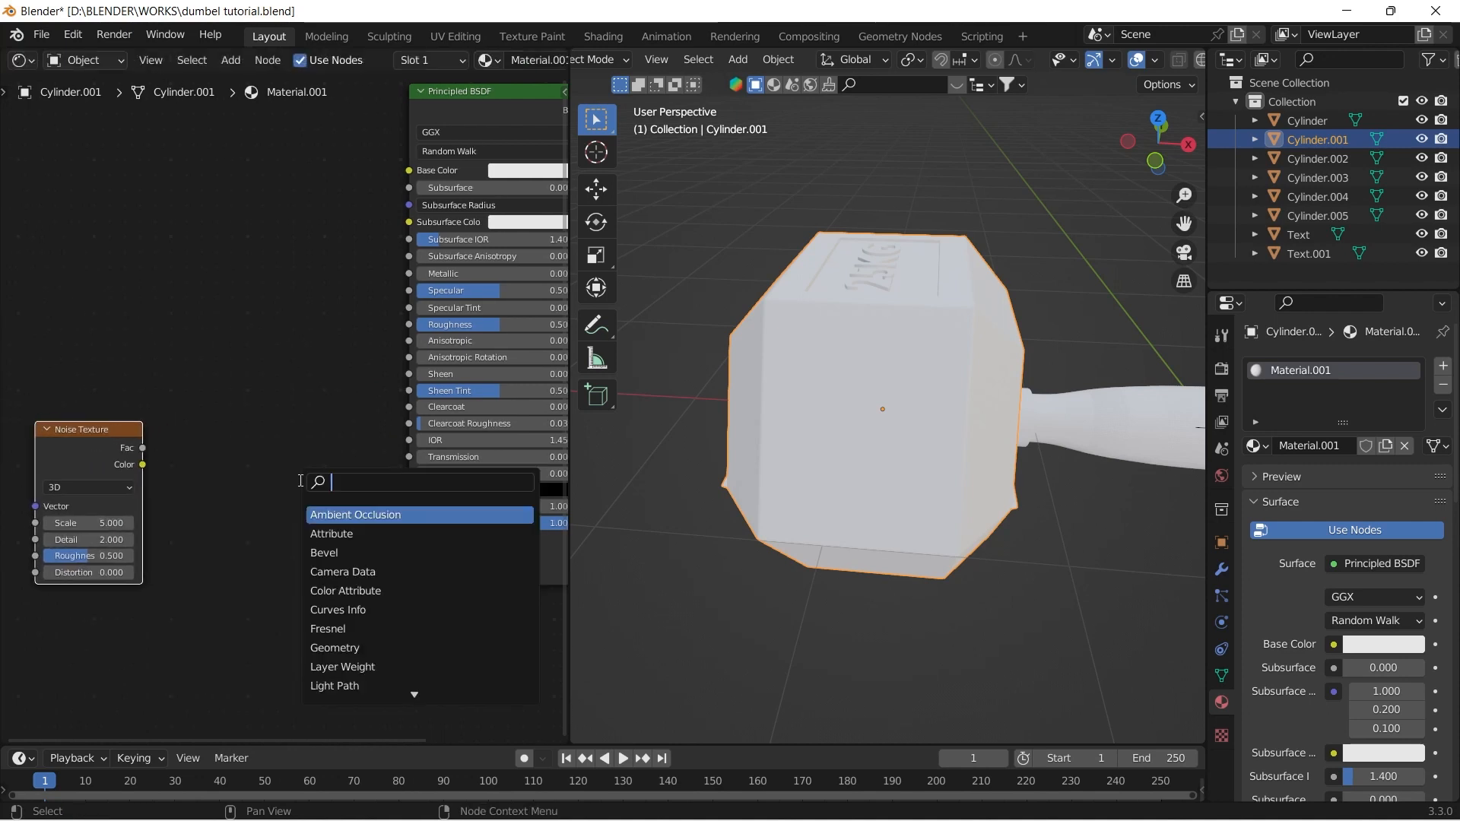
{"action": "type", "text": "hue"}
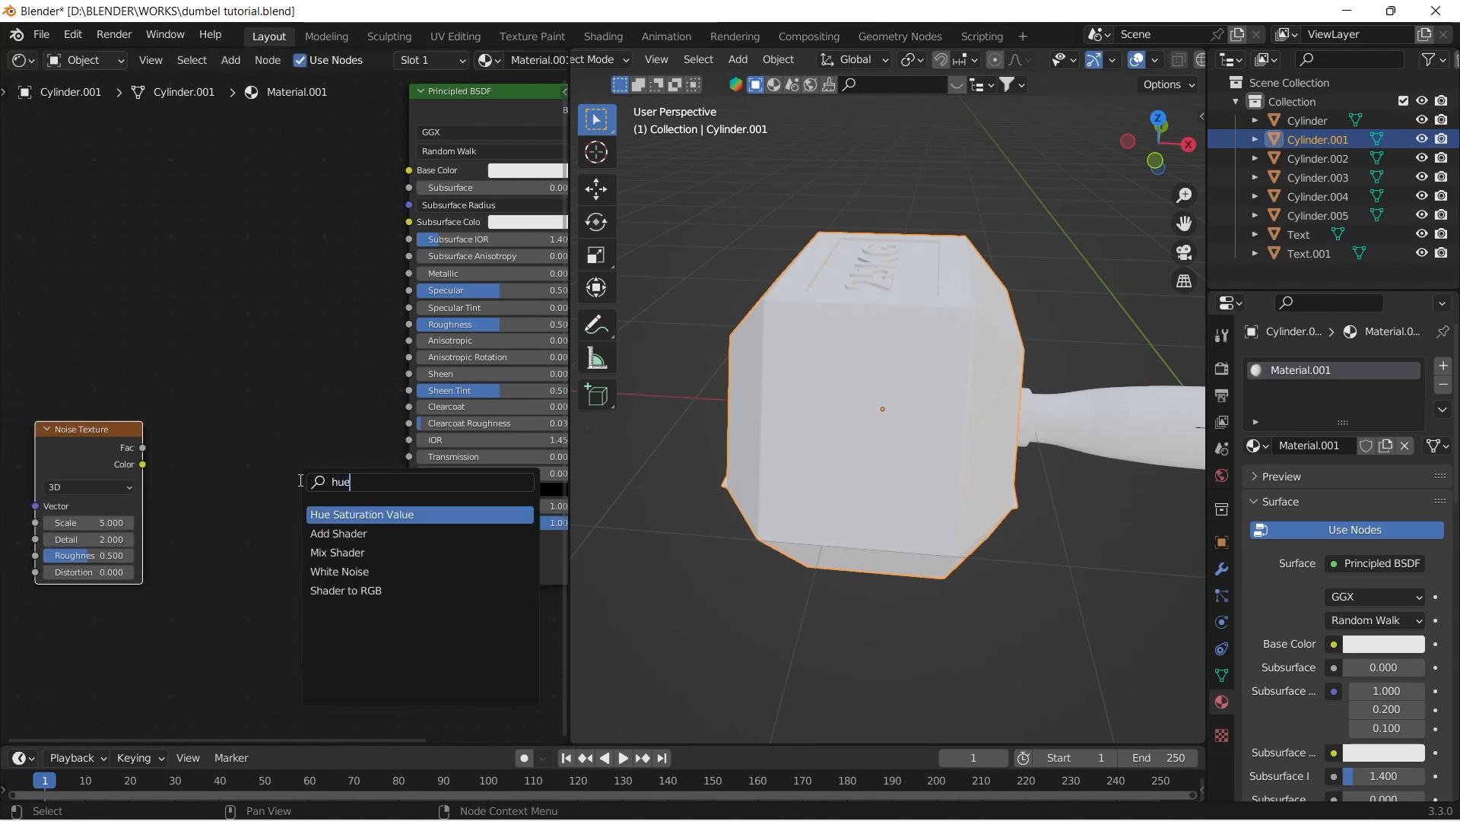
{"action": "left_click", "coordinate": [362, 514]}
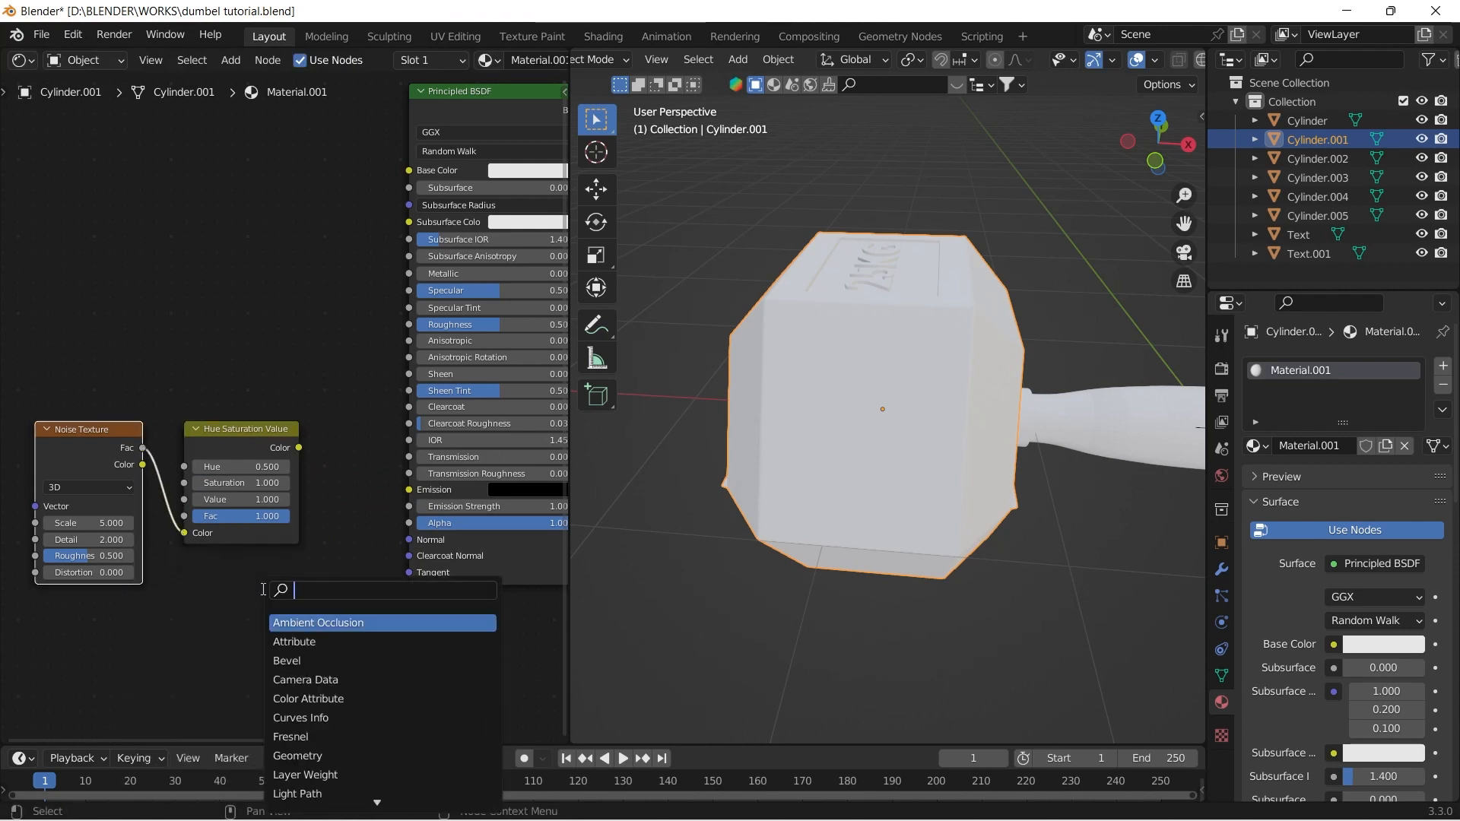
{"action": "type", "text": "bum"}
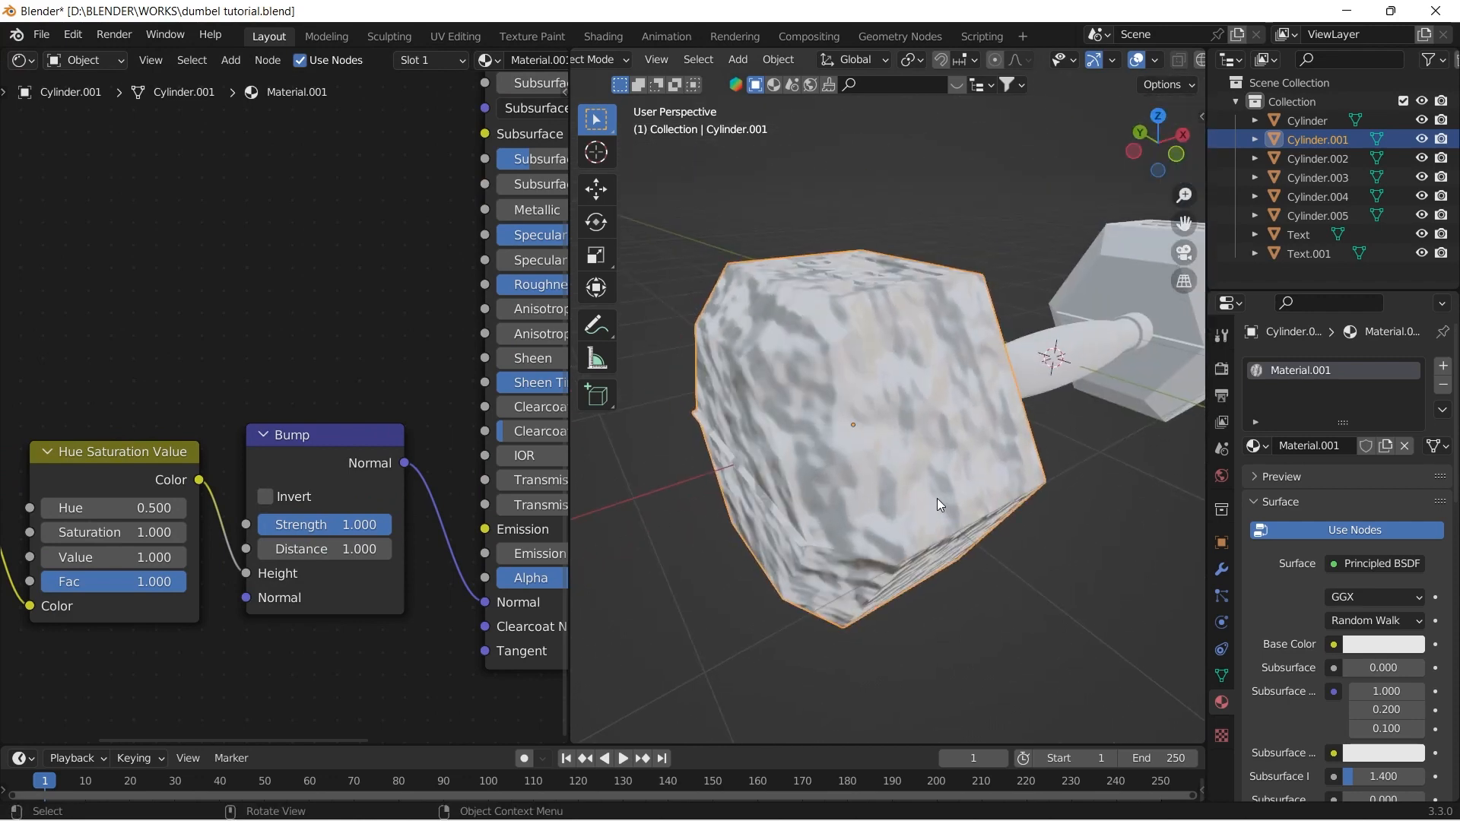
{"action": "double_click", "coordinate": [322, 525]}
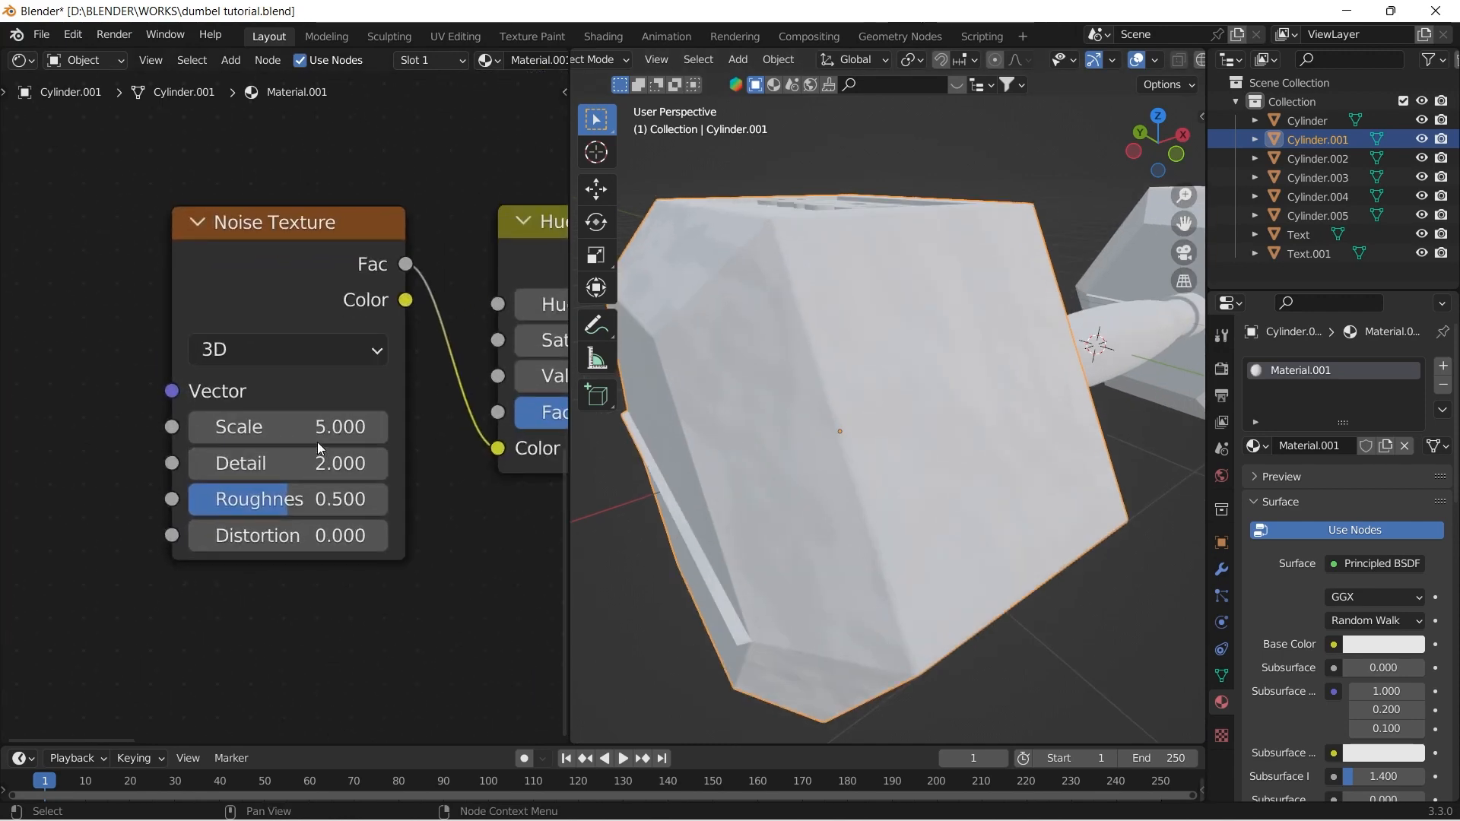
Step: Set the noise texture's Scale to 300 for a fine rough bump
{"action": "double_click", "coordinate": [287, 426]}
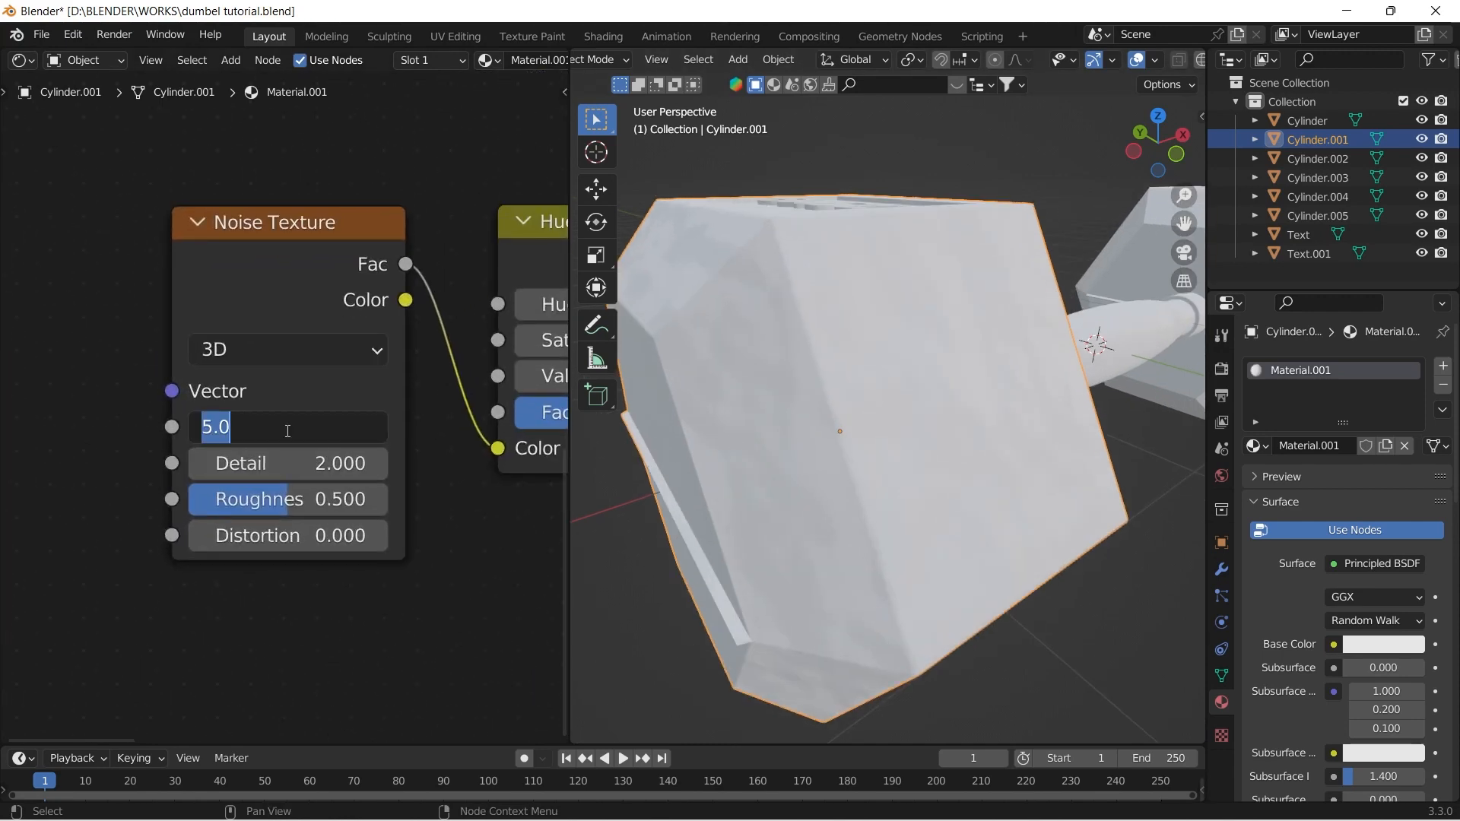
{"action": "type", "text": "300"}
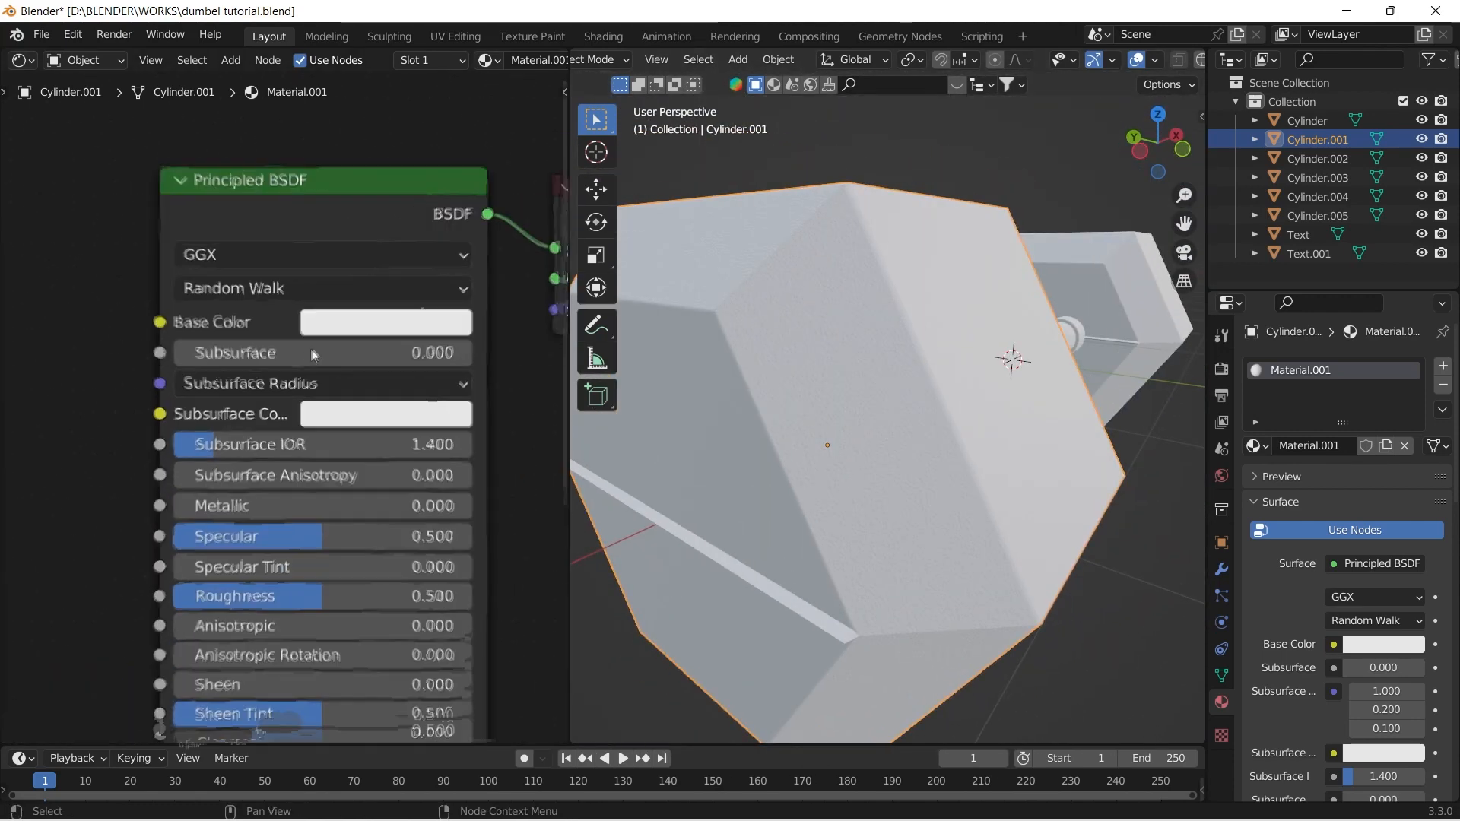
Step: Set the head's Base Color to black and add a ColorRamp fed by the scratch image as Non-Color data
{"action": "left_click", "coordinate": [385, 321]}
{"action": "type", "text": "c"}
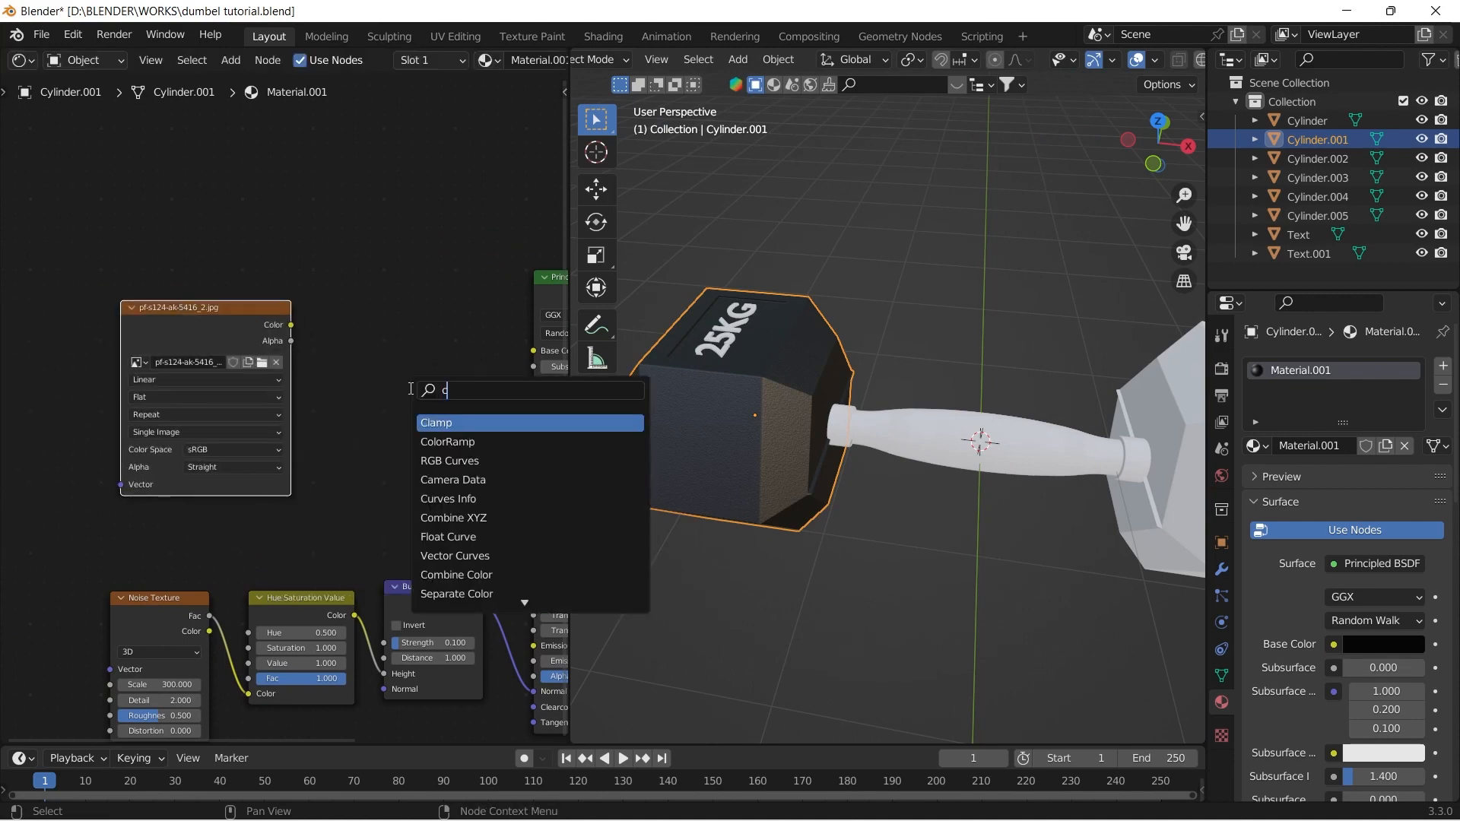
{"action": "left_click", "coordinate": [447, 441]}
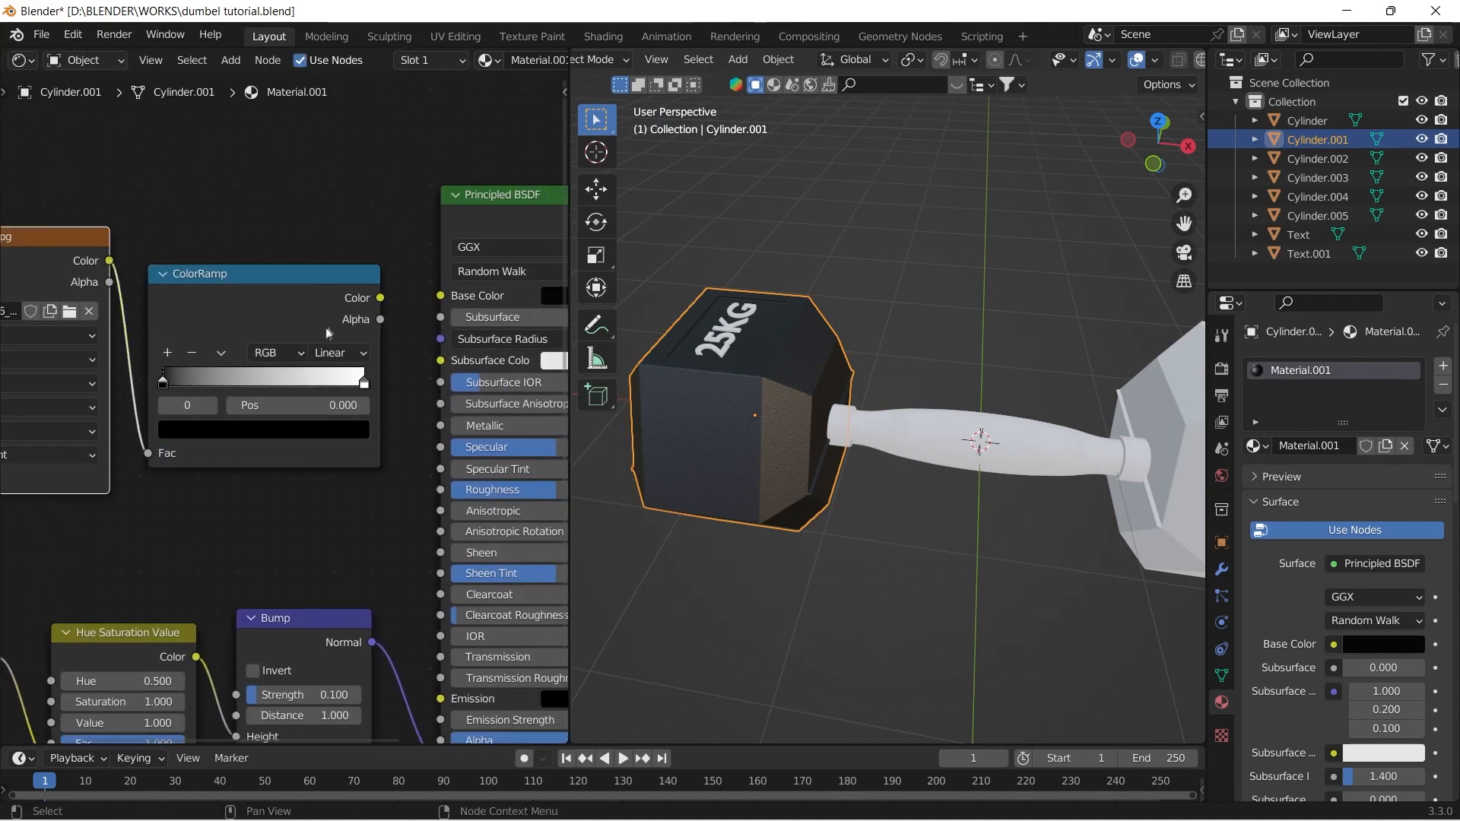
{"action": "left_click", "coordinate": [491, 489]}
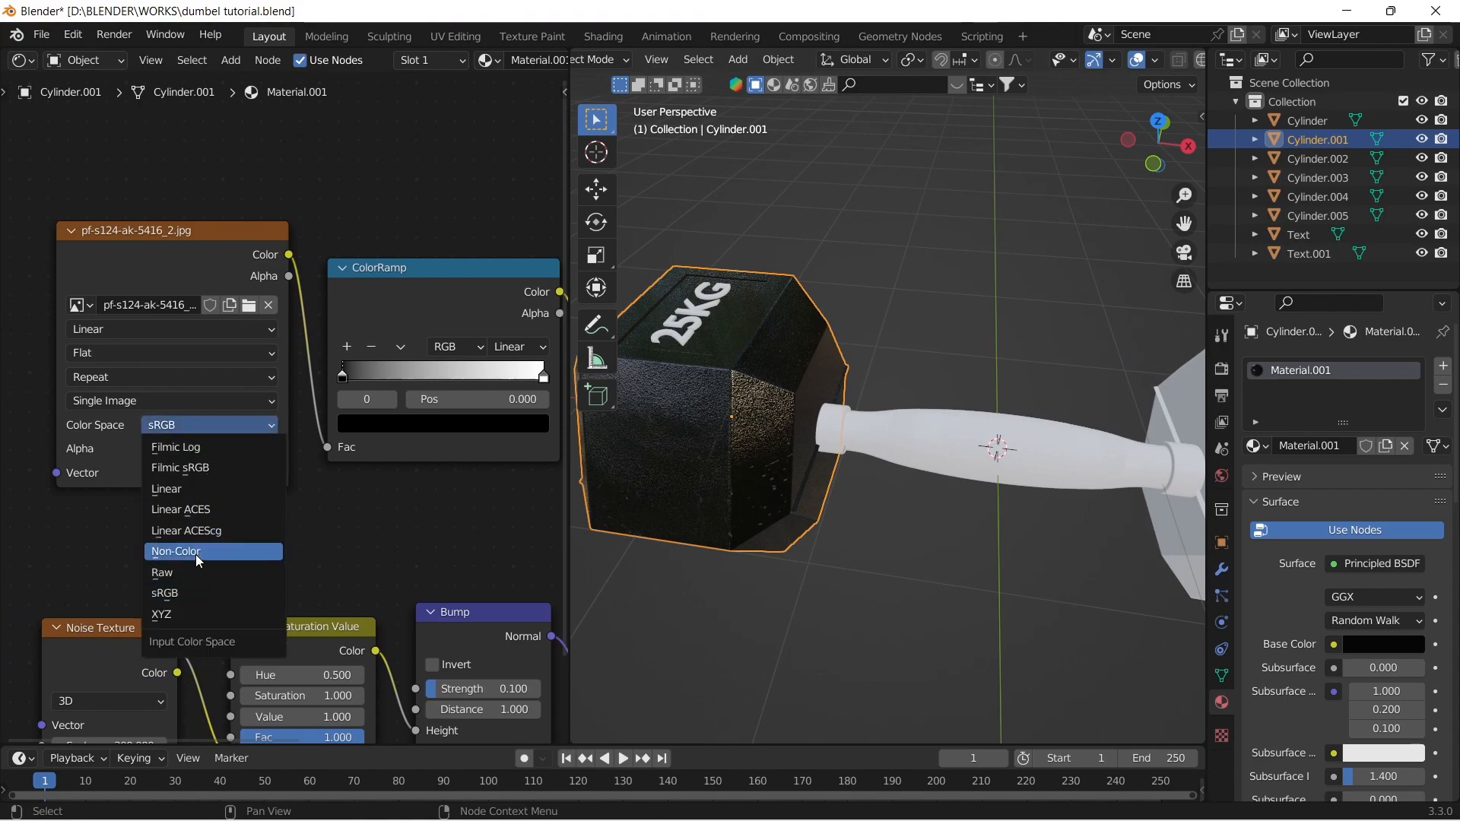
{"action": "left_click", "coordinate": [176, 551]}
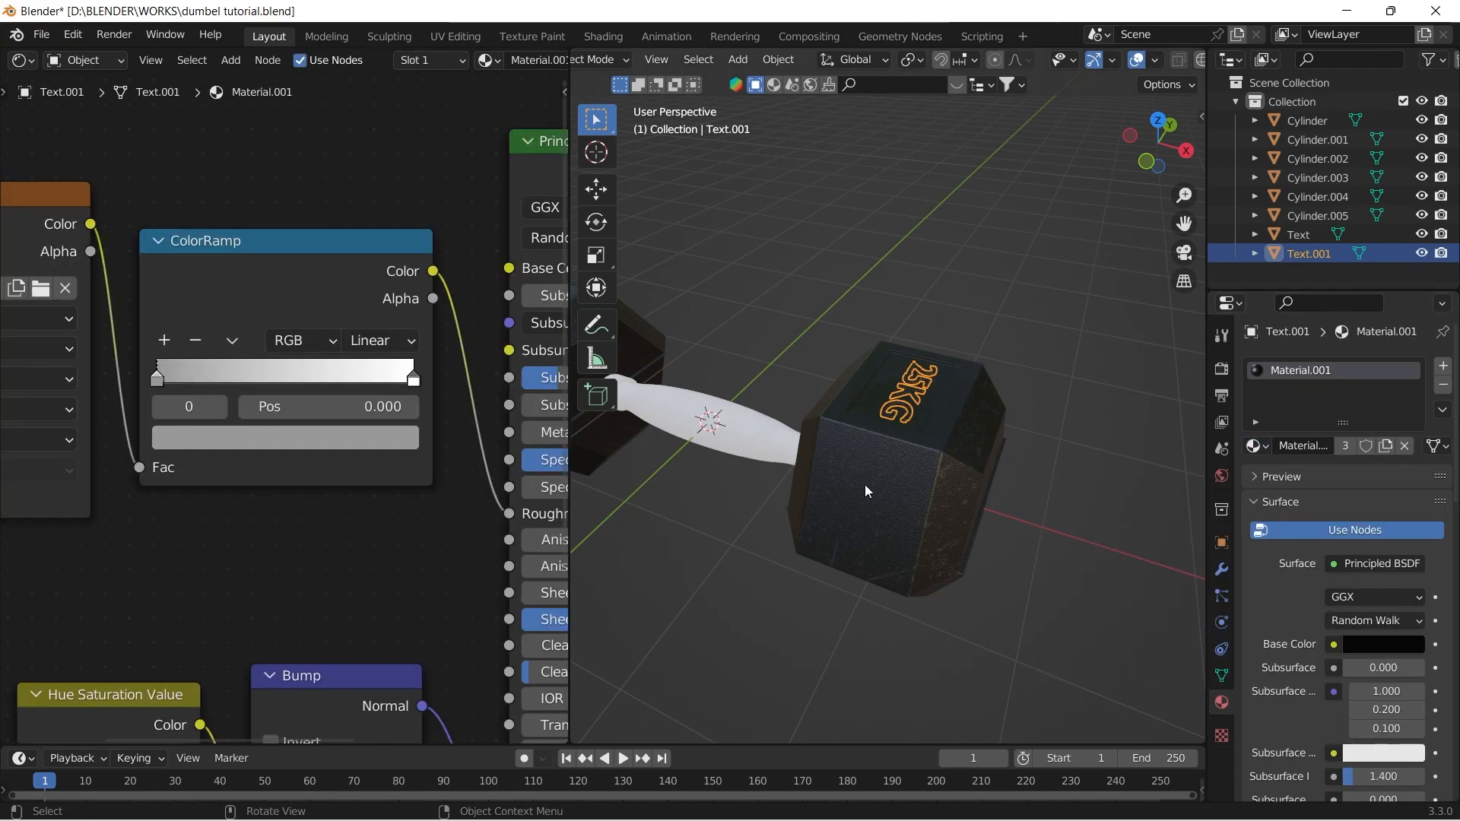
Step: Assign the head material to the 25KG text and the BlenderKit stainless steel material to the handle sections
{"action": "left_click", "coordinate": [1256, 446]}
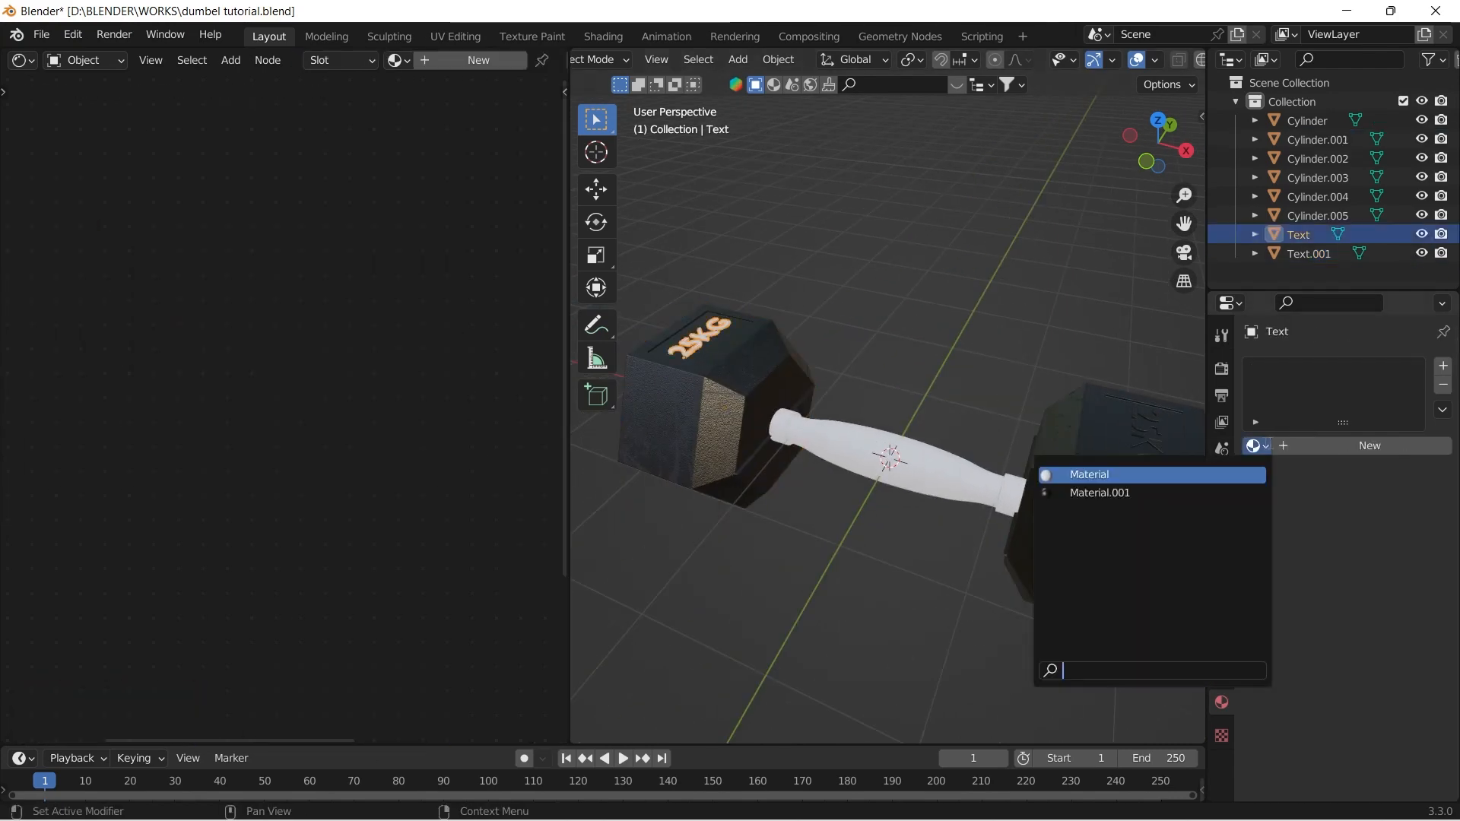
{"action": "left_click", "coordinate": [1100, 493]}
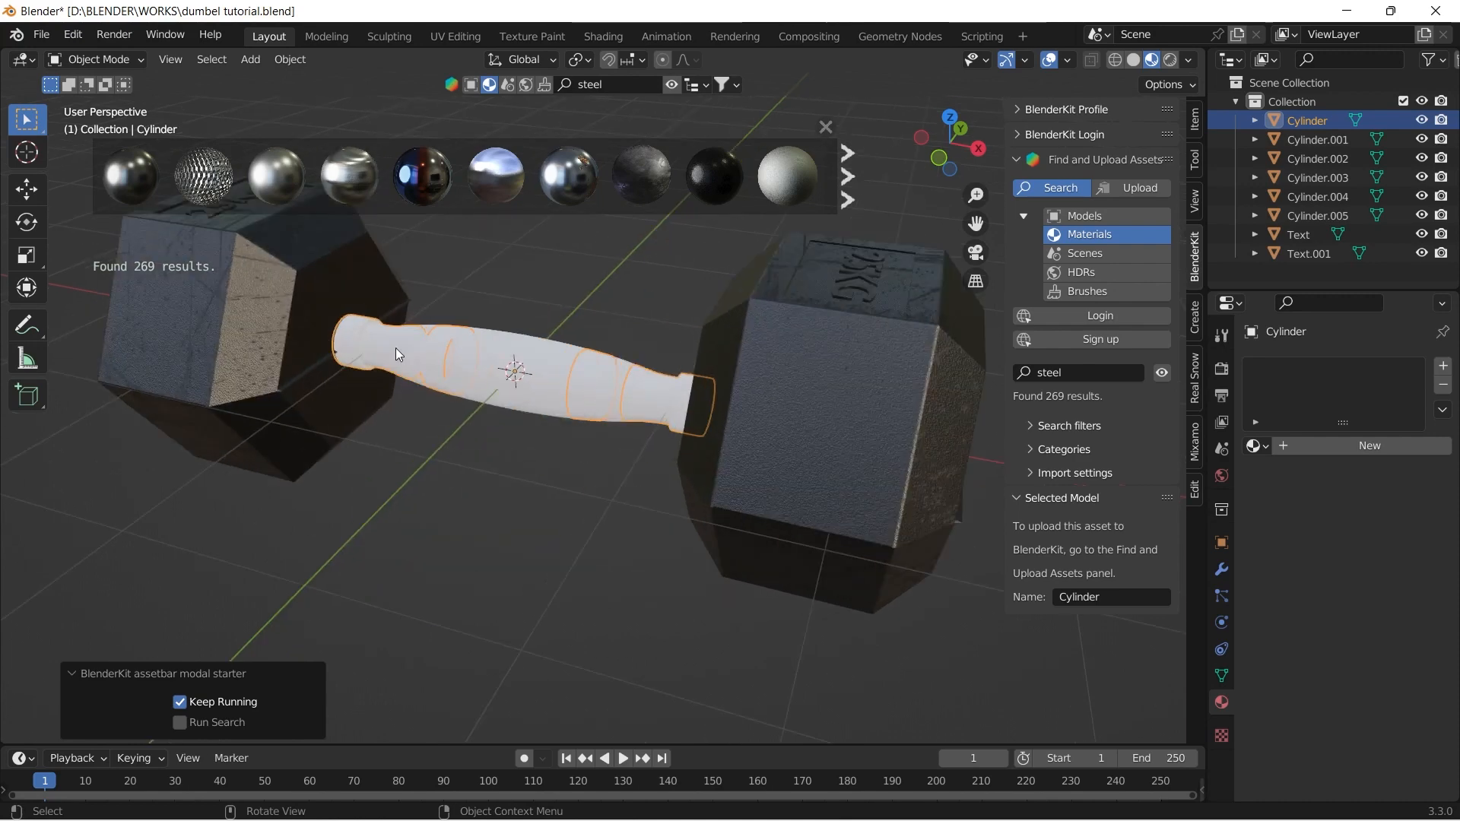
{"action": "mouse_move", "coordinate": [350, 176]}
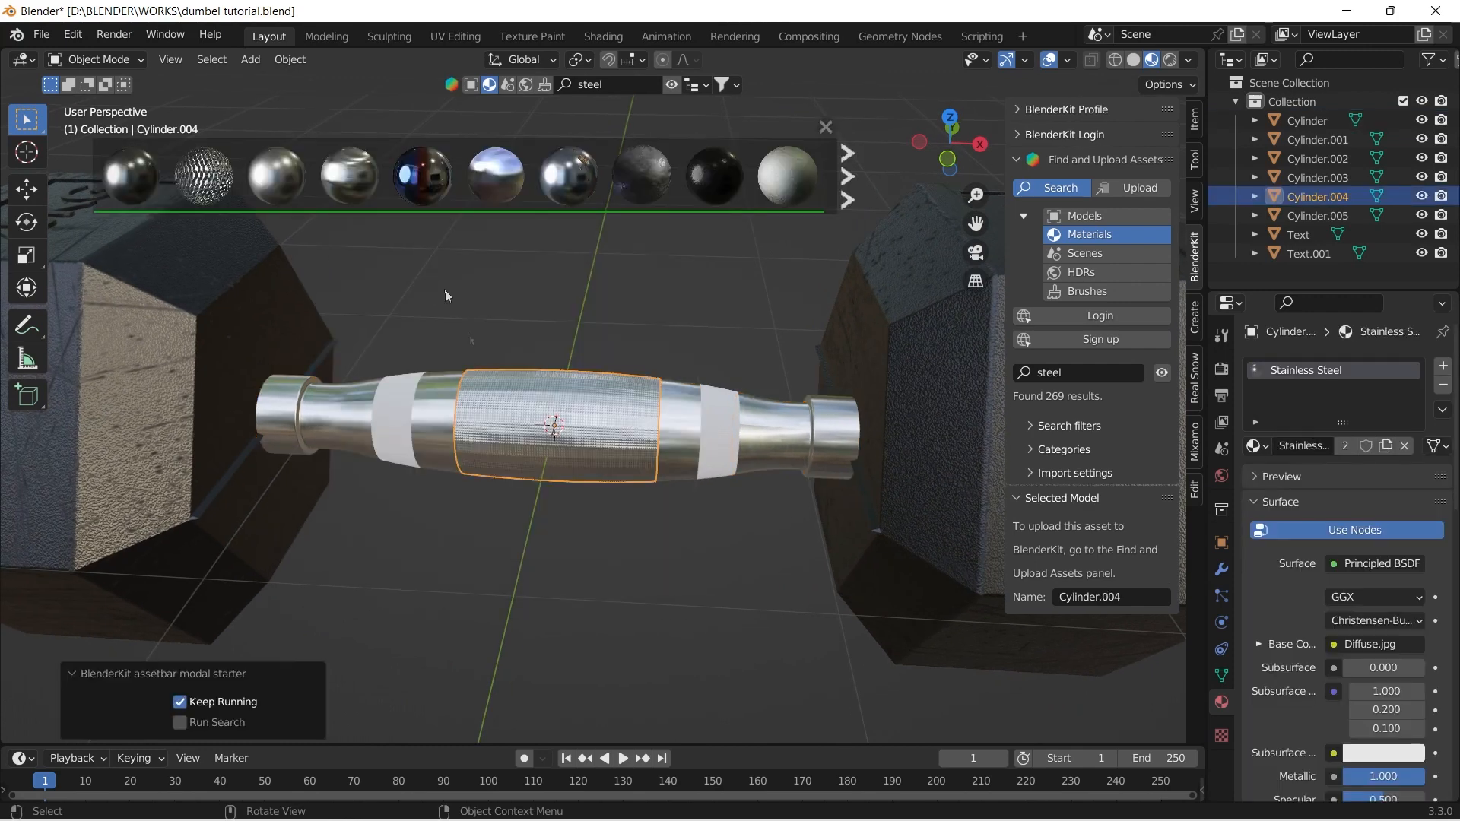
{"action": "left_click", "coordinate": [716, 456]}
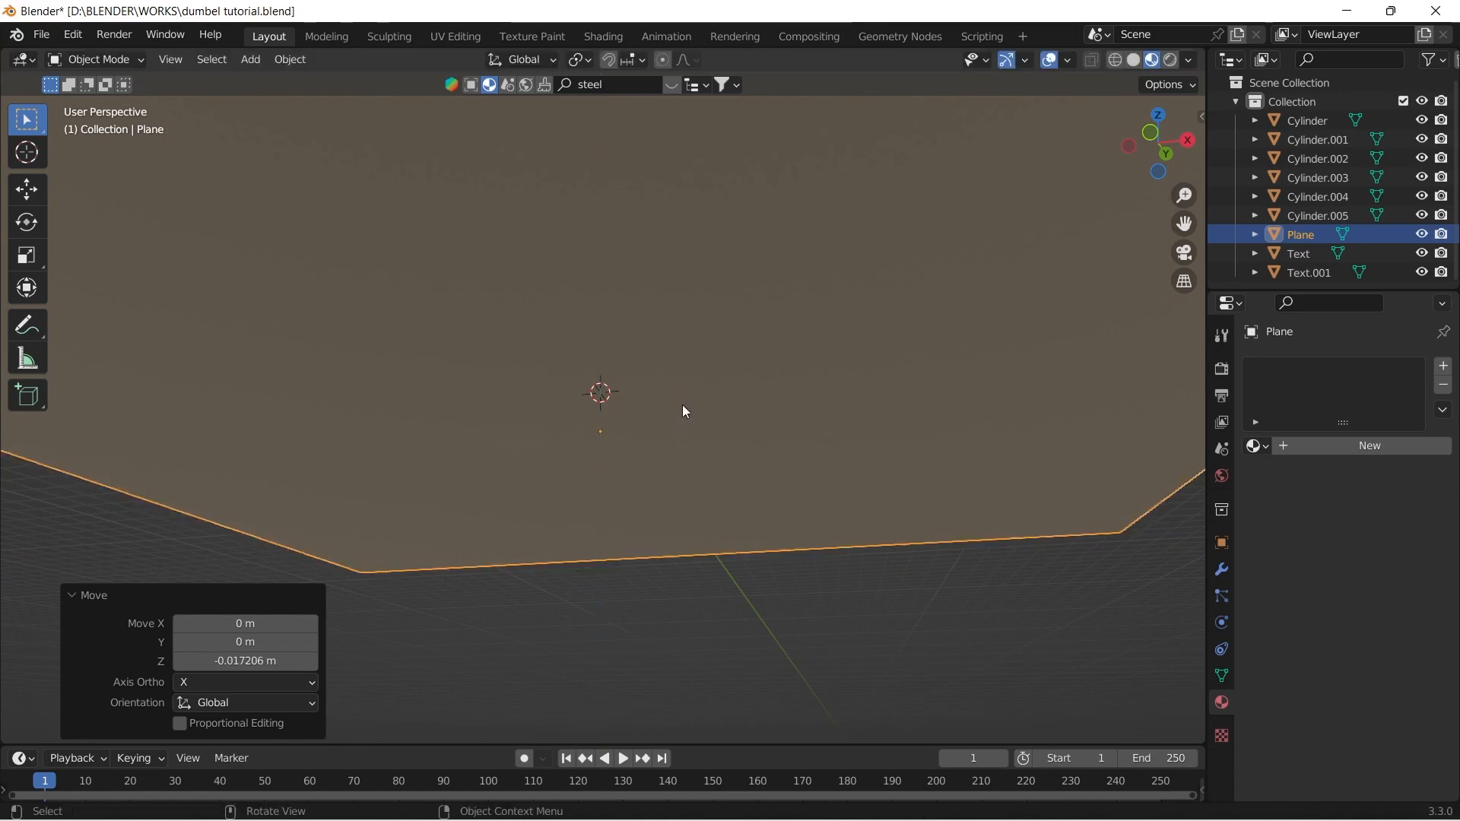
Step: Extrude the plane's back edge up into a backdrop wall and add a camera to the scene
{"action": "key", "text": "Tab"}
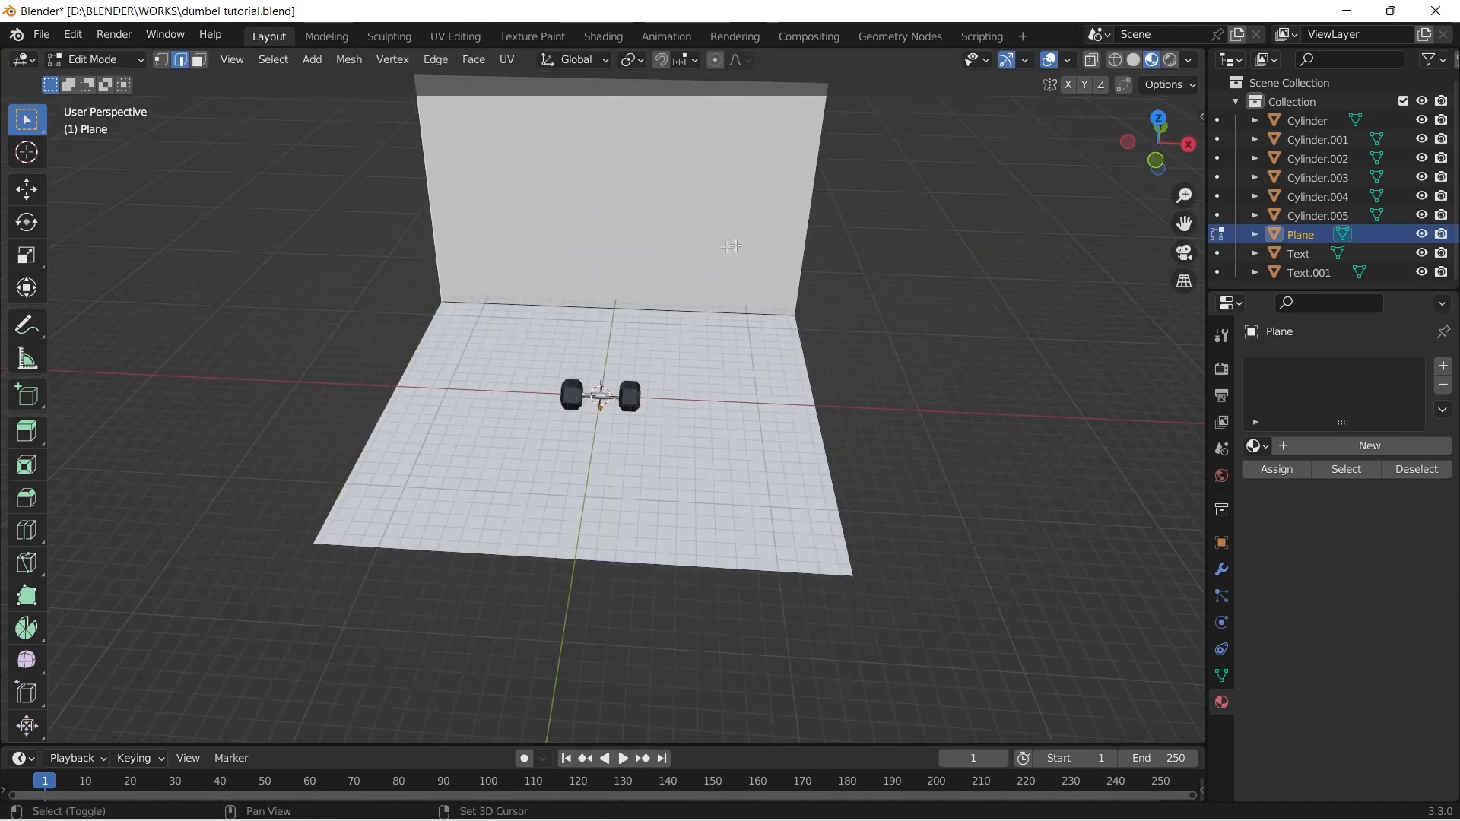
{"action": "key", "text": "s"}
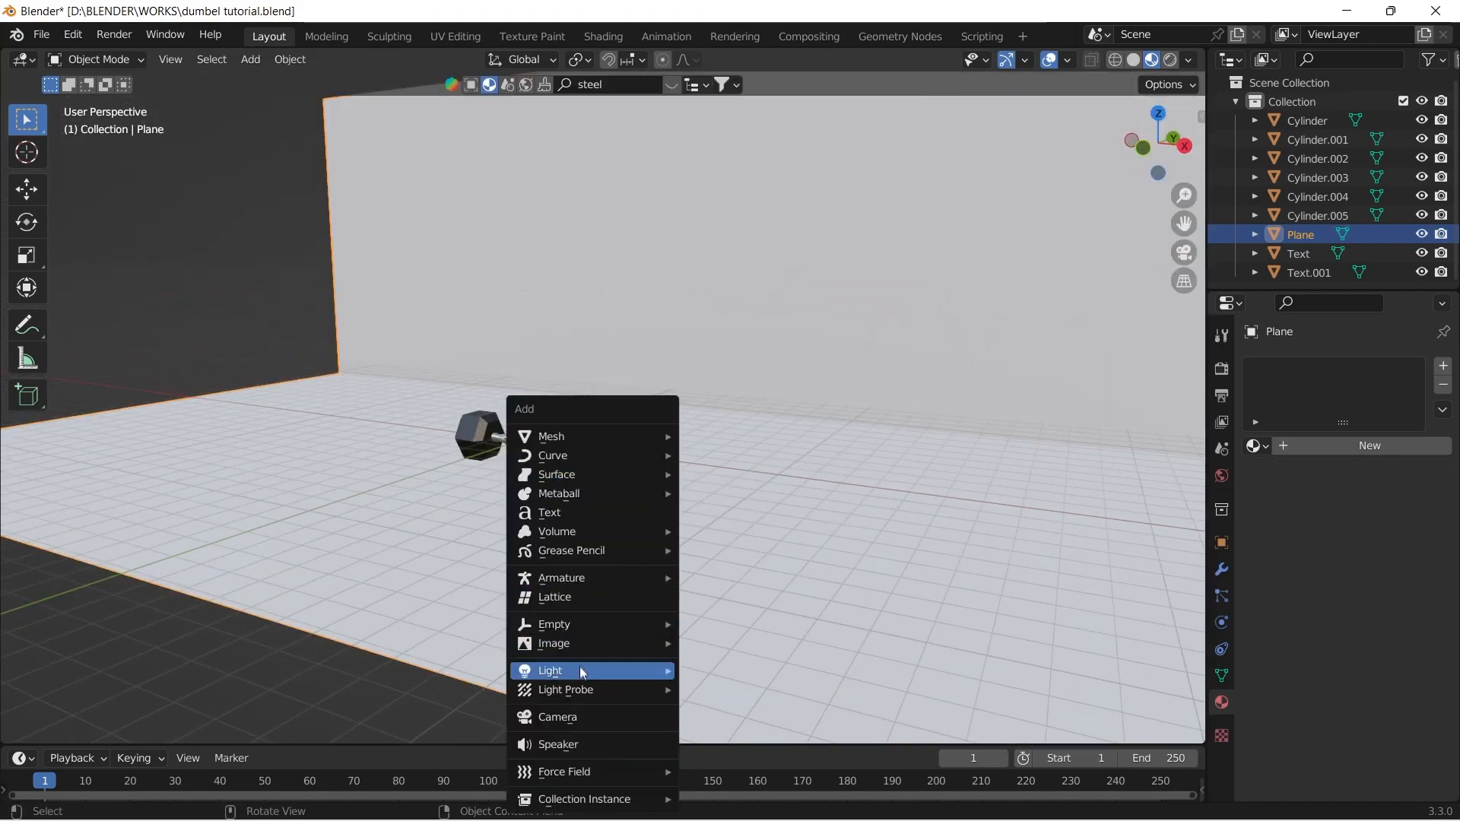
{"action": "left_click", "coordinate": [558, 717]}
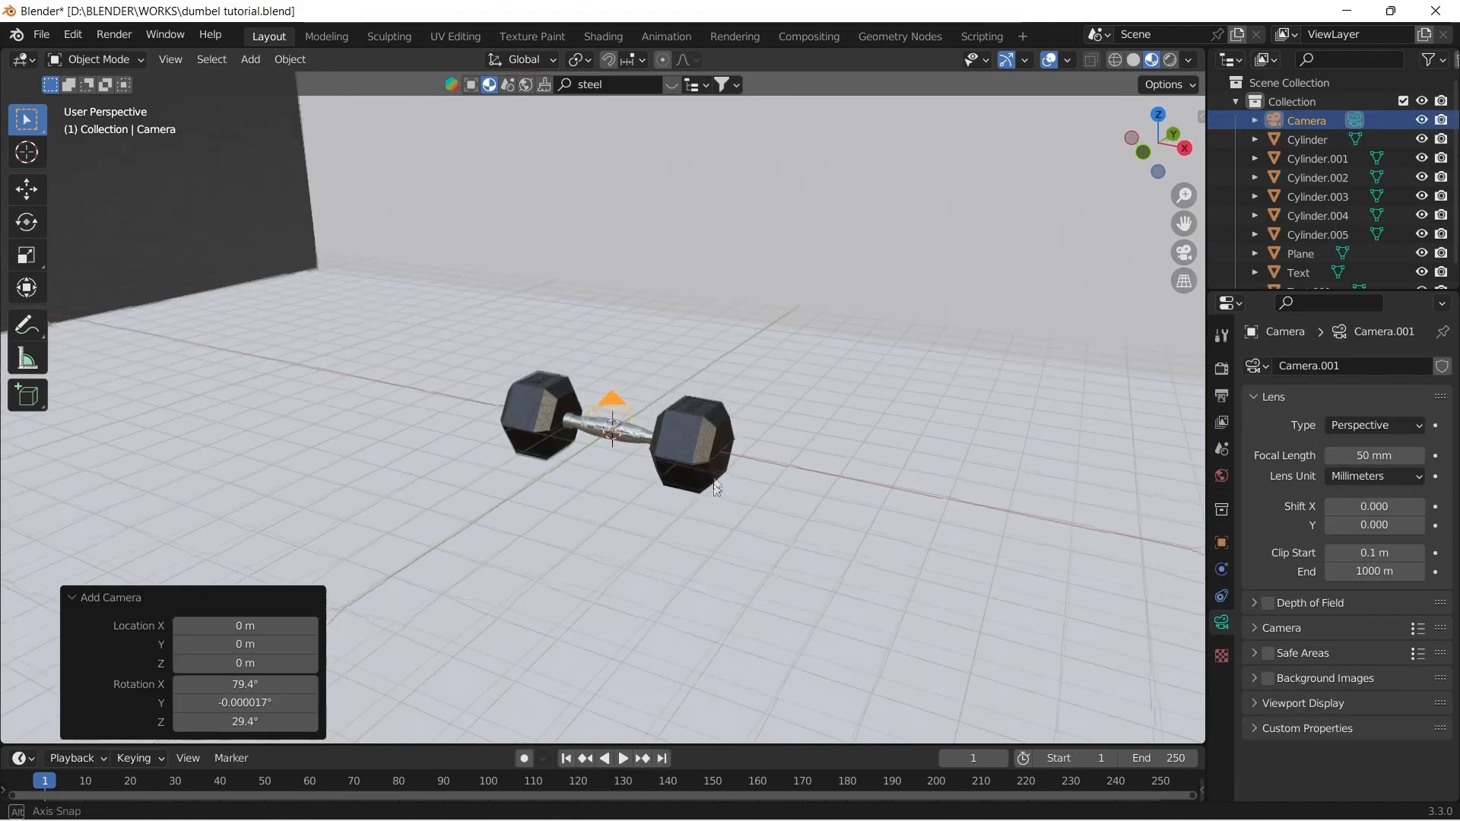